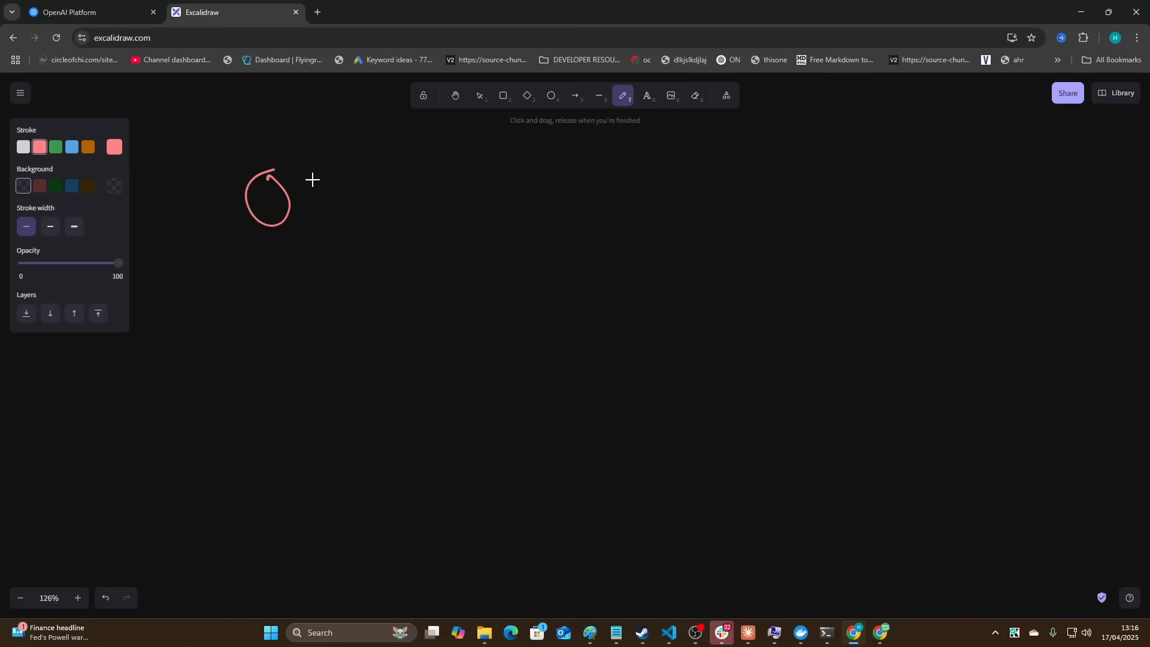
Freehand-write the 'O3' and 'Roo code / GLM' headings in Excalidraw.
drag(308, 157, 312, 216)
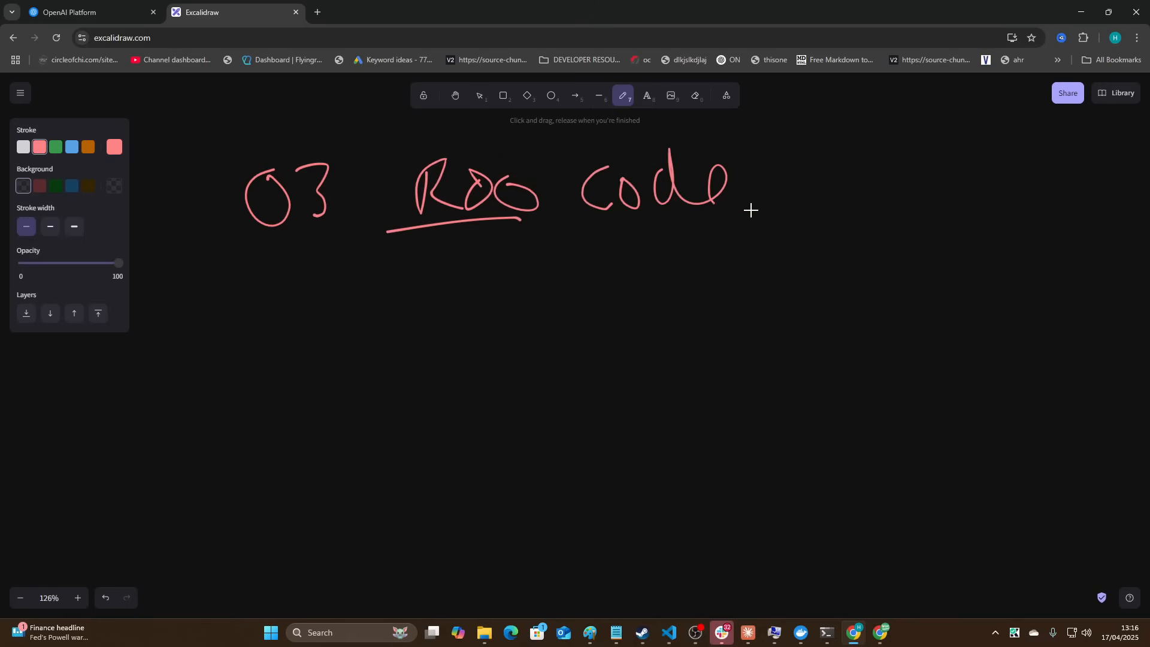
drag(746, 255, 807, 118)
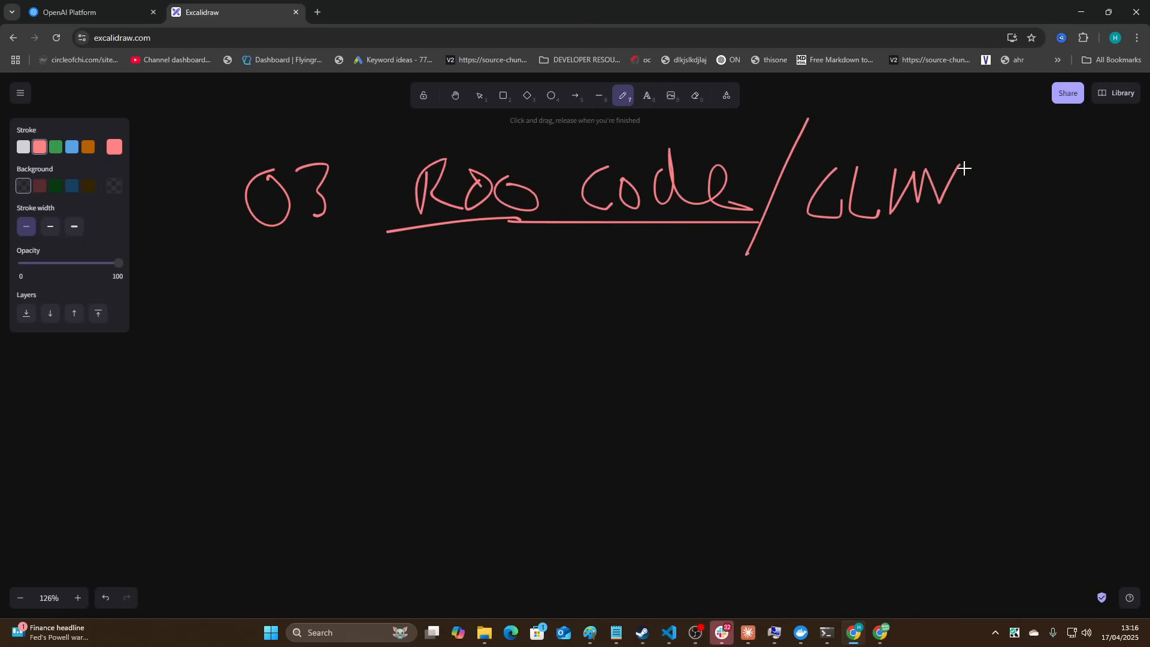
drag(989, 169, 1019, 213)
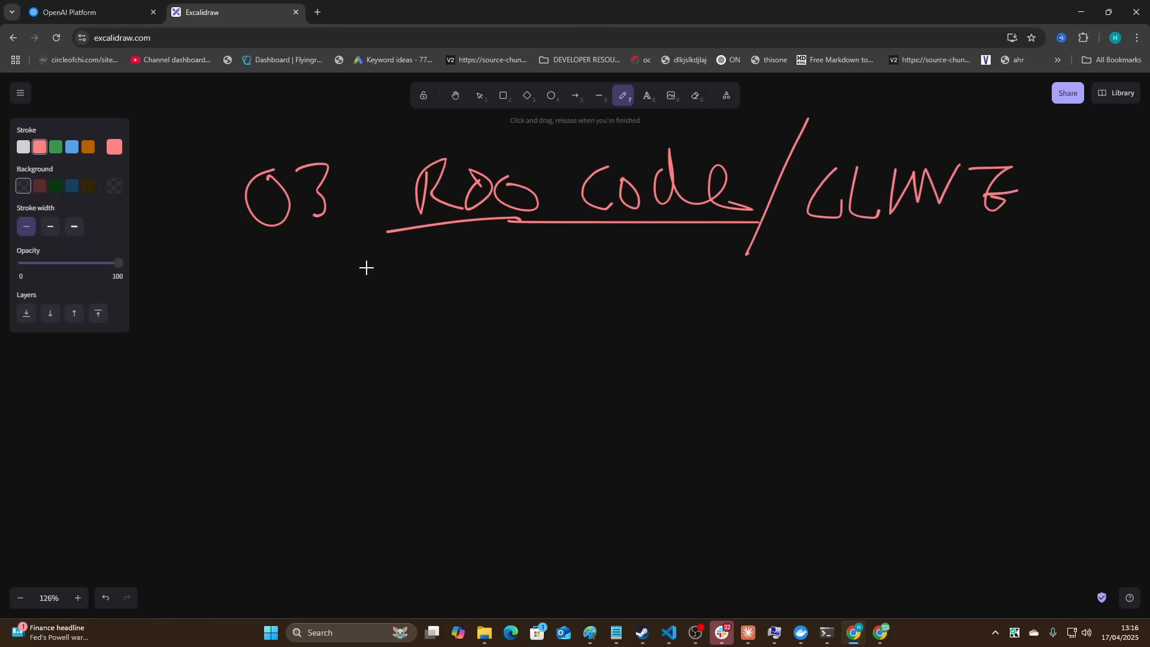
mouse_move(399, 245)
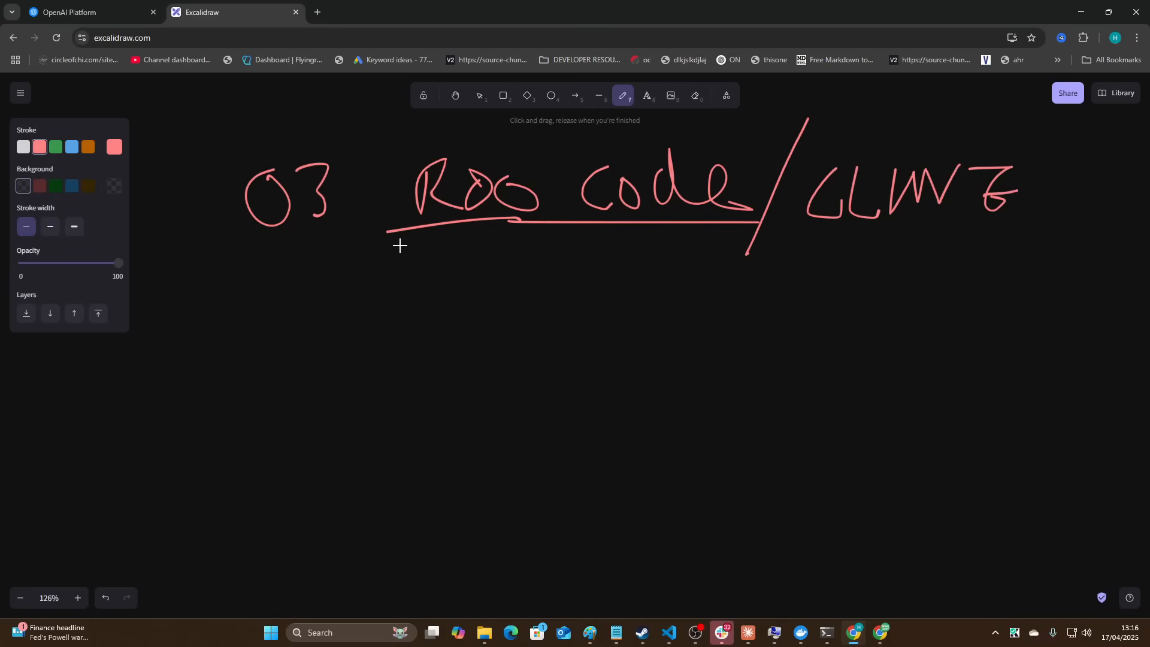
mouse_move(421, 262)
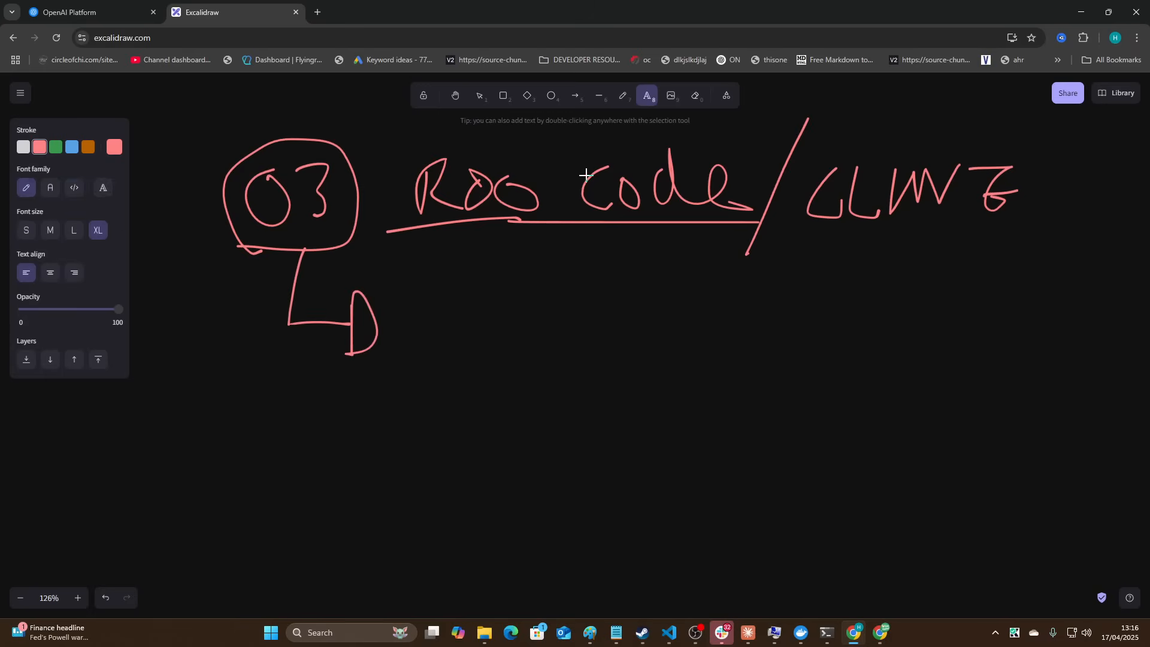
Add text notes listing 'anthropic sonnet 3.7' and 'gemini 2.5 pro'.
text(anthrop)
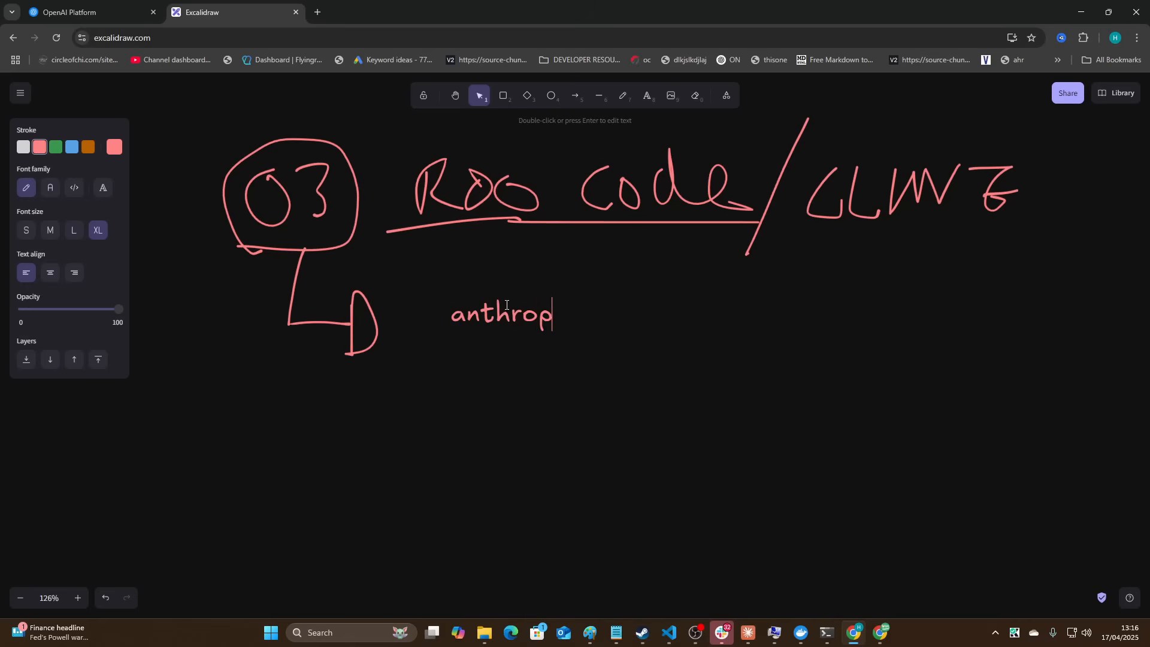
text(ic sonnet 3.7)
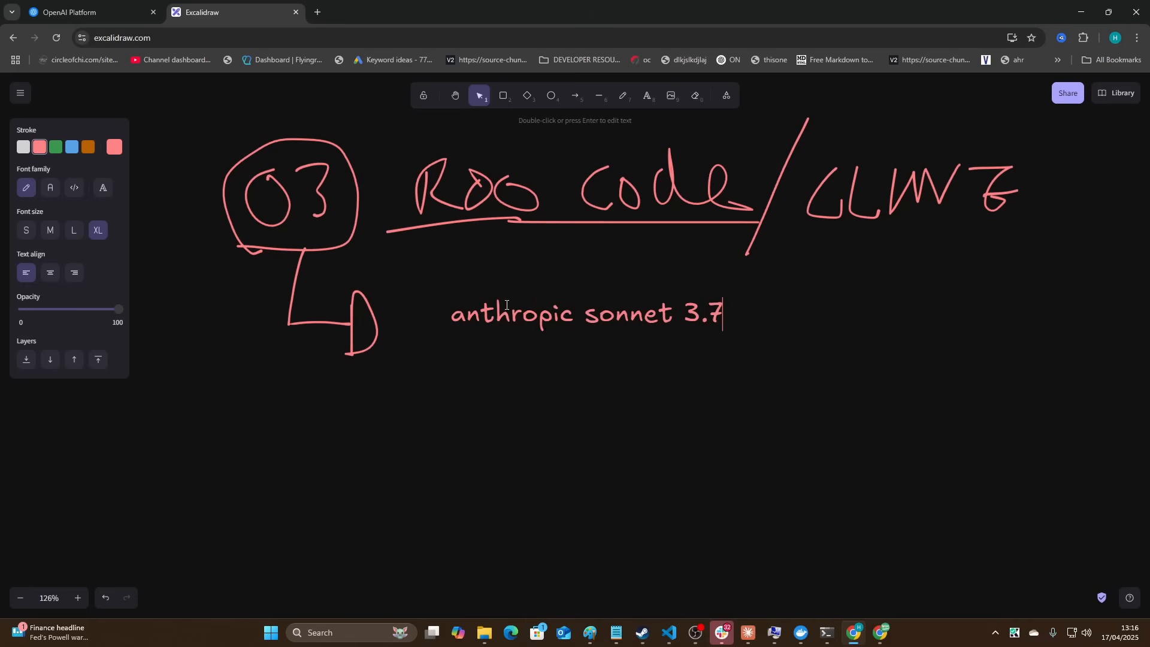
text(gemini 2.5)
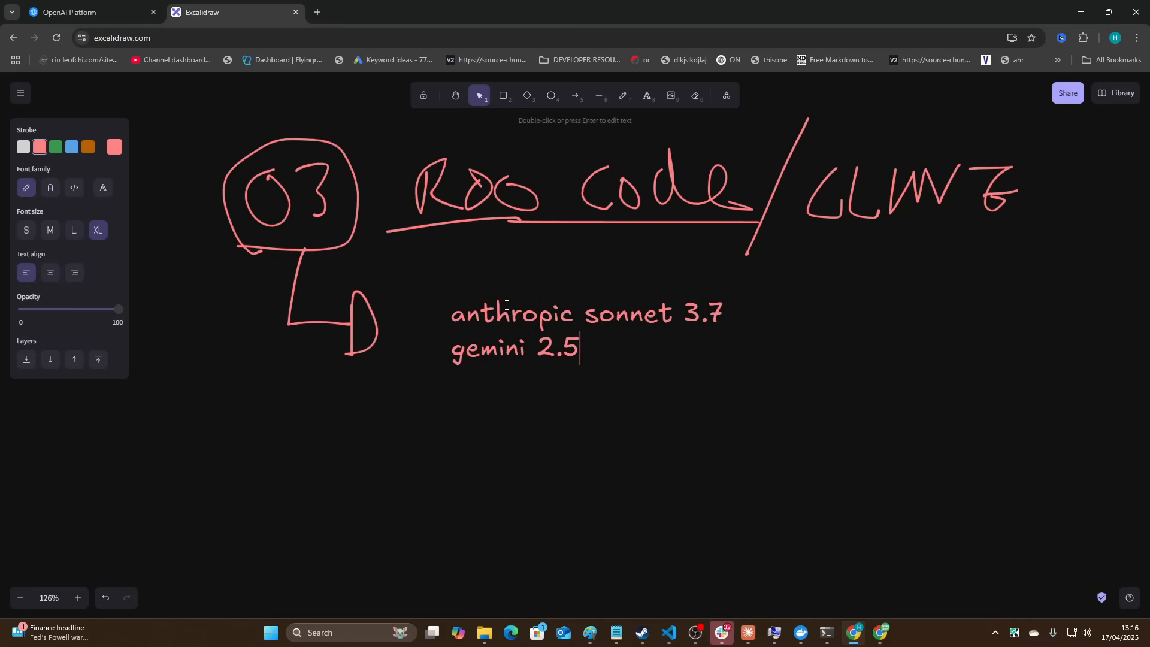
text(pro)
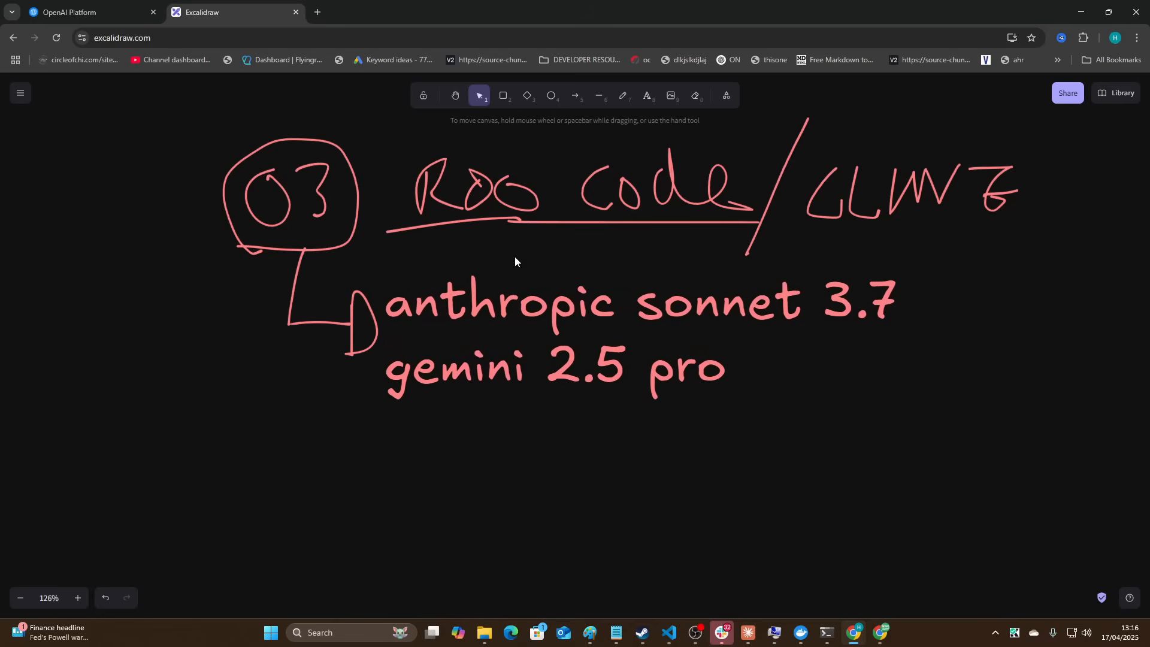
mouse_move(812, 514)
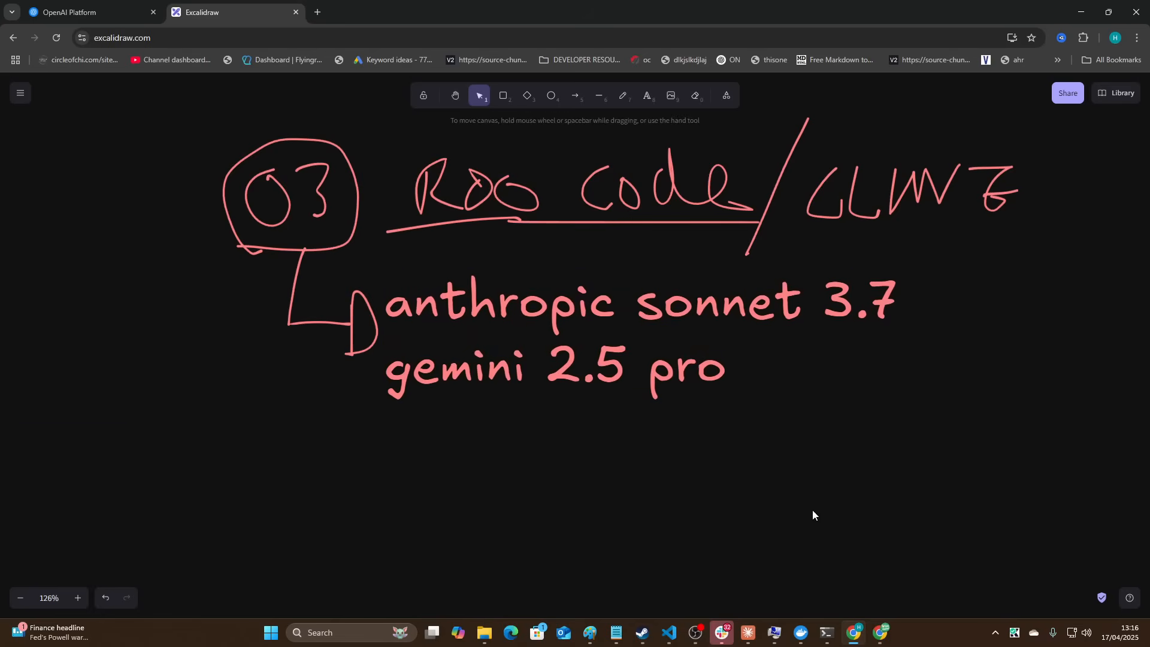
Open the AI Automation School Materials course and copy the service-website create-next-app command.
click(86, 12)
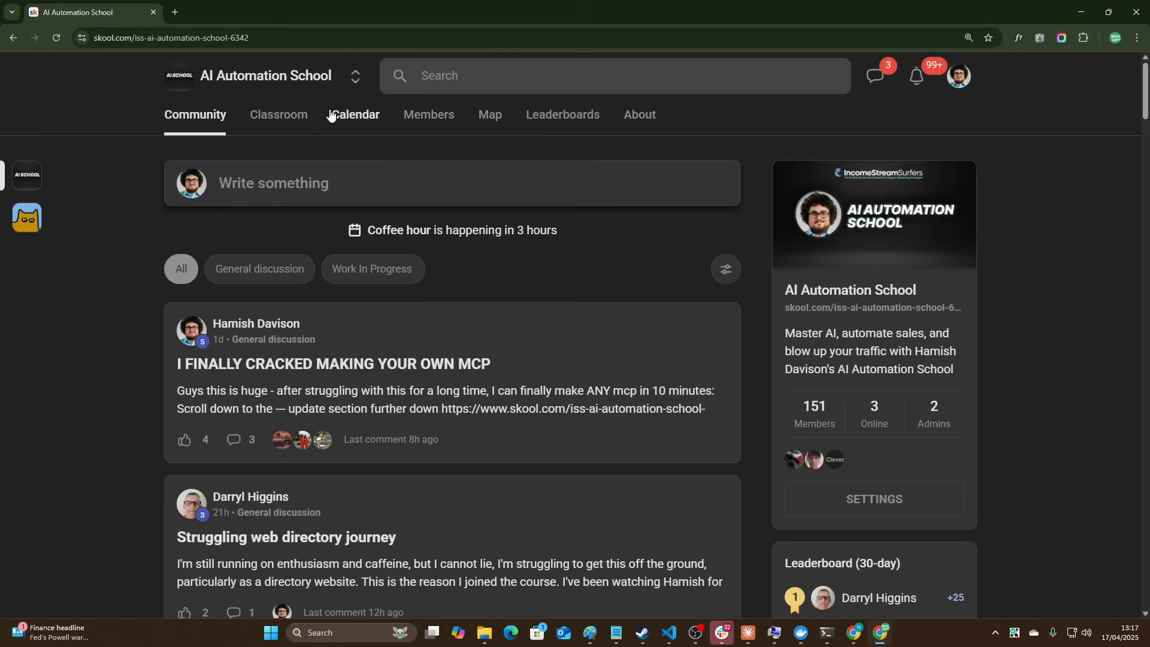
click(277, 115)
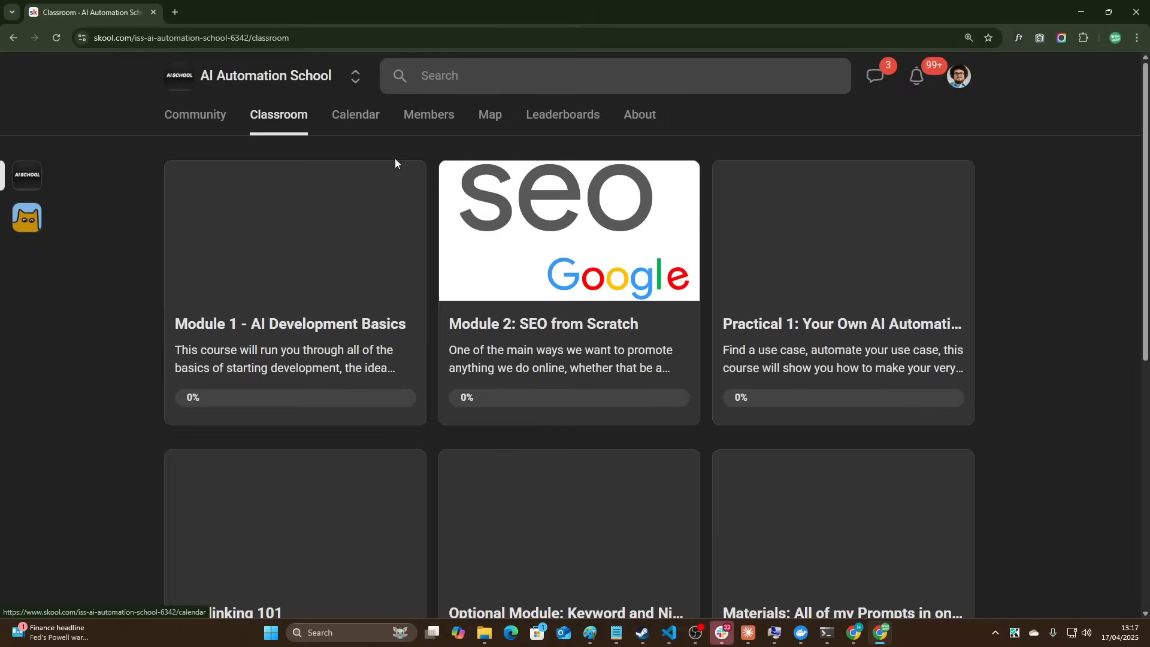
scroll(down, 3)
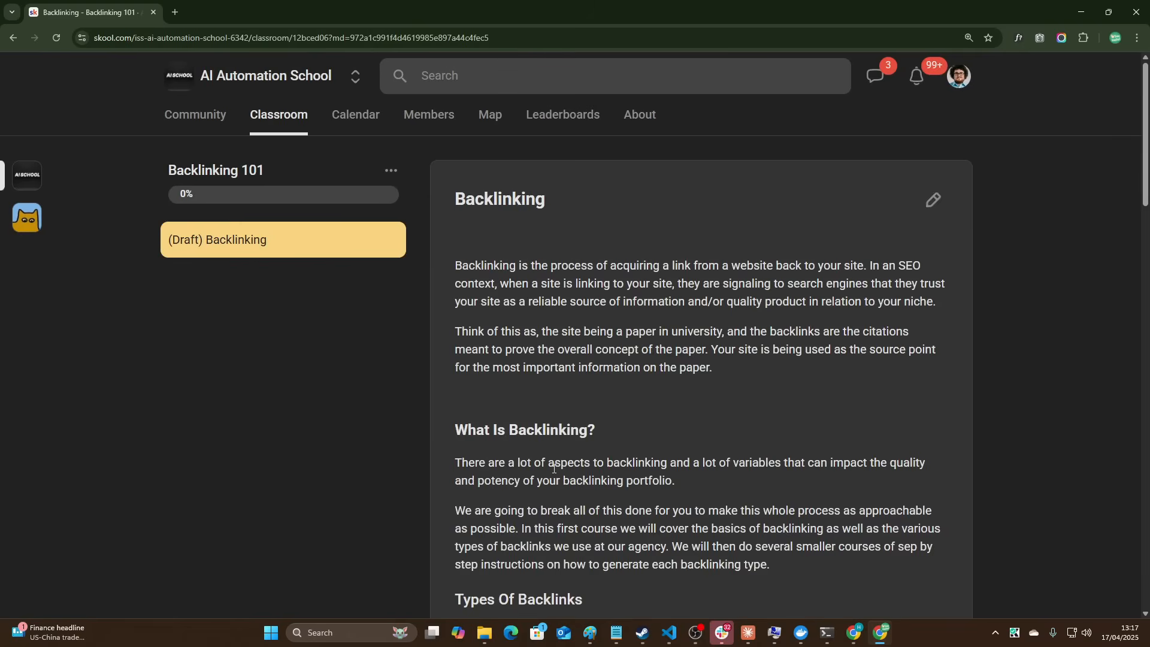
click(13, 39)
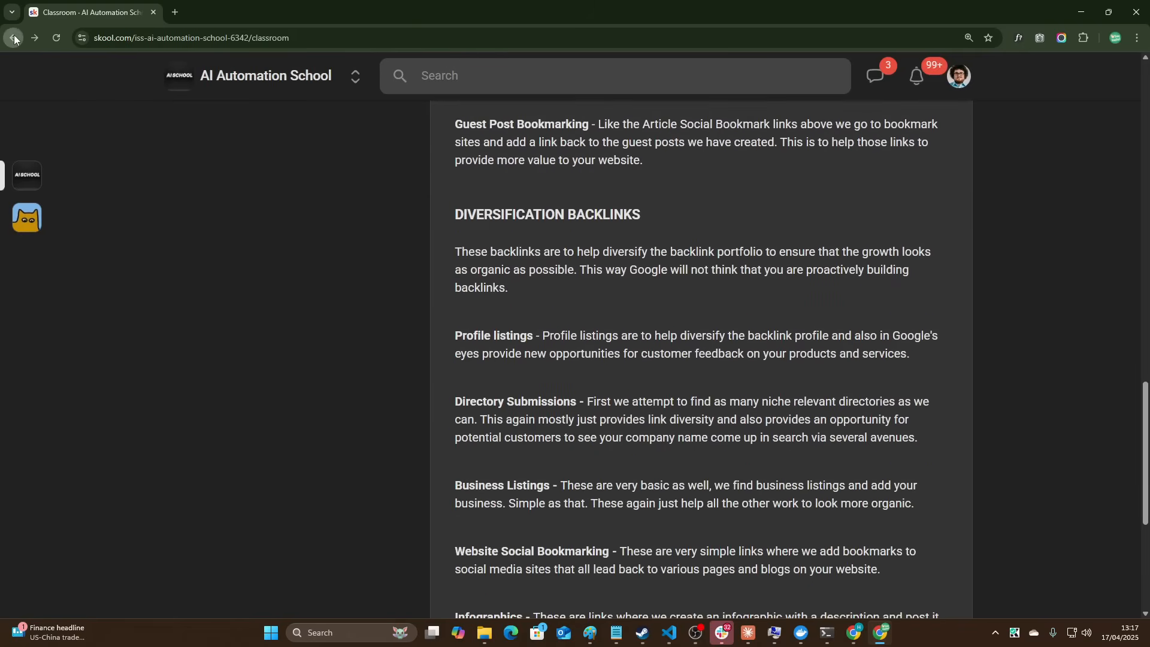
click(13, 37)
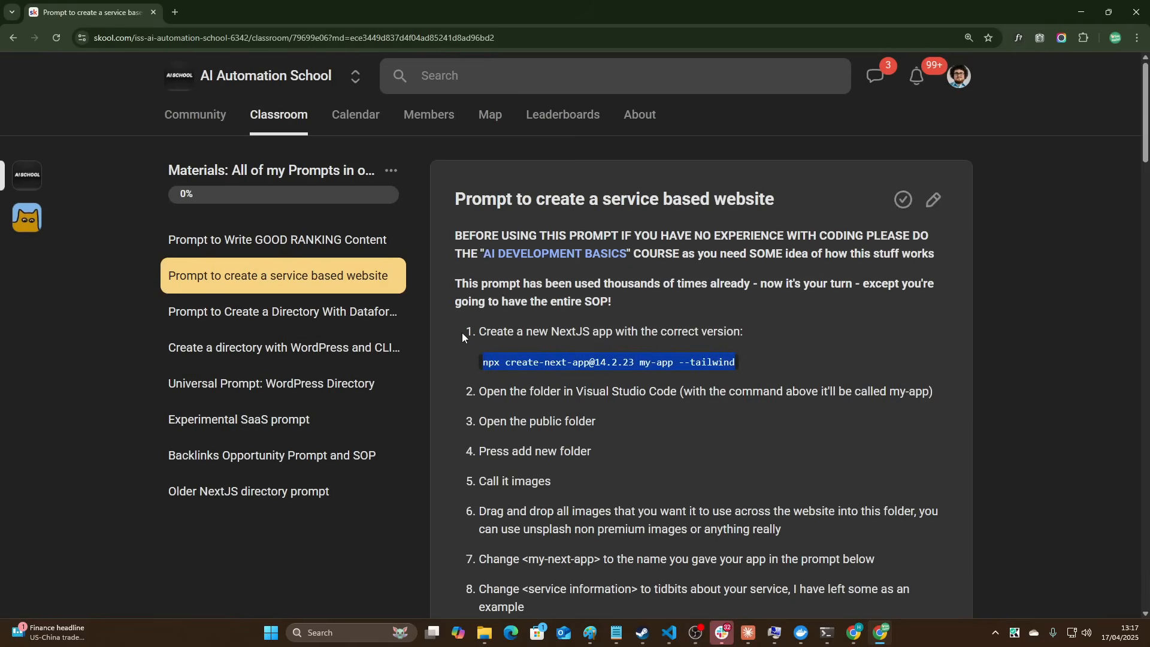
key(alt+tab)
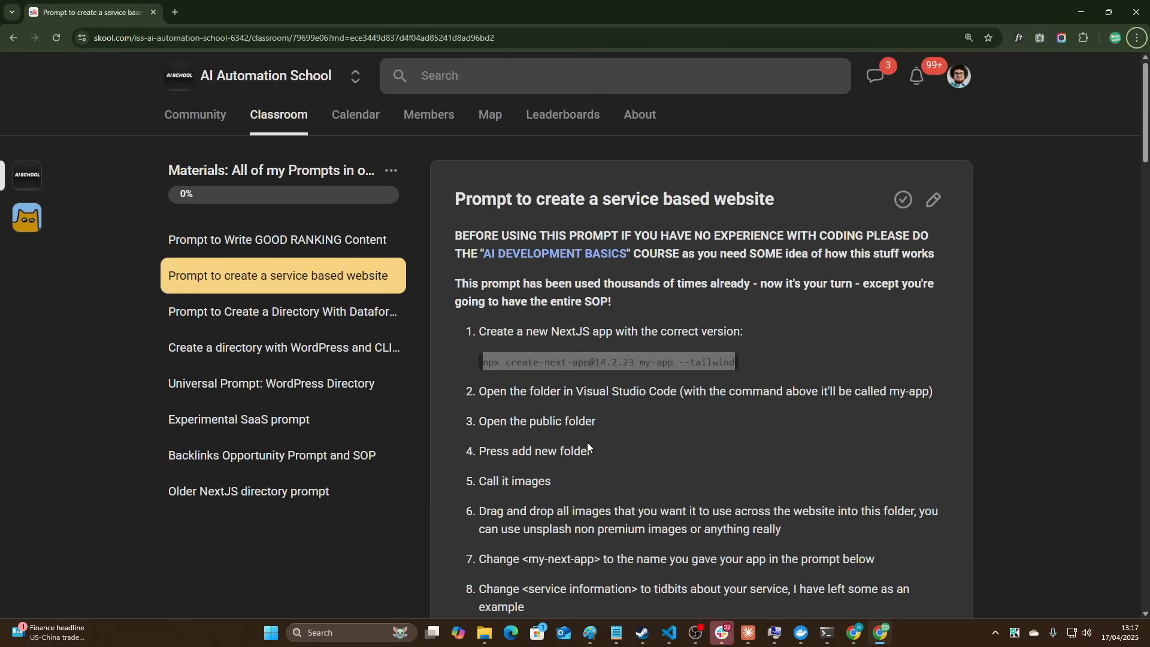
Launch VS Code and run create-next-app with project name o3-rollz-royce.
text(visual)
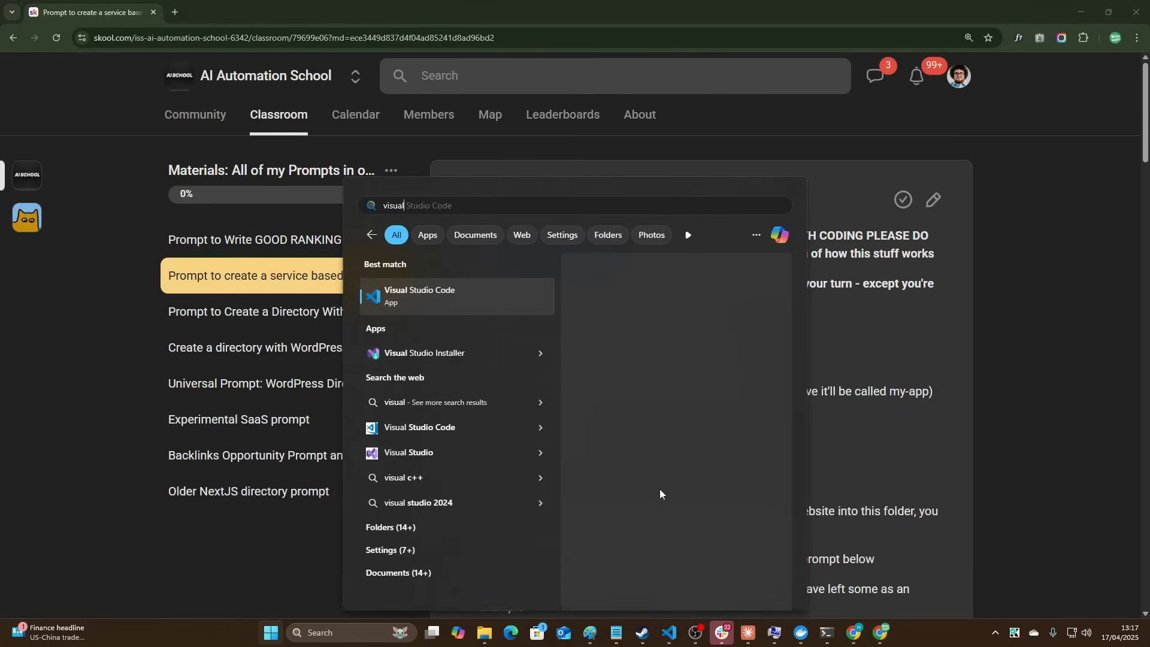
click(419, 295)
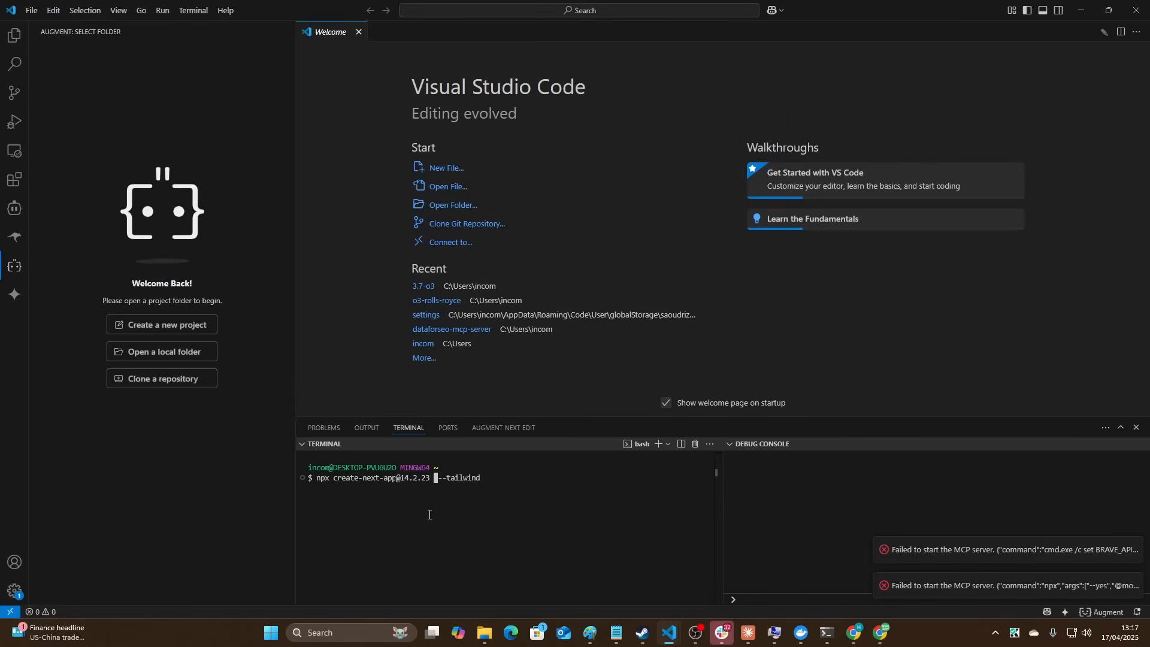
text(o3)
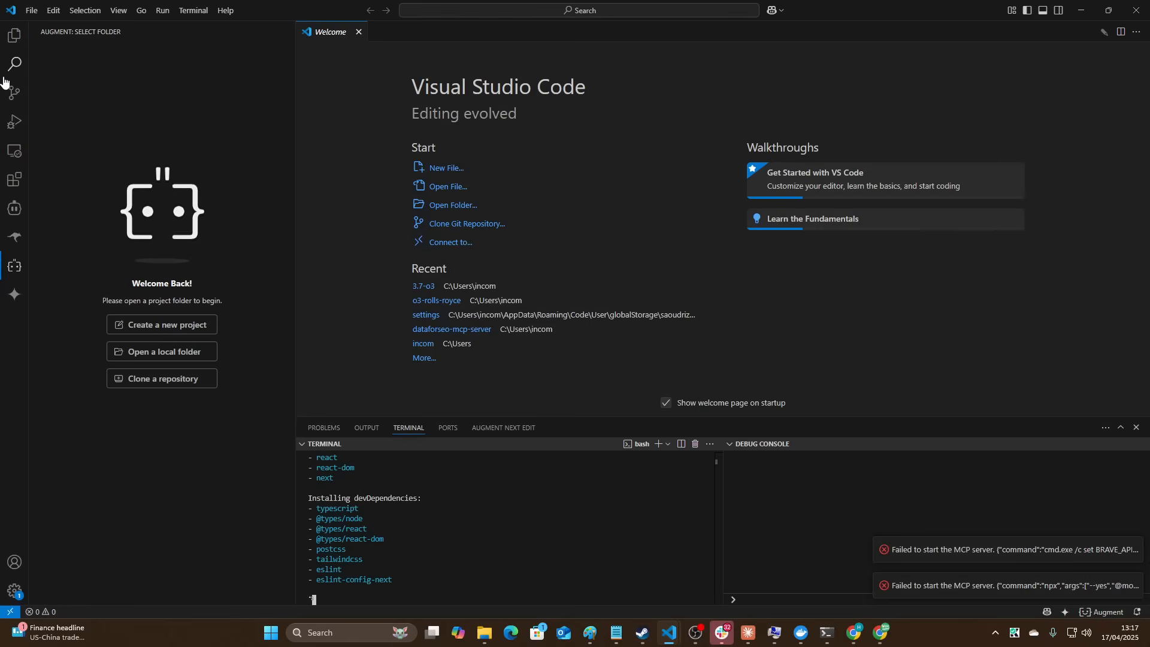
Switch Roo Code to Architect mode, then search for the Rolls-Royce project folder.
click(14, 236)
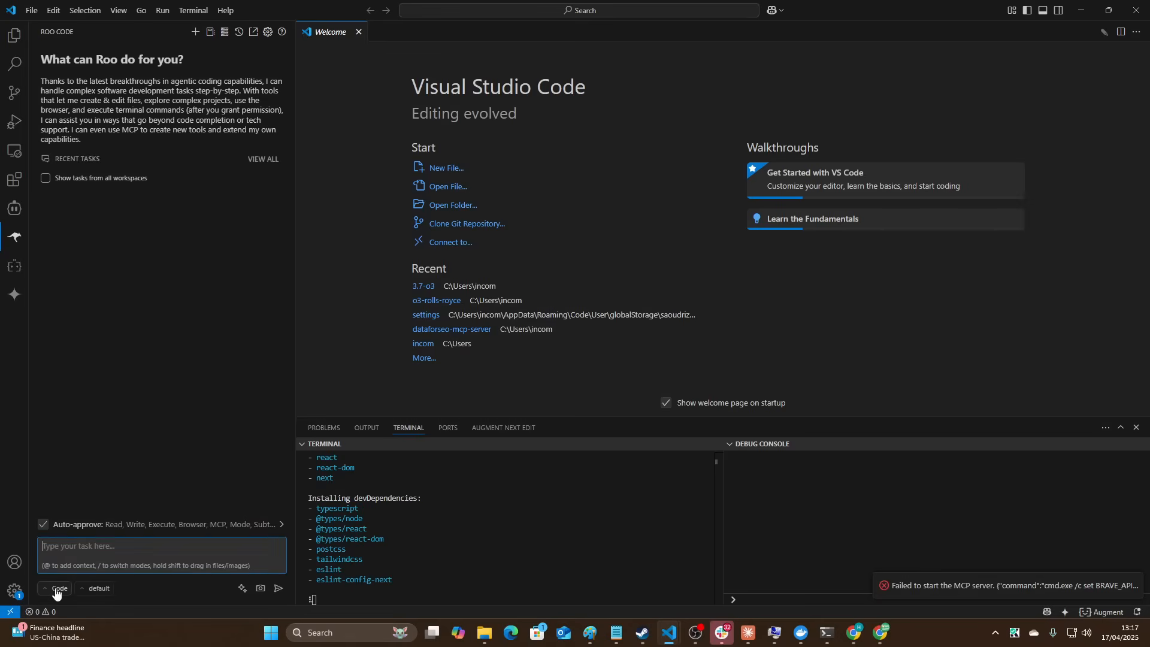
click(57, 588)
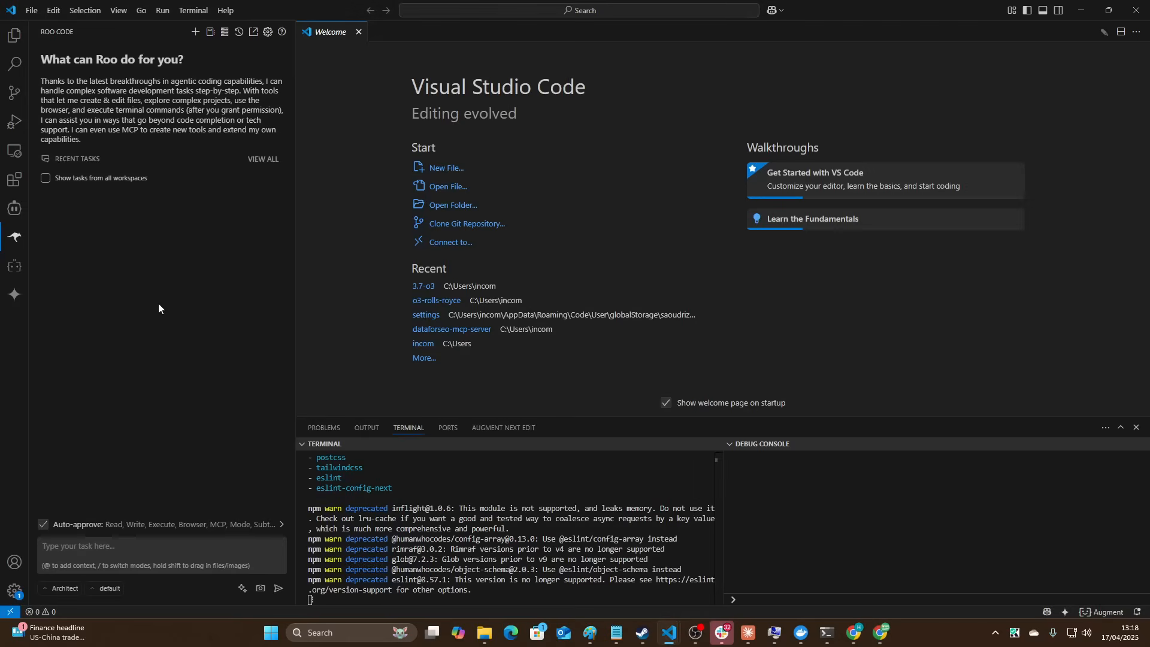
key(alt+tab)
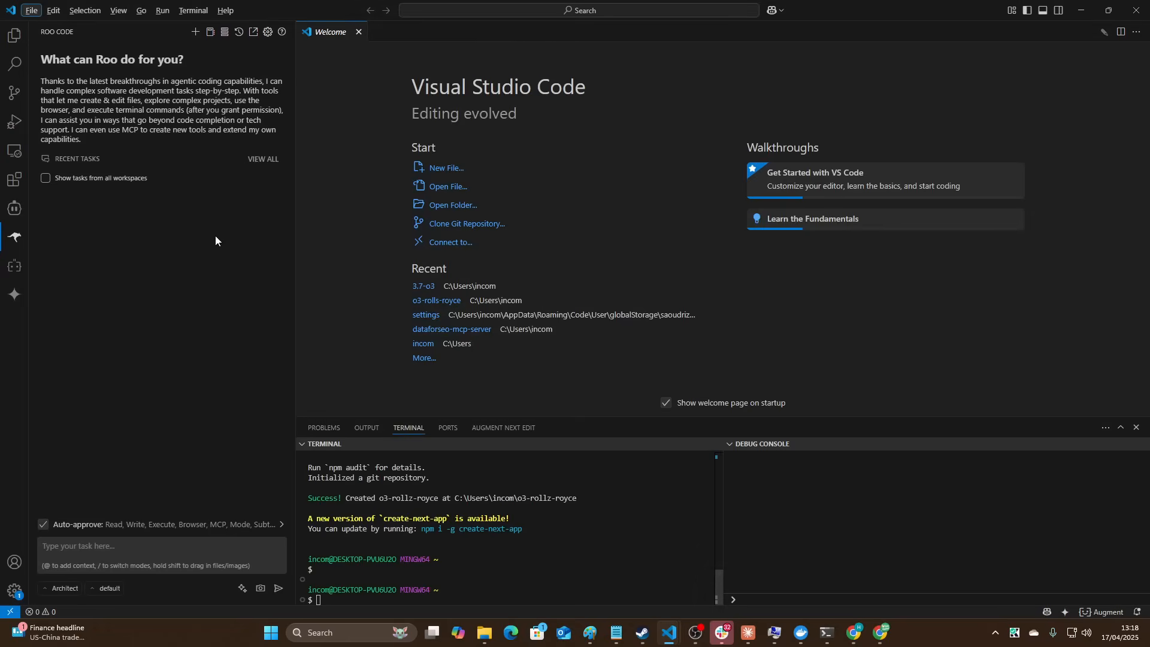
text(rolls-royce)
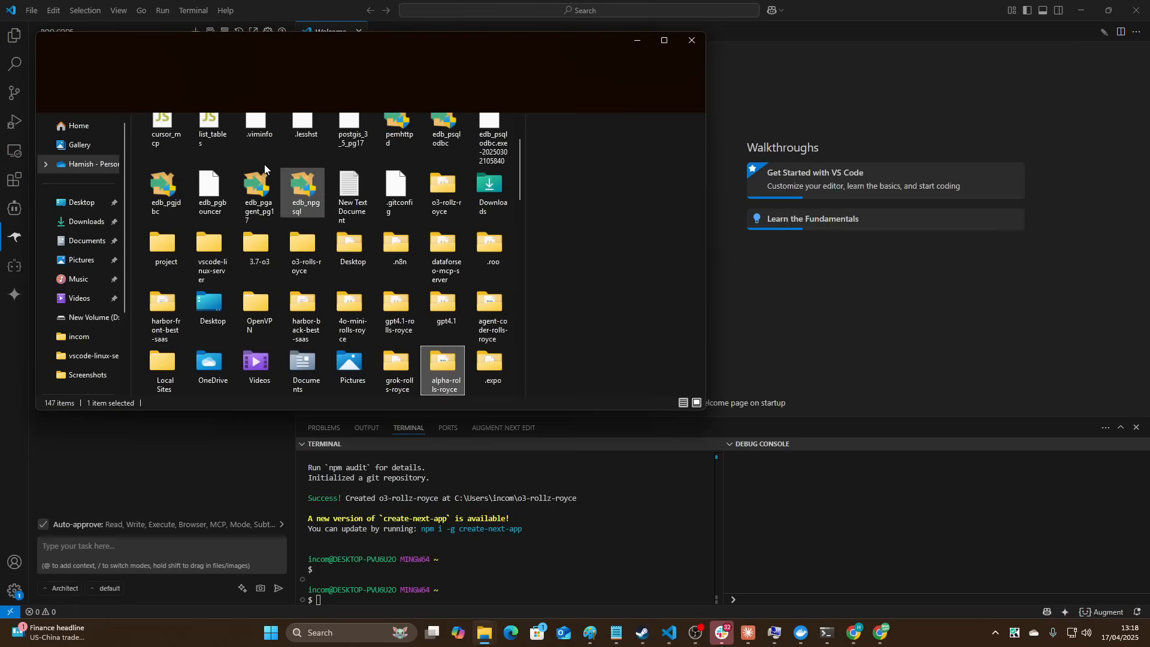
Browse into the alpha-rolls-royce project's public folder in File Explorer.
double_click(441, 359)
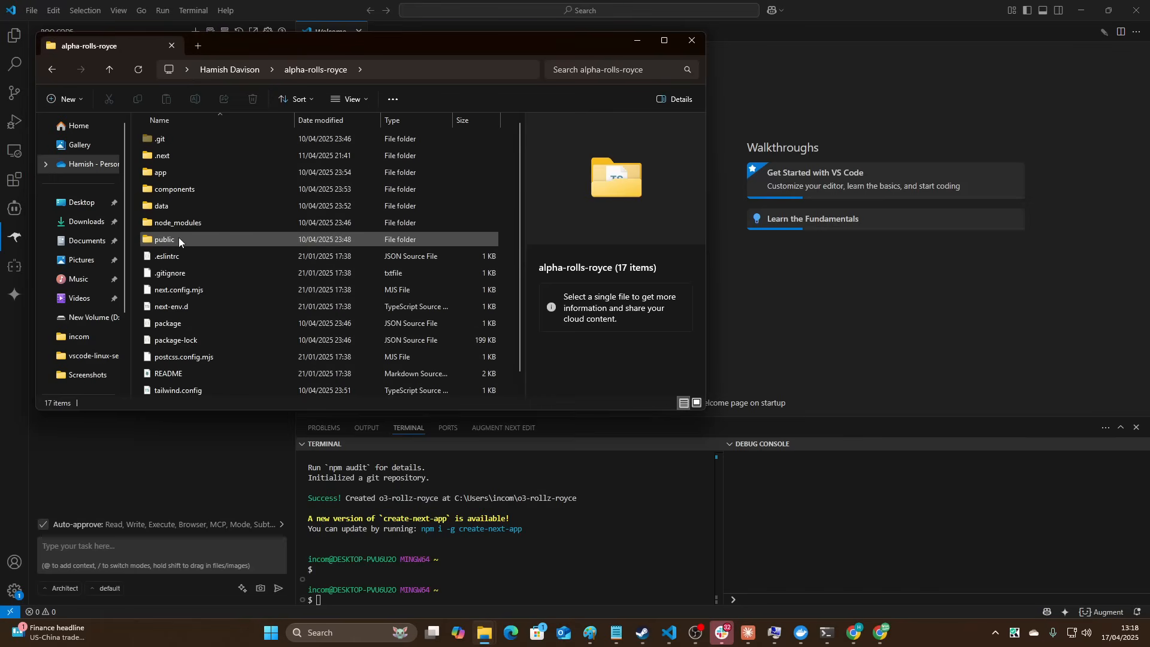
double_click(164, 239)
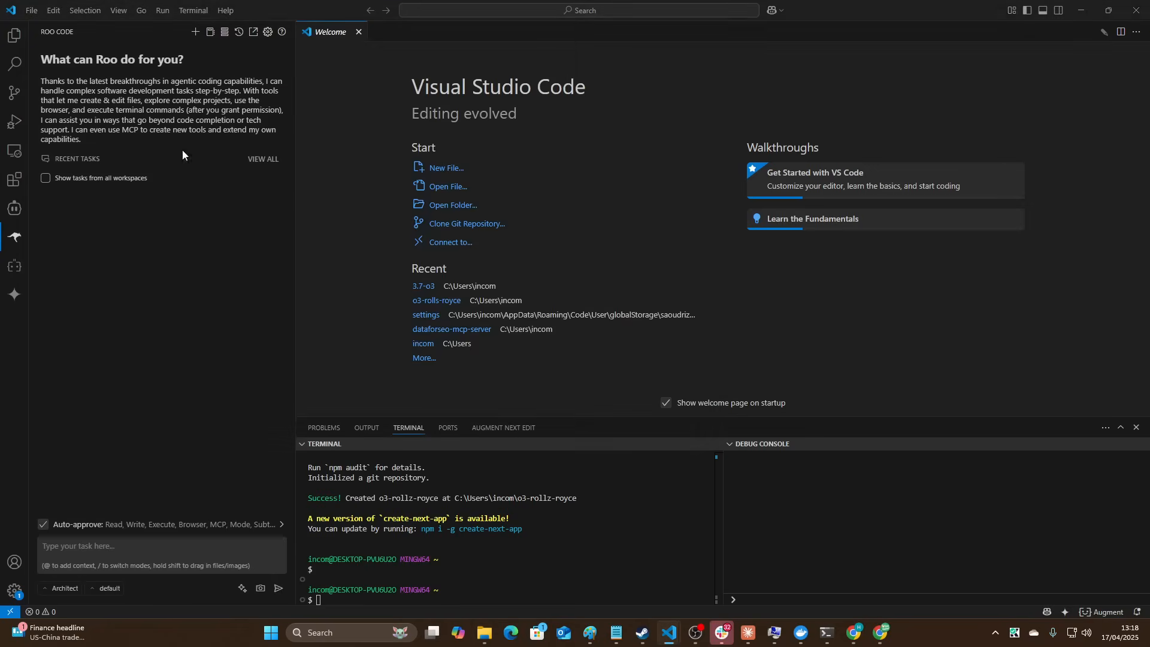
Open the o3-rollz-royce project and check the Roo Code and Augment panels.
click(453, 205)
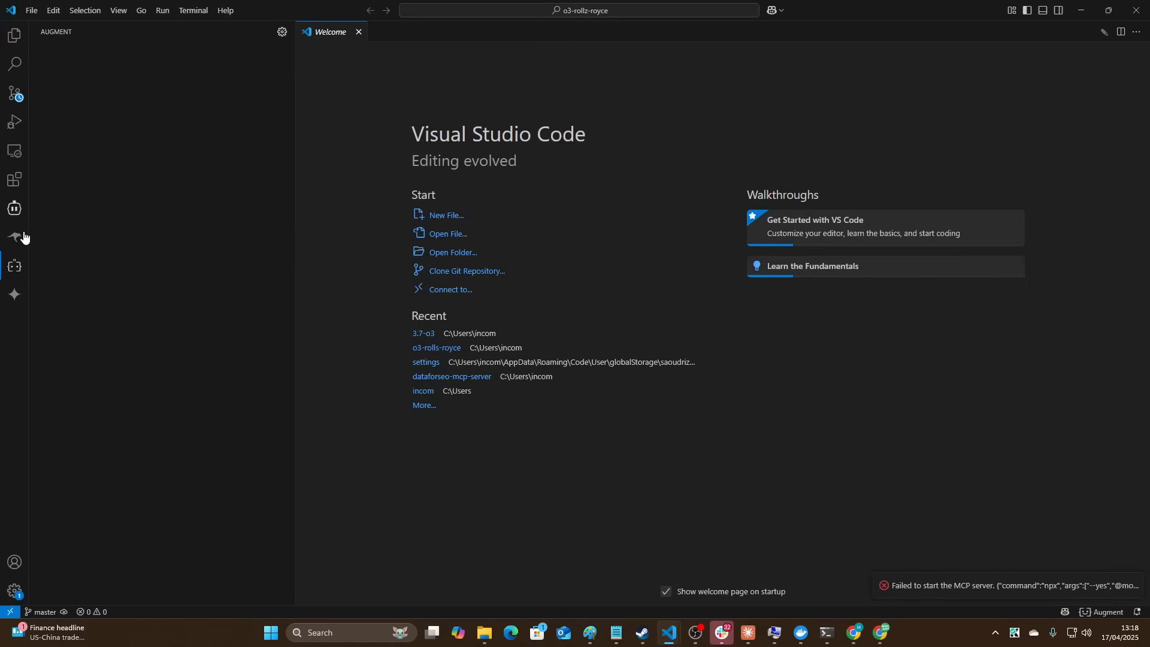
click(14, 238)
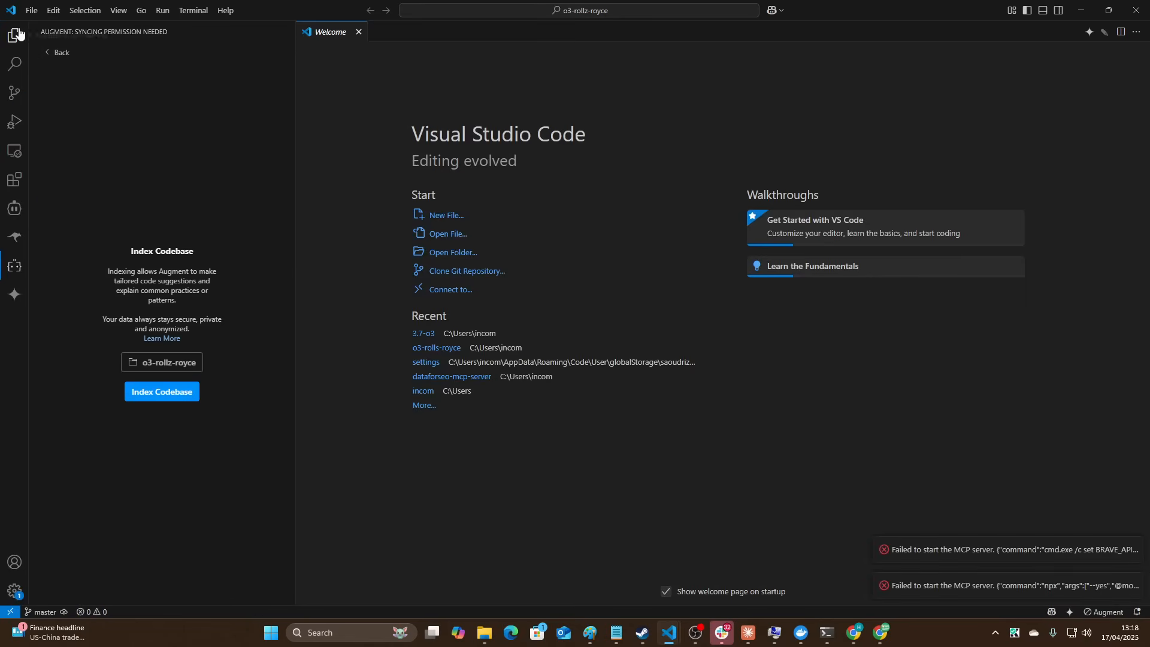
click(13, 266)
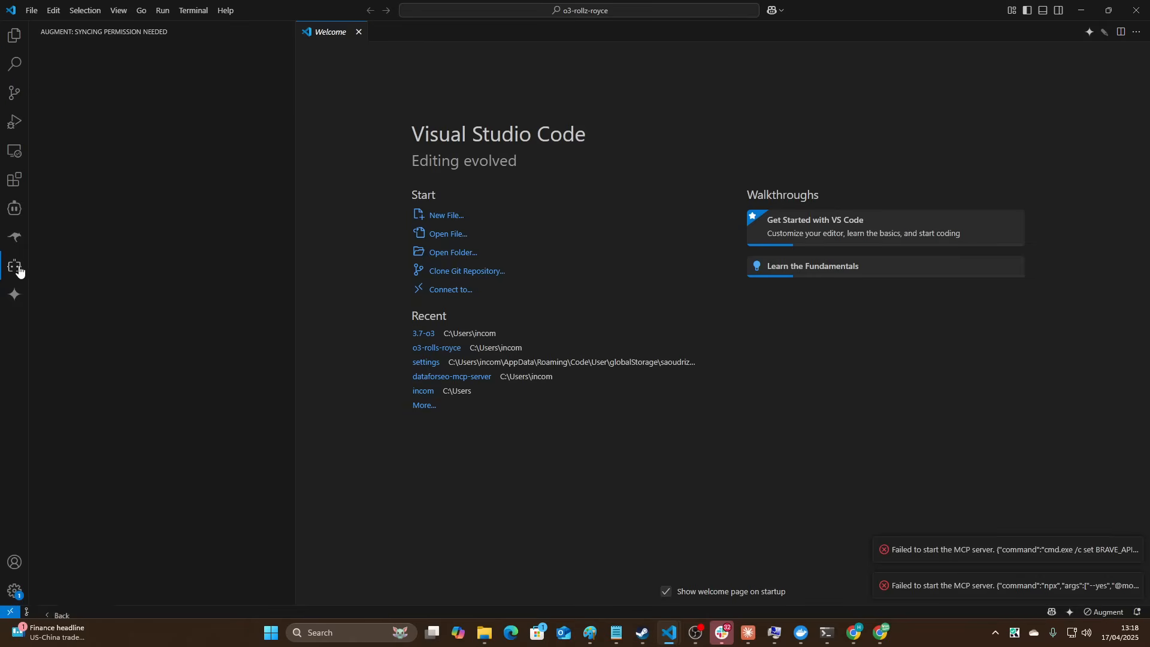
click(14, 266)
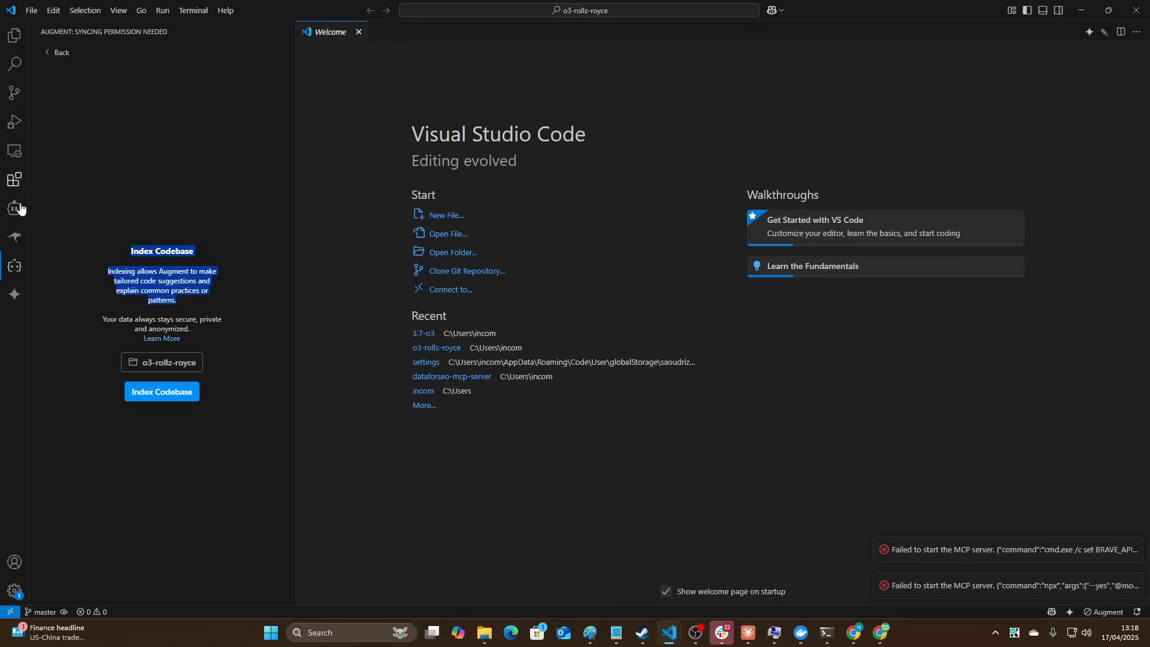
Paste the seven Rolls-Royce images into the project's public folder.
click(13, 237)
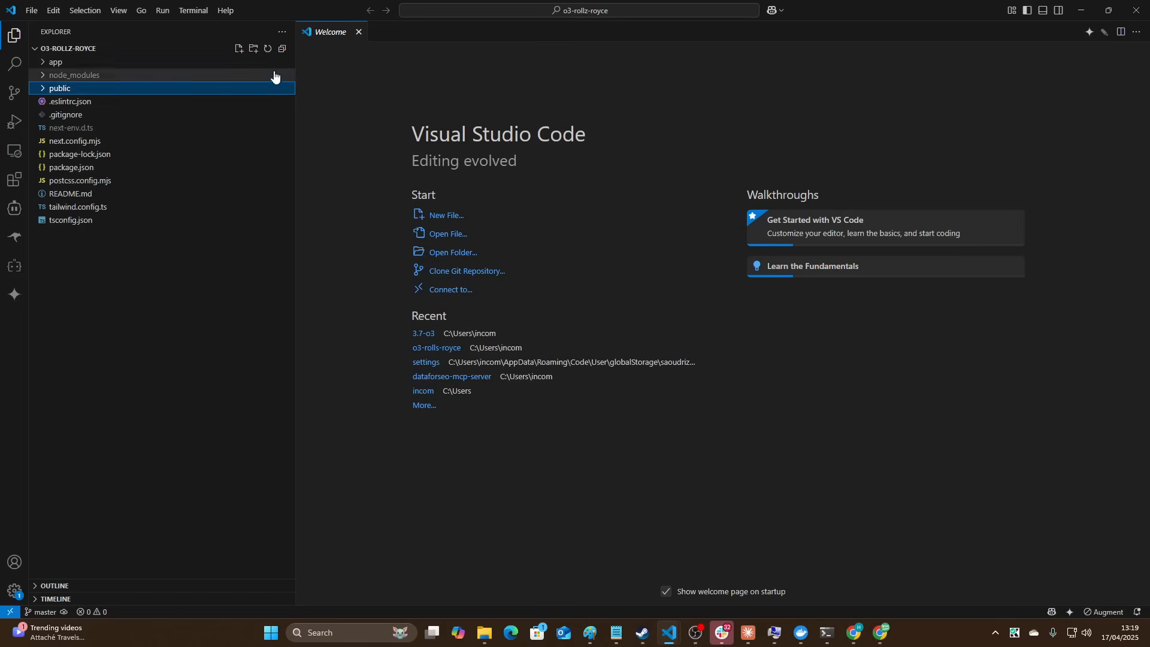
click(252, 49)
text(images)
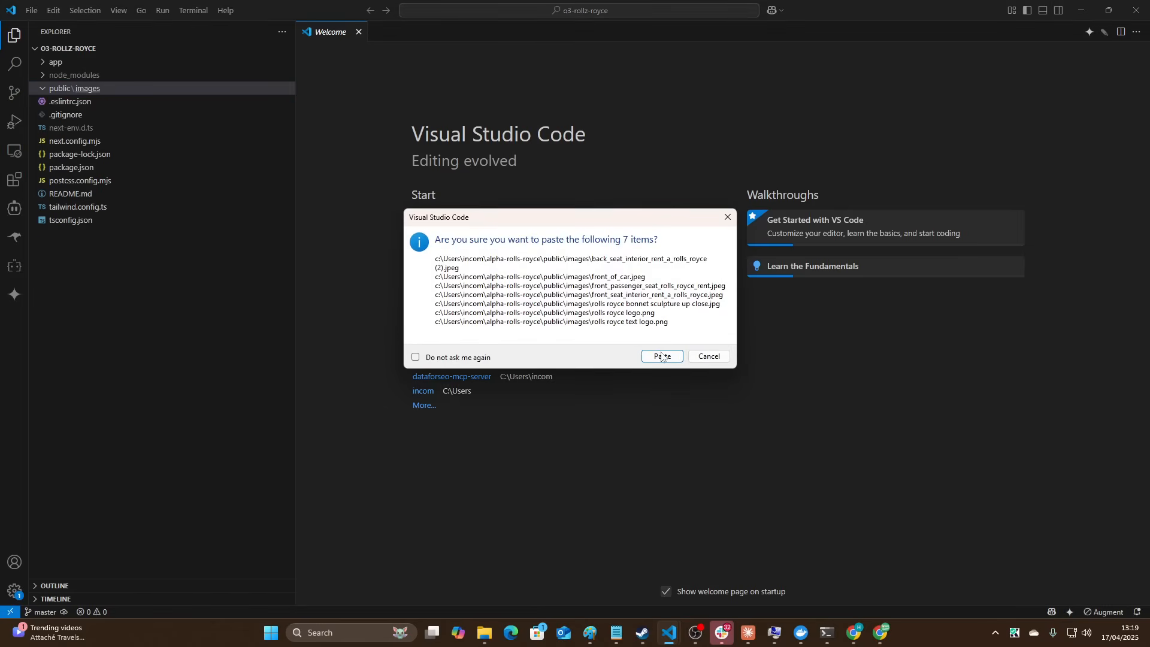
click(660, 357)
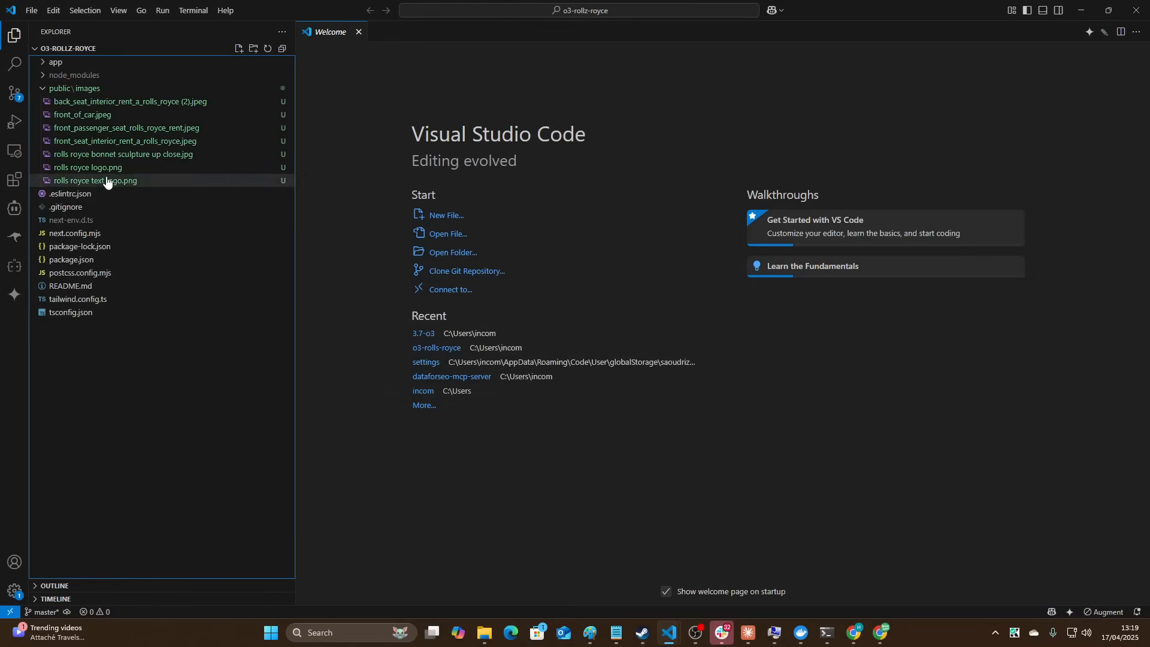
mouse_move(13, 238)
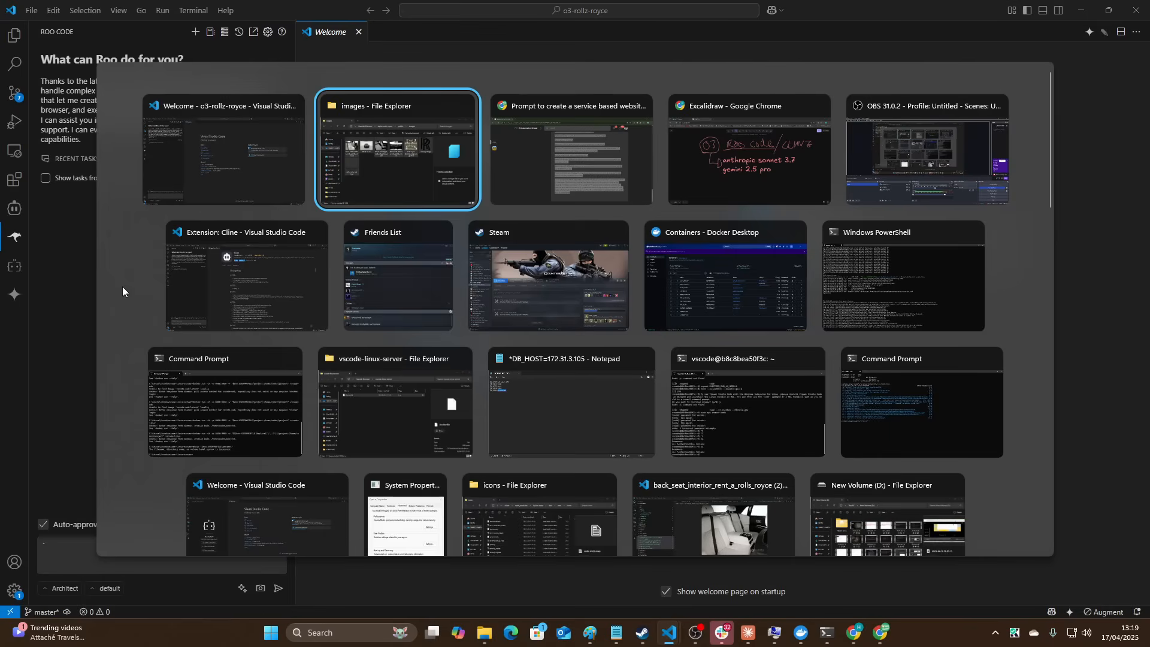
Paste the website brief into Roo Code, replace my-next-app with o3-rollz-royce, and send.
key(Escape)
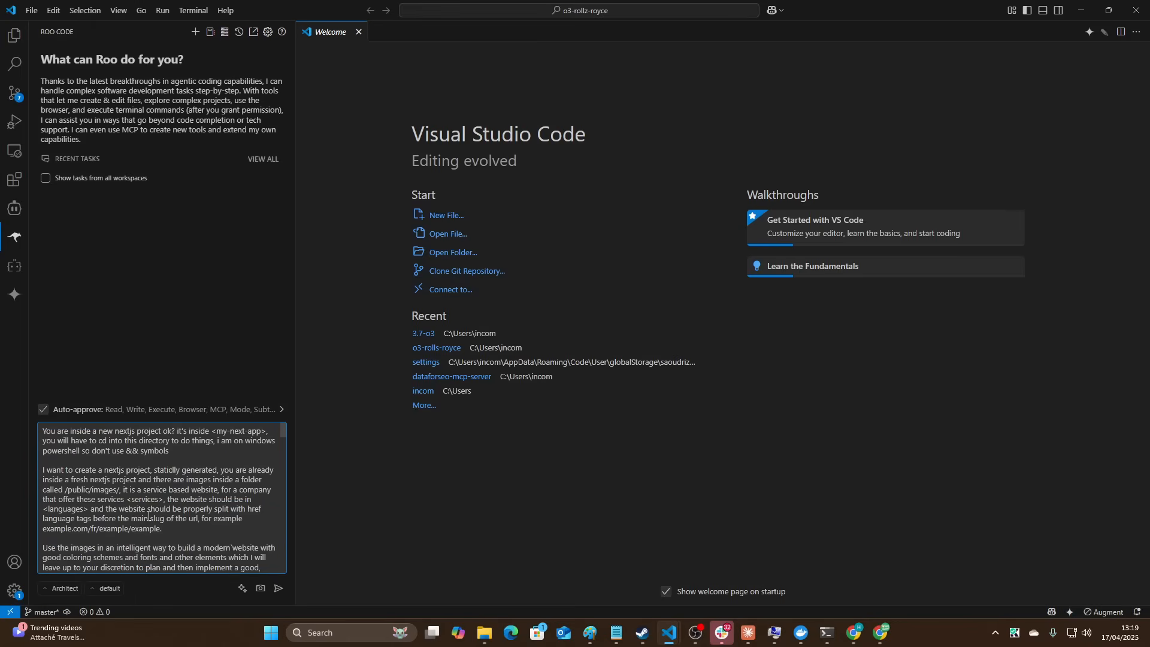
mouse_move(303, 85)
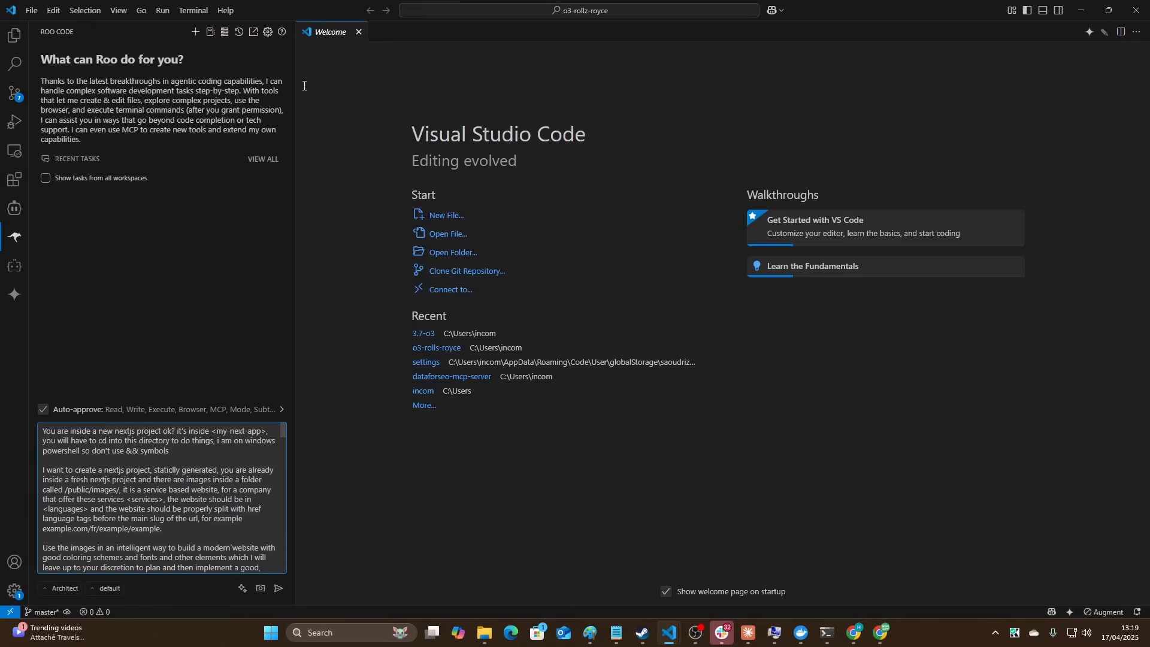
double_click(237, 431)
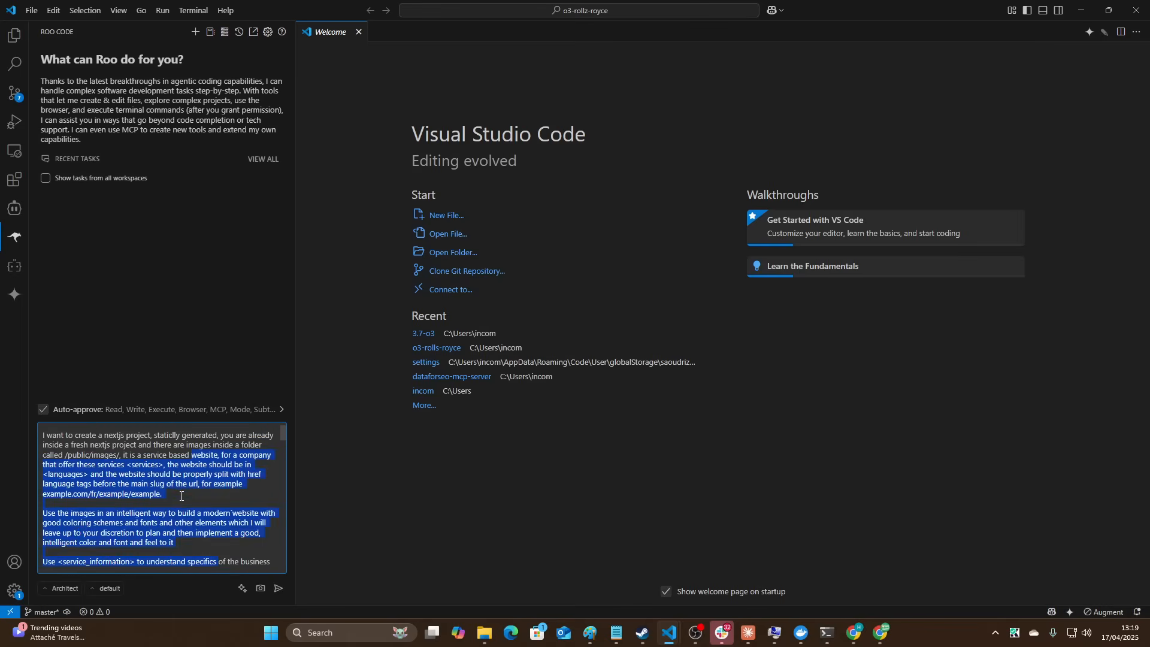
scroll(down, 3)
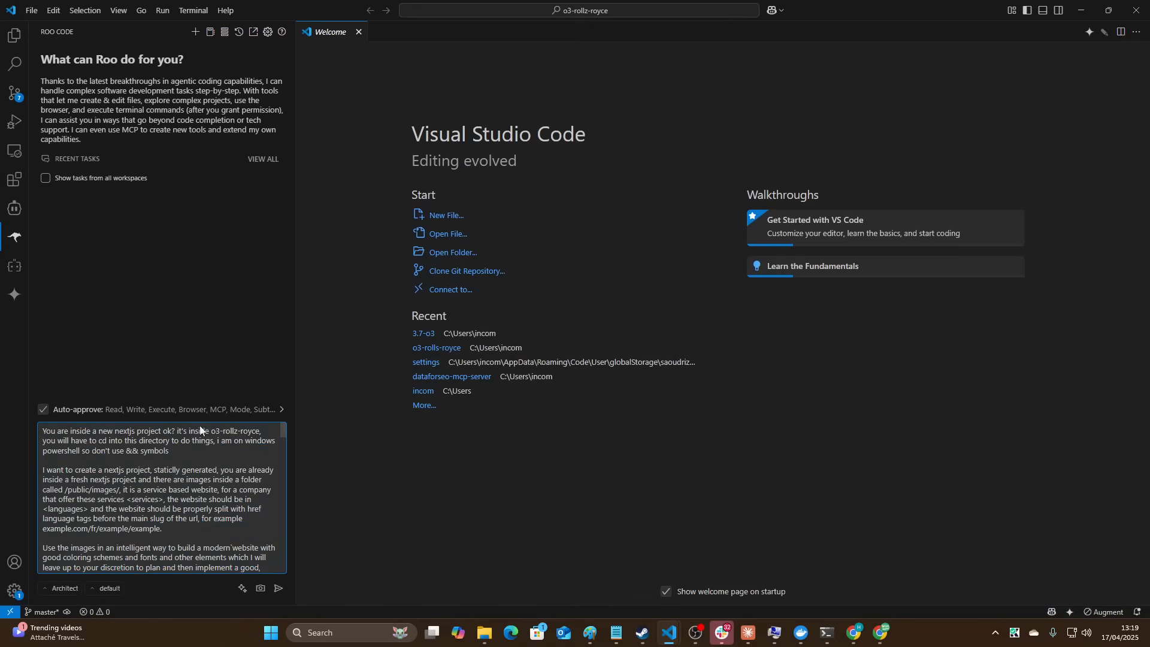
click(278, 588)
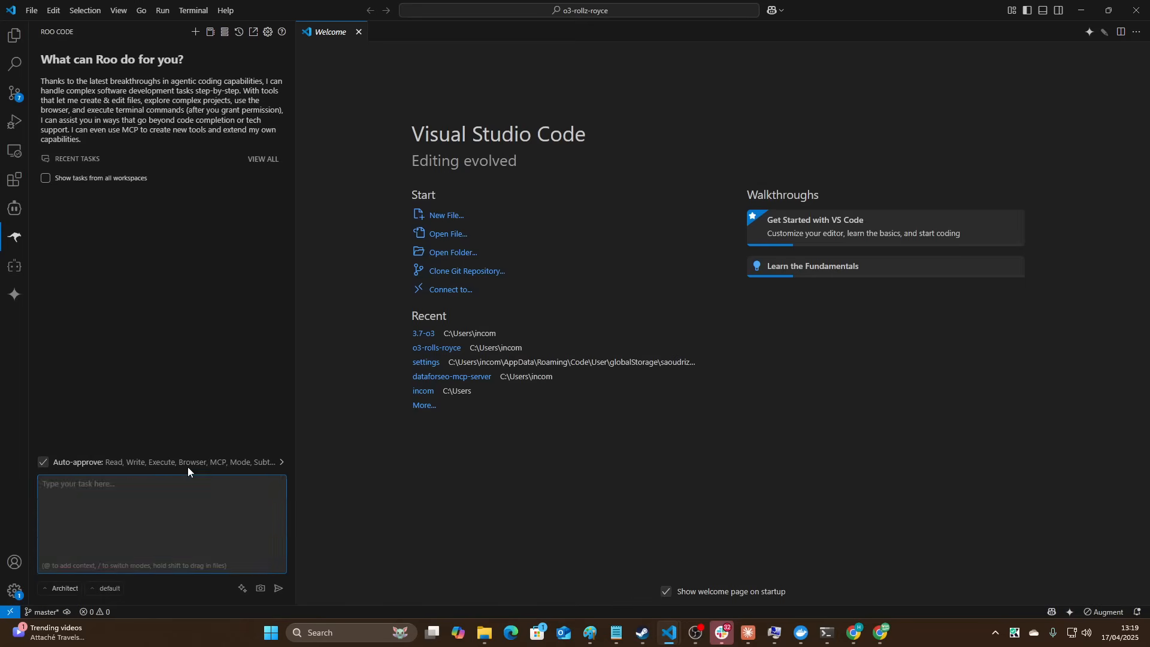
Reply to Roo Code: use placeholder information and choose a design palette accordingly.
click(277, 587)
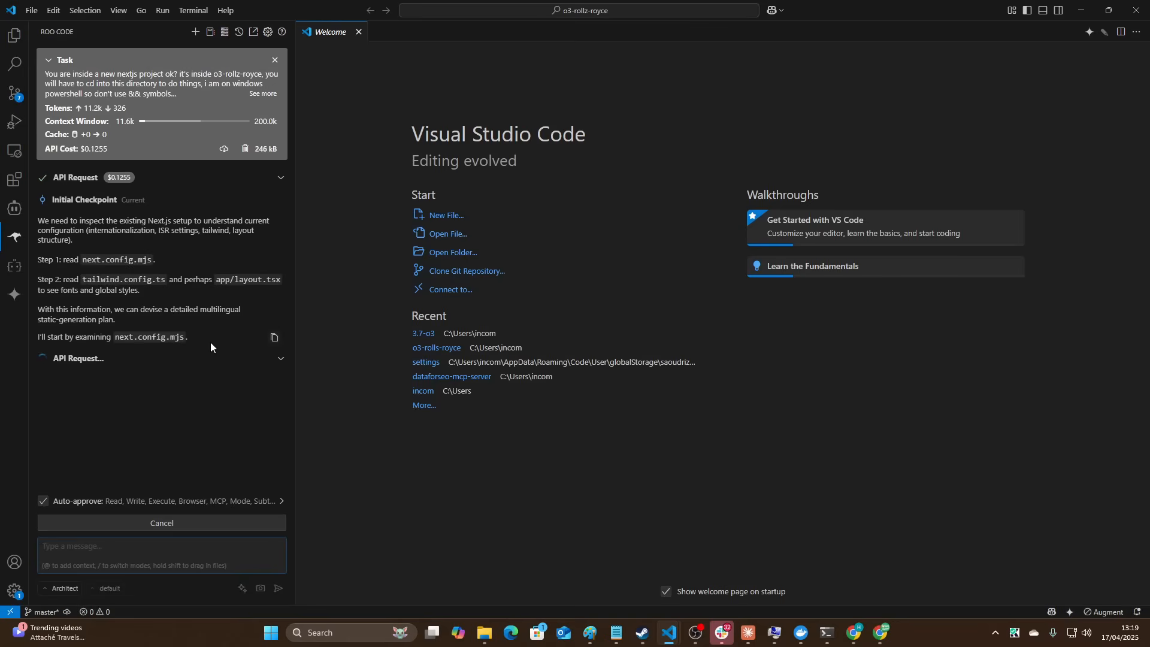
mouse_move(14, 35)
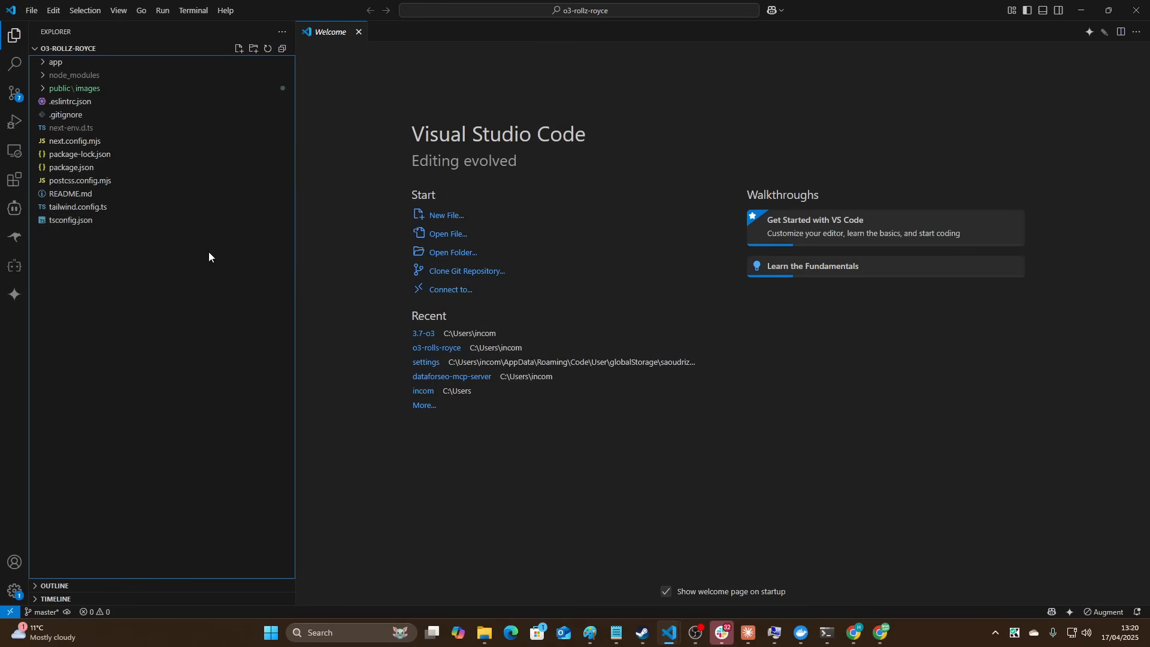
mouse_move(30, 242)
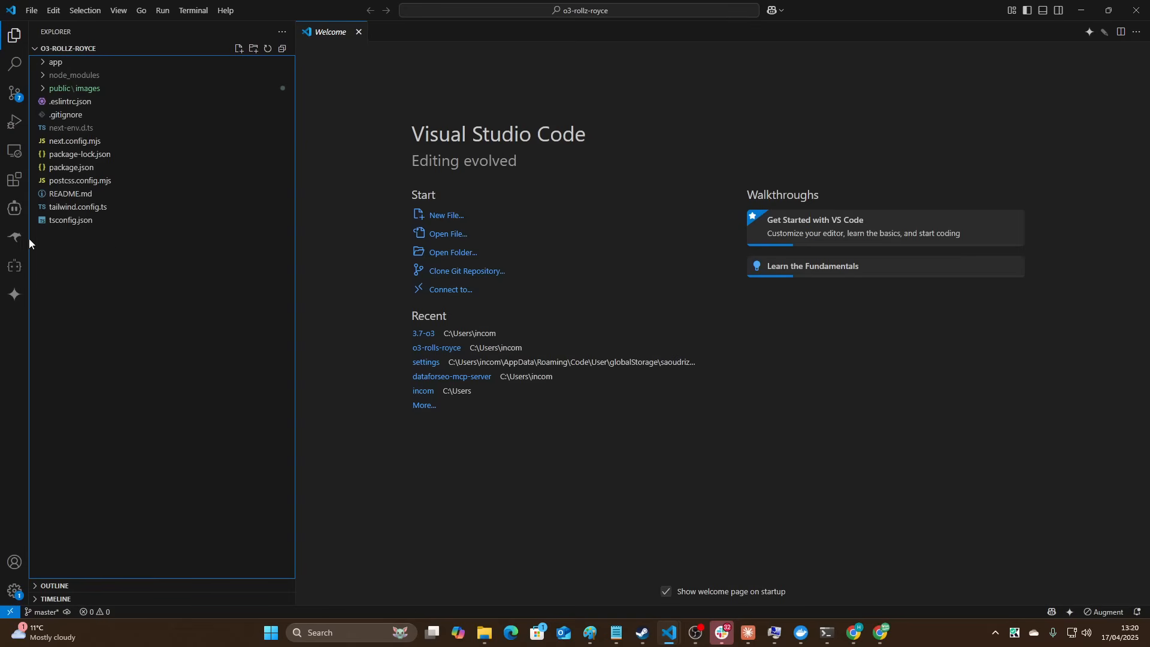
click(14, 238)
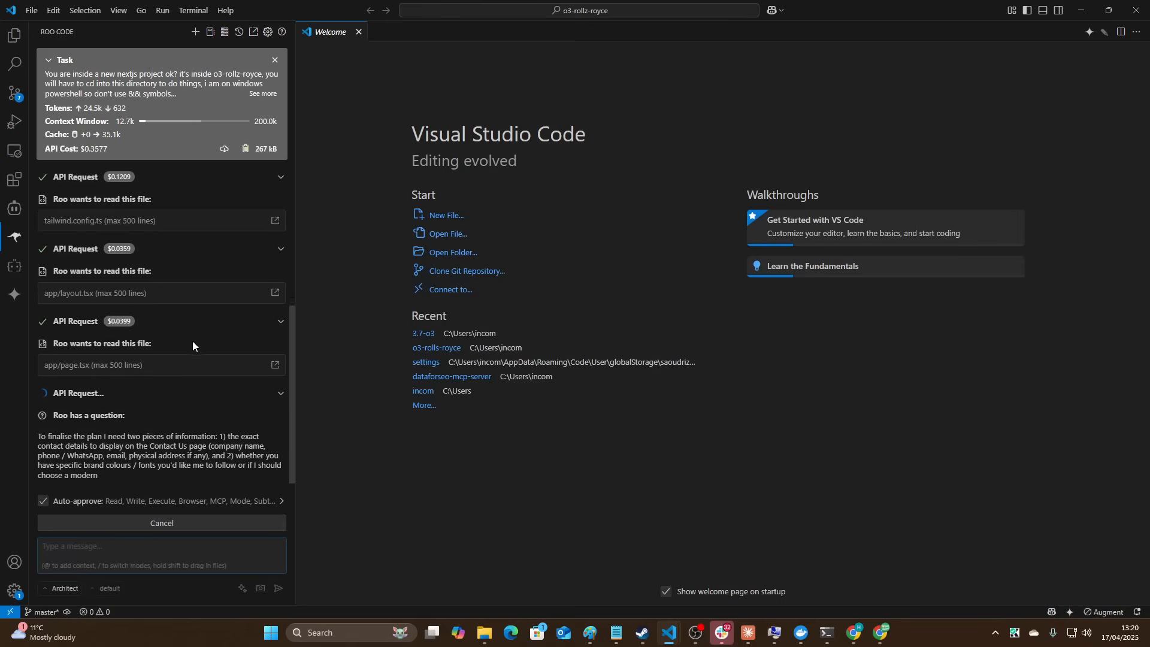
scroll(down, 3)
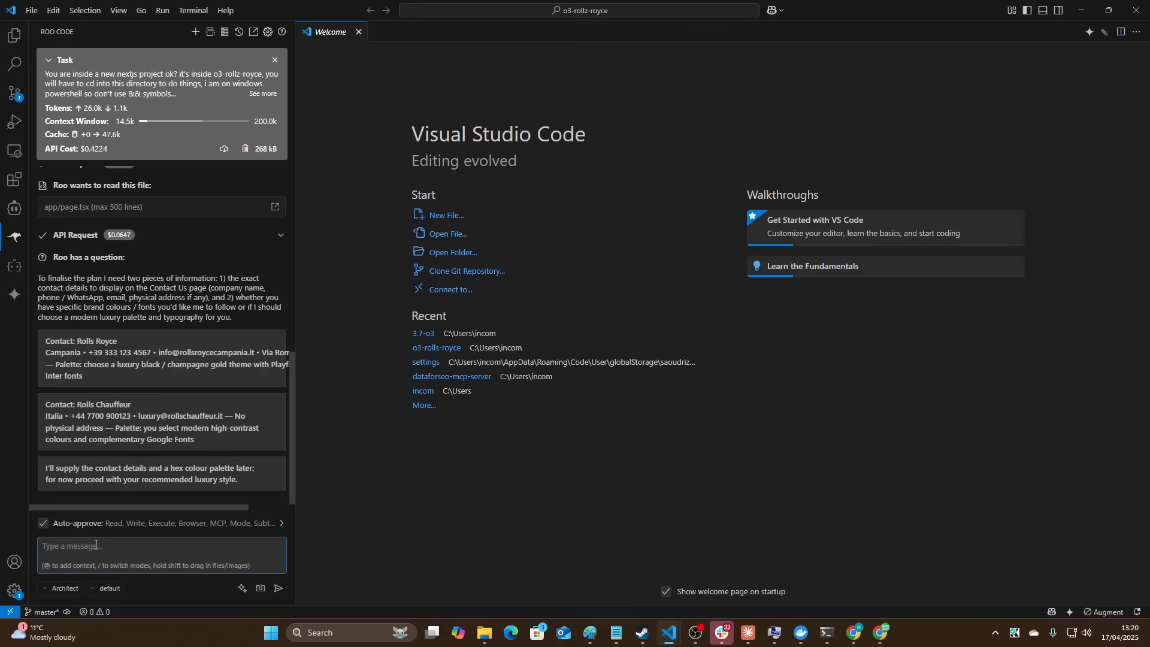
text(use)
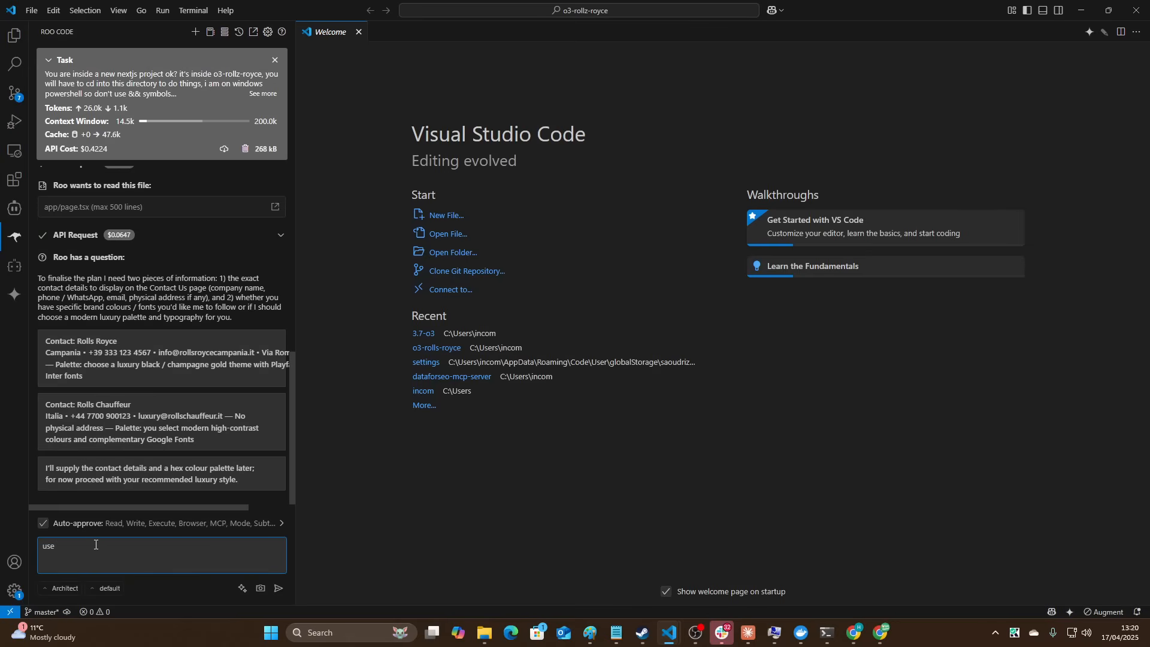
text(placeholder)
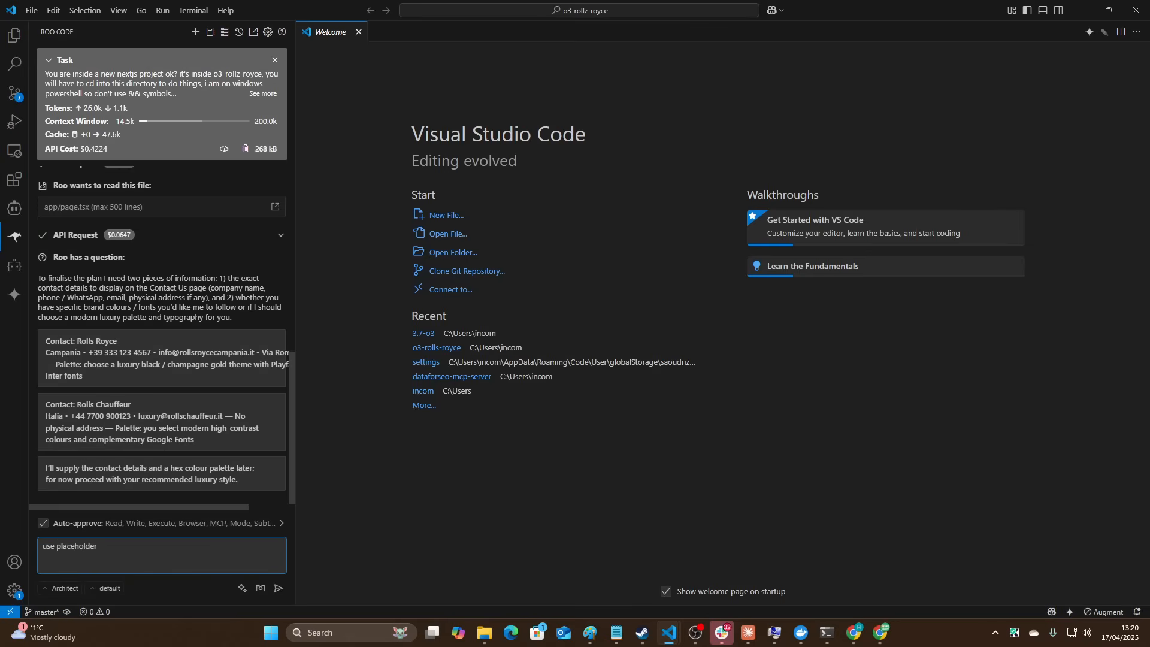
text(information and give me an entire design palette)
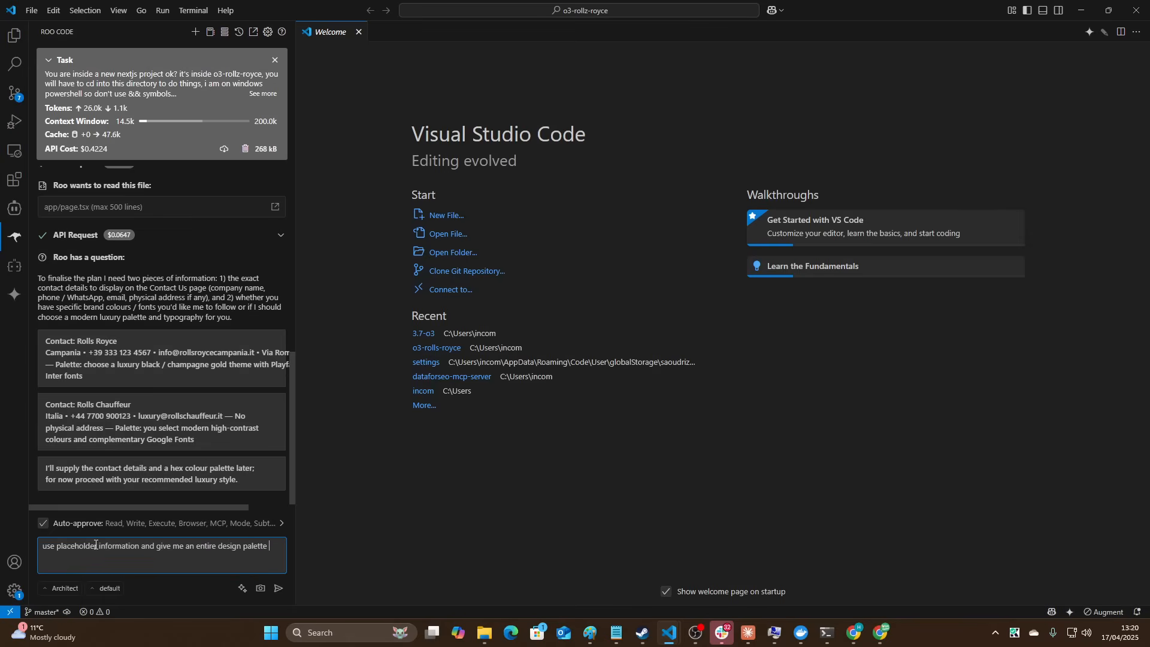
text(accordi)
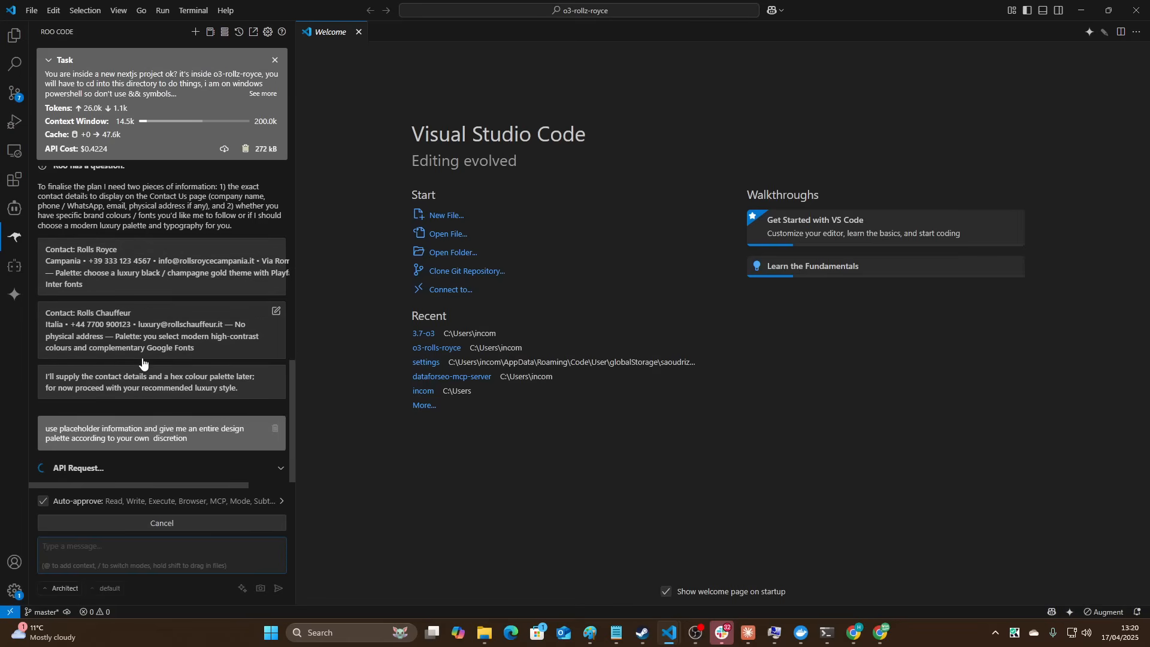
mouse_move(13, 150)
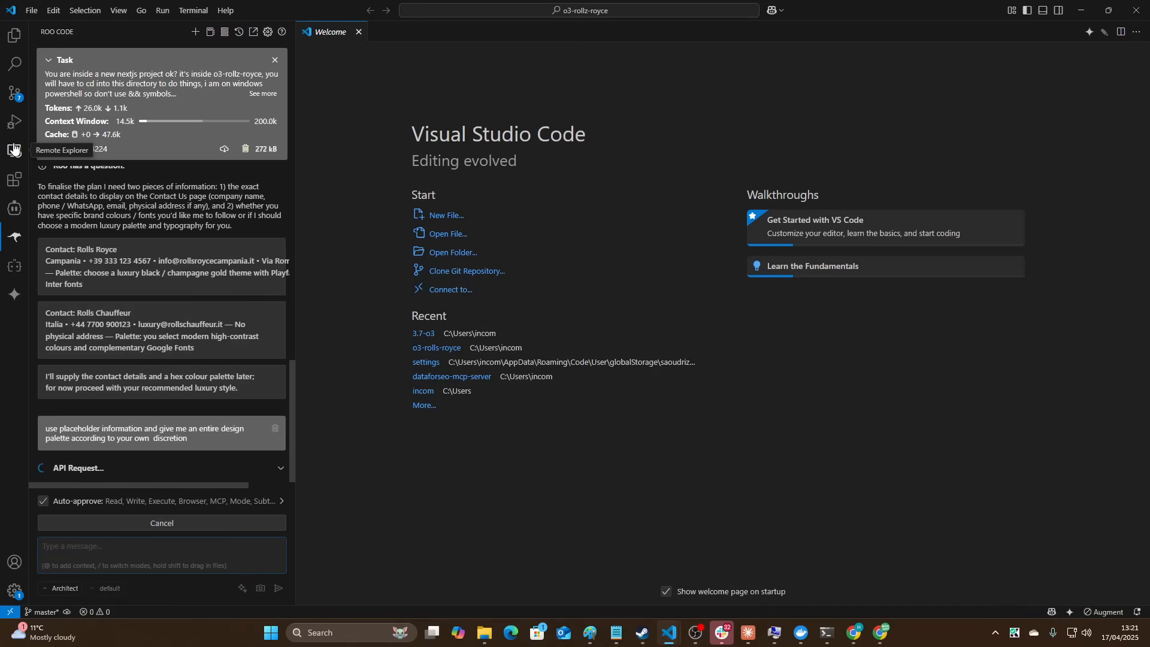
mouse_move(116, 156)
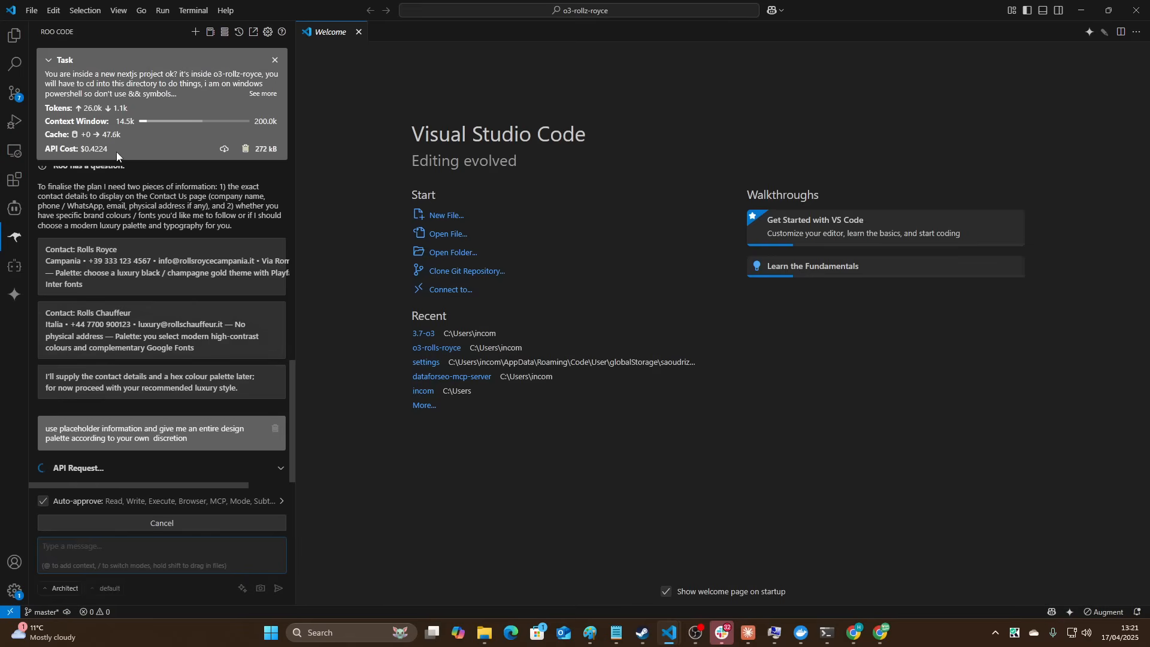
mouse_move(173, 206)
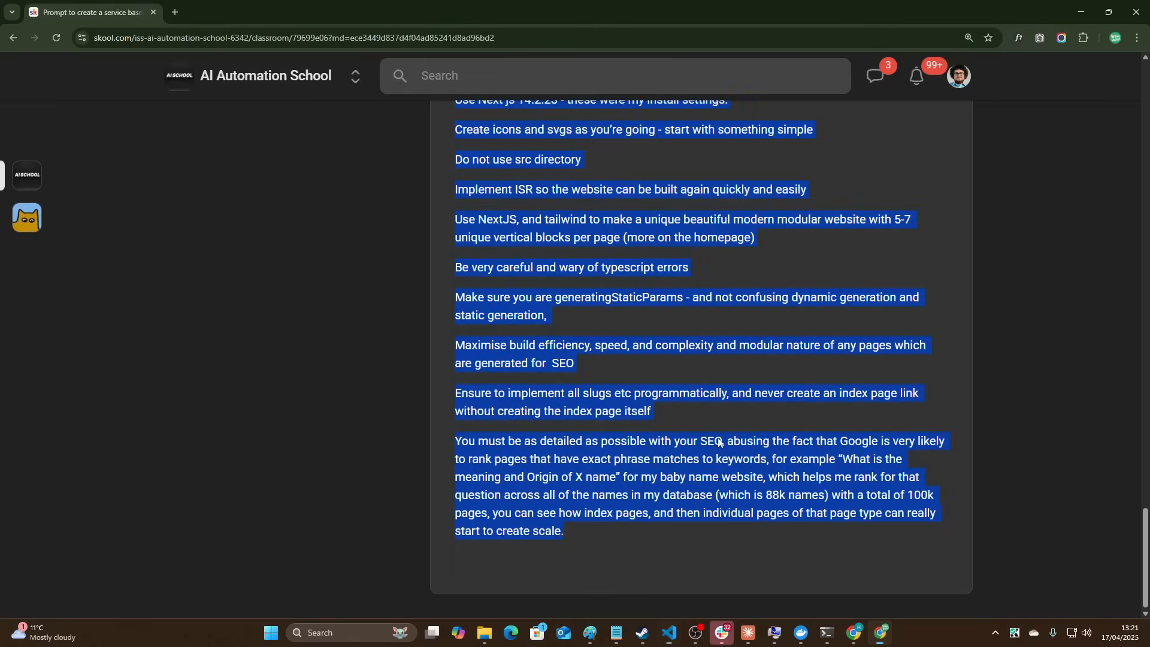
Open OpenAI's API pricing page and find o3's $10/$40 per million token prices.
text(openai pricing)
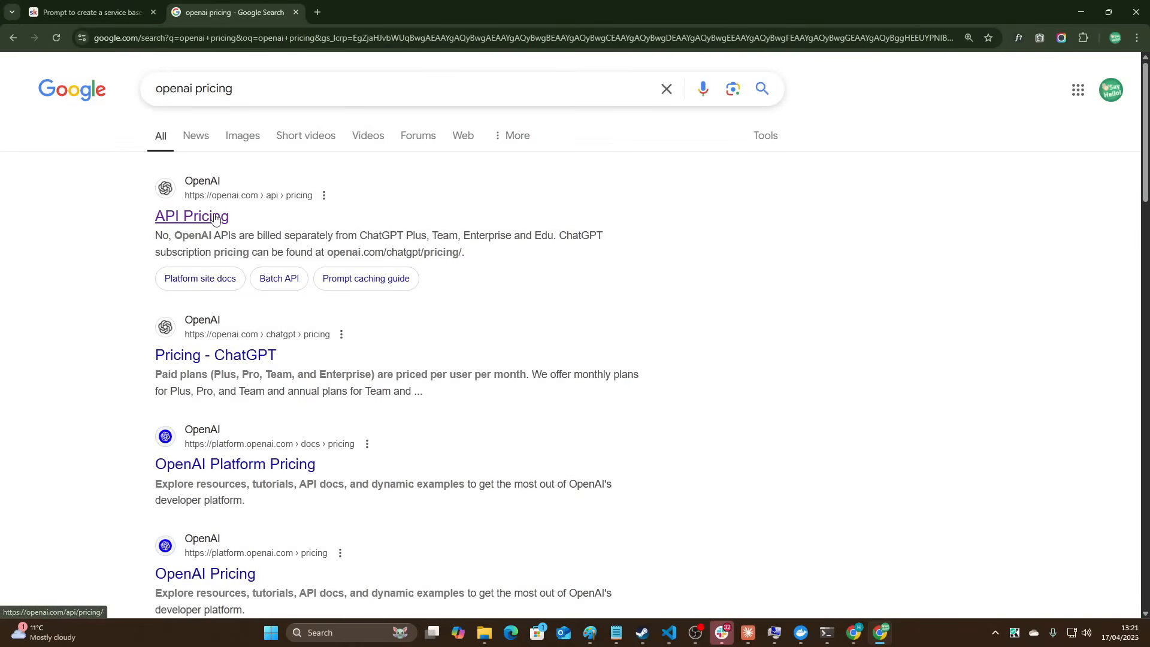
click(192, 216)
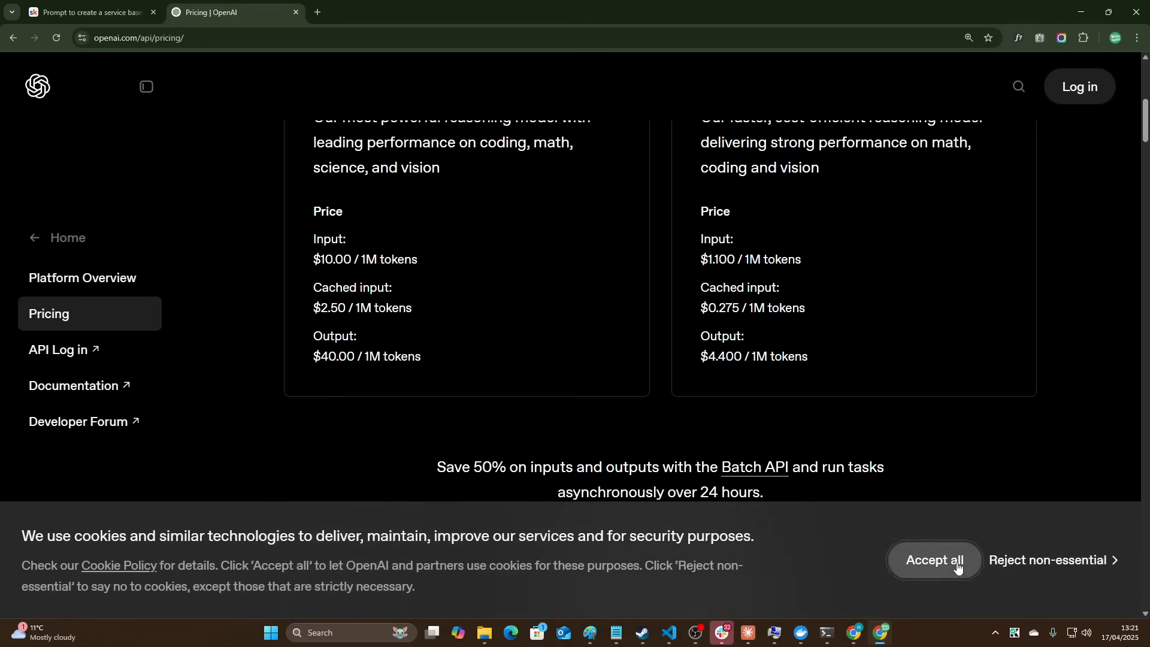
click(933, 560)
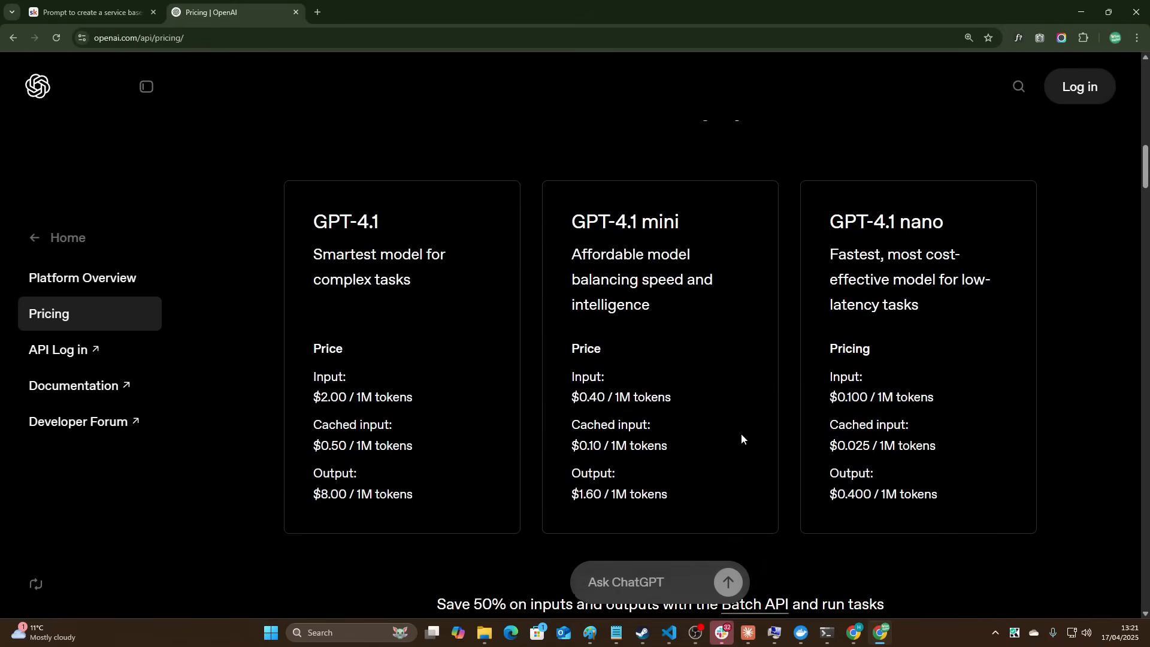
scroll(down, 3)
text(o3)
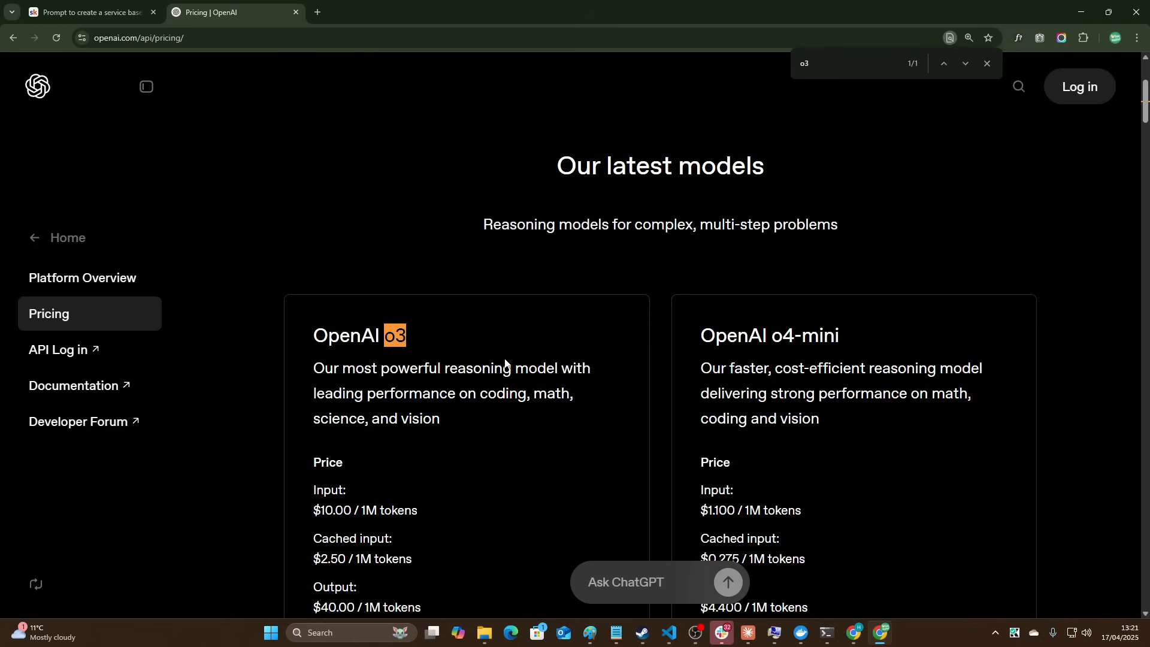
scroll(down, 3)
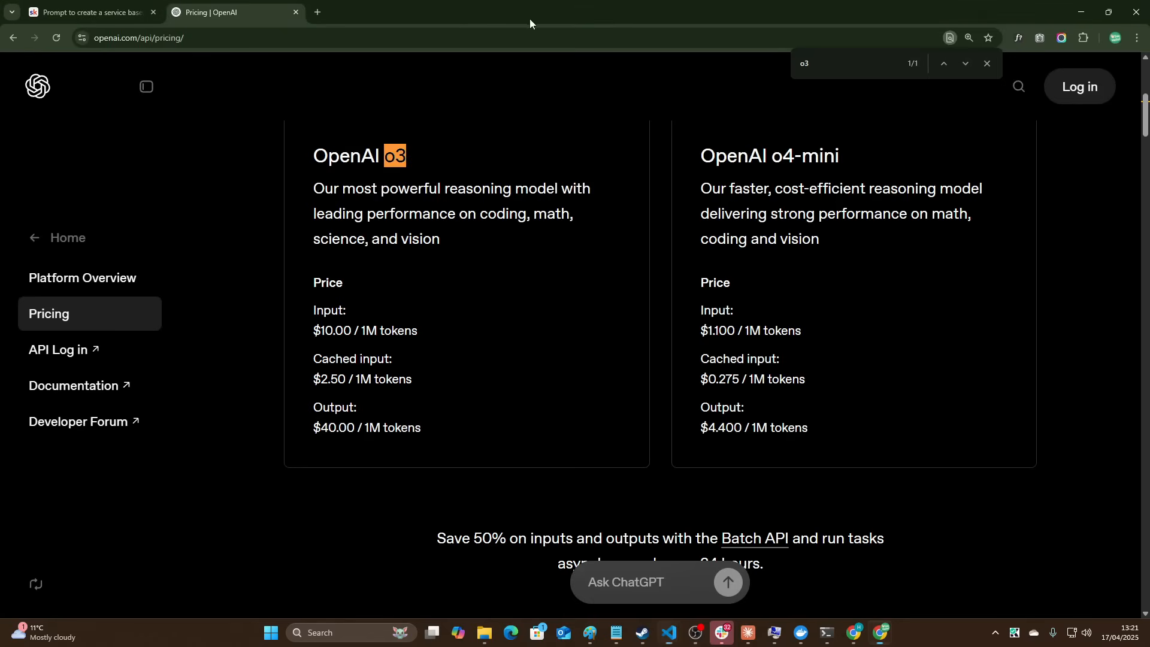
key(alt+tab)
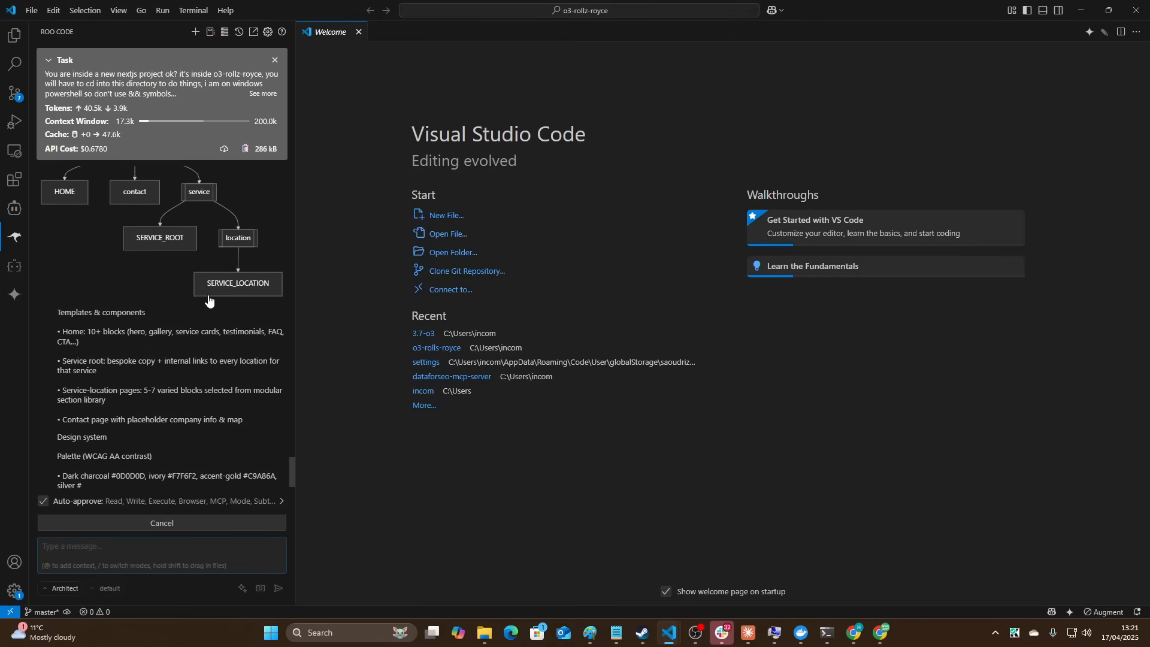
Review Roo's plan, choose 'Looks perfect — proceed to implementation', and approve Code mode.
scroll(down, 3)
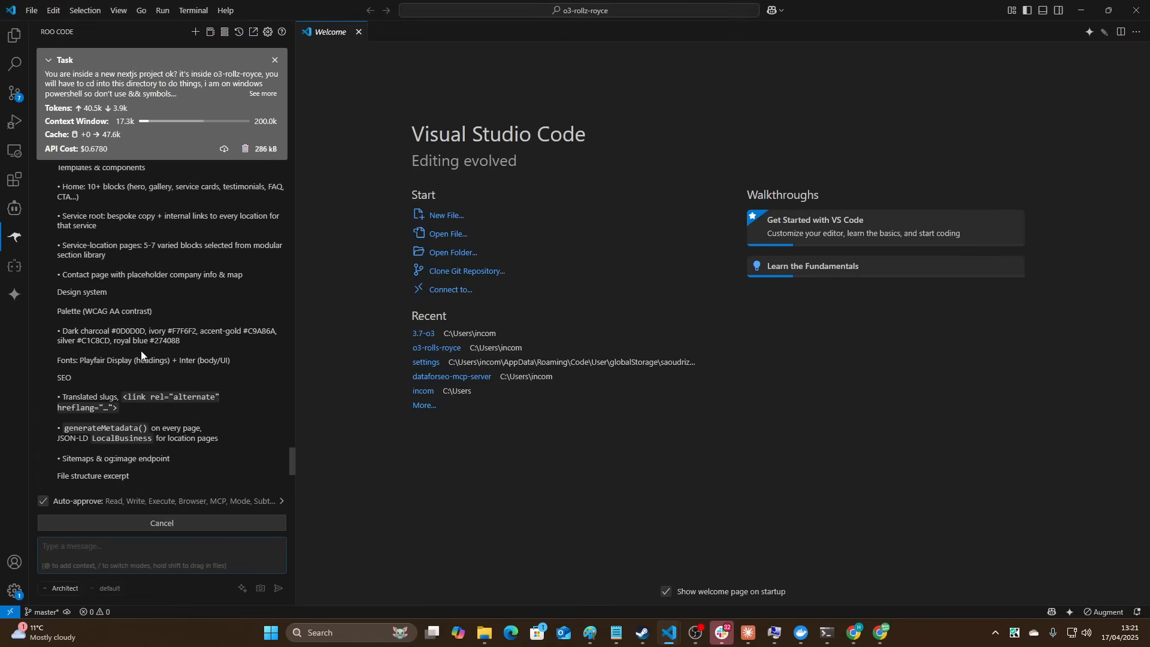
scroll(down, 3)
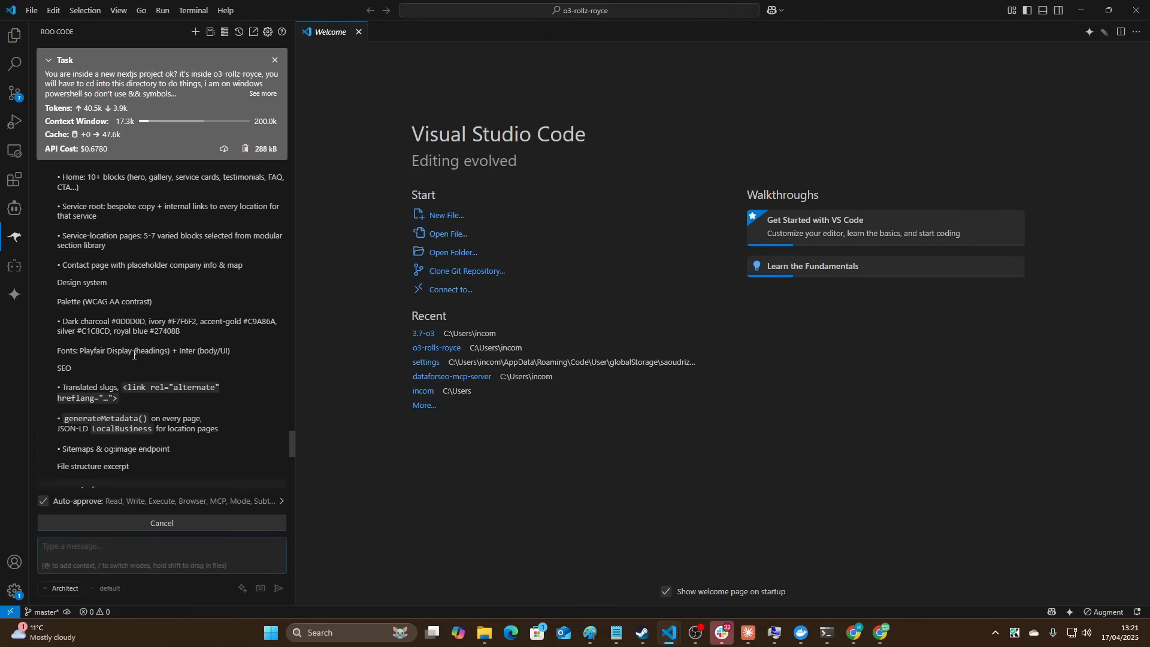
scroll(down, 3)
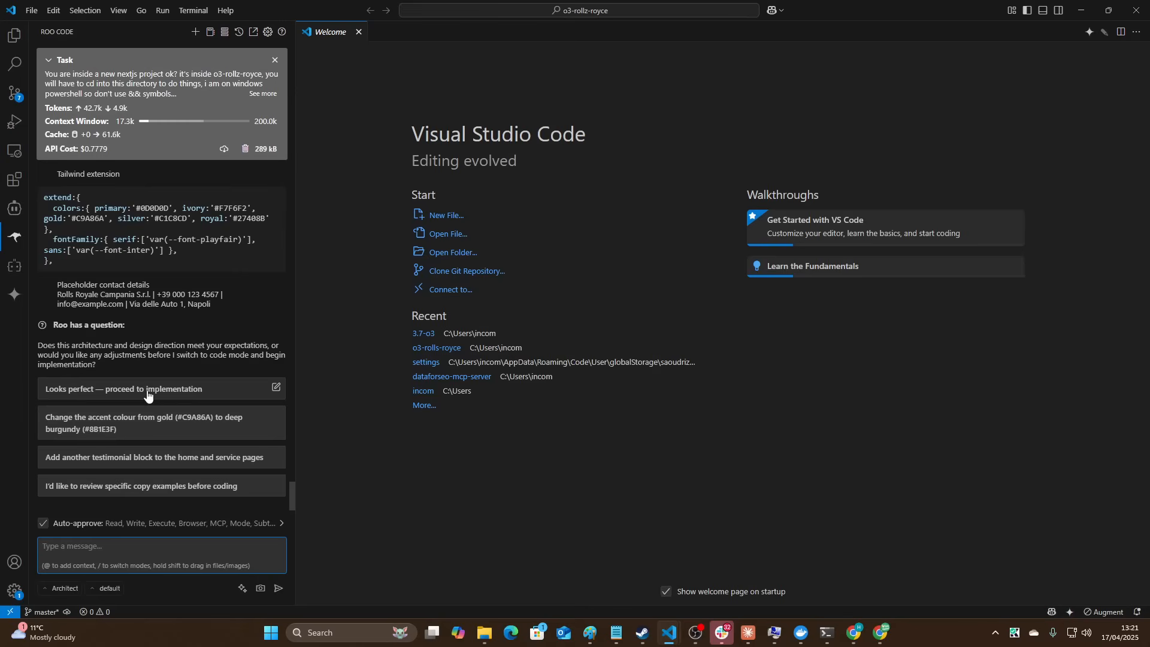
mouse_move(122, 460)
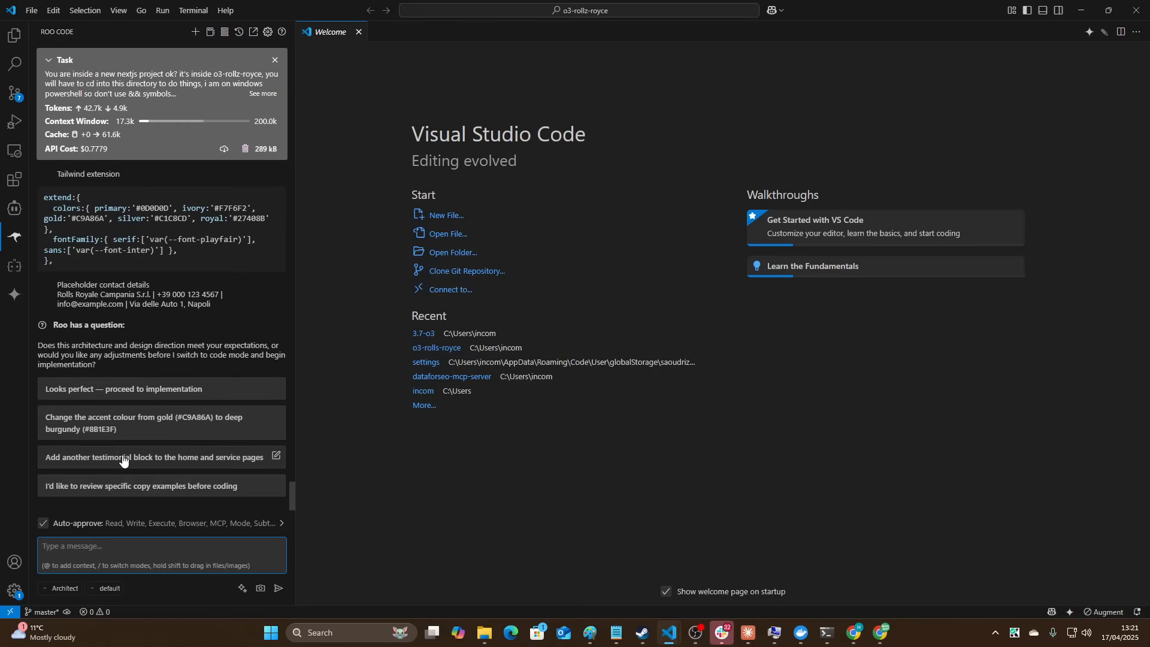
mouse_move(124, 391)
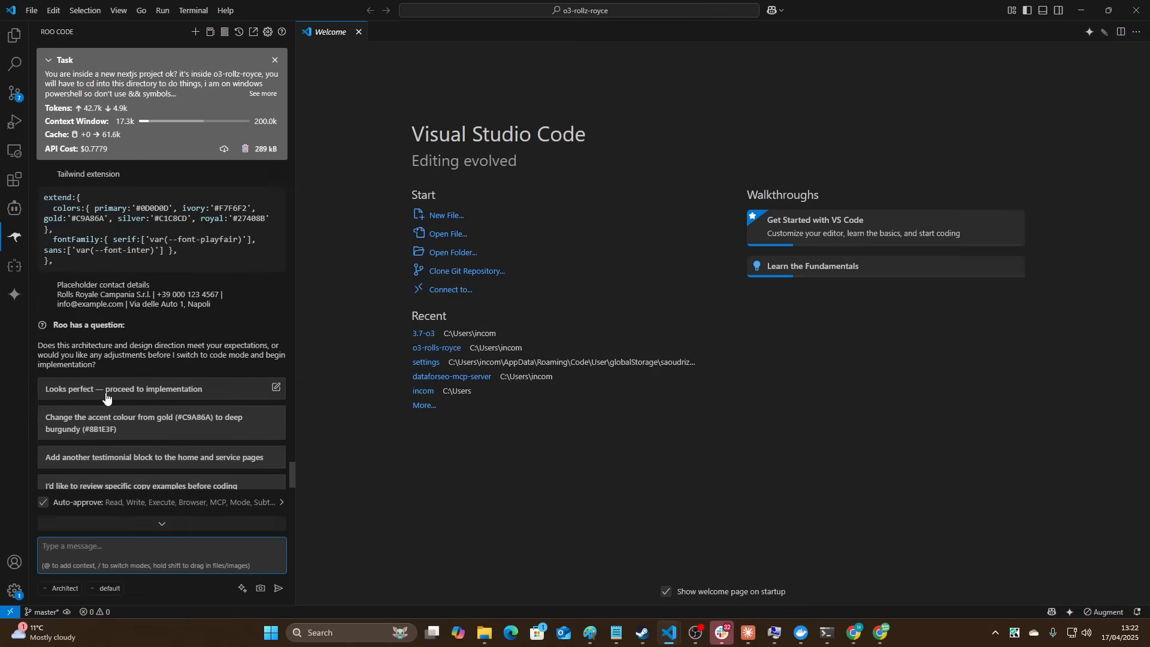
click(123, 388)
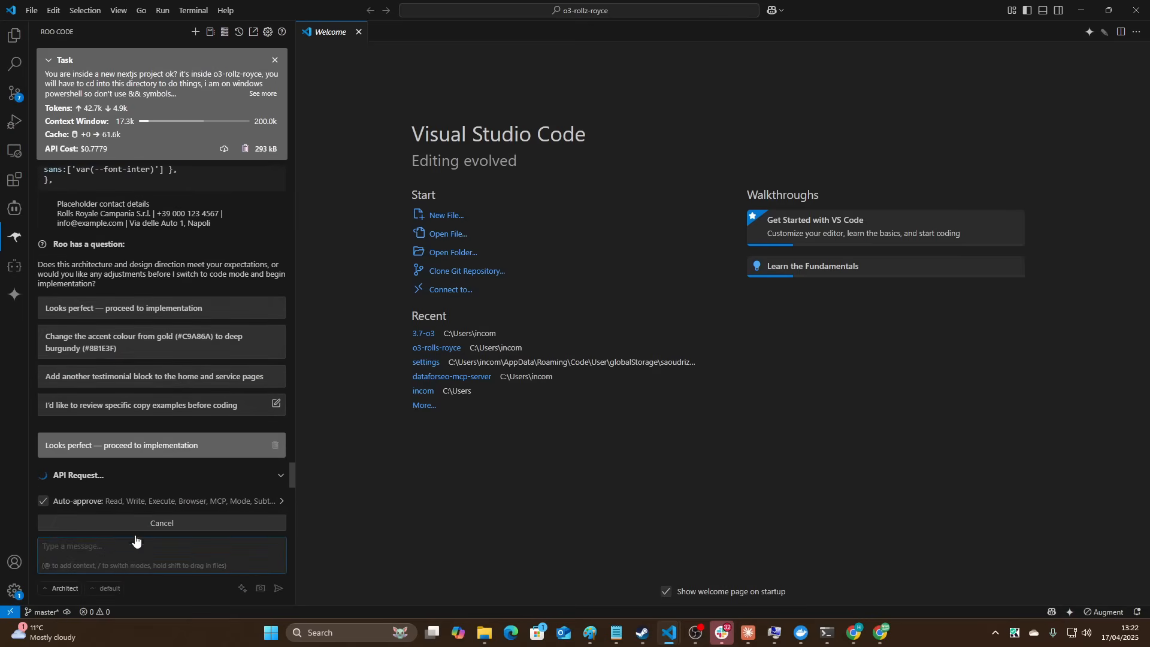
mouse_move(64, 594)
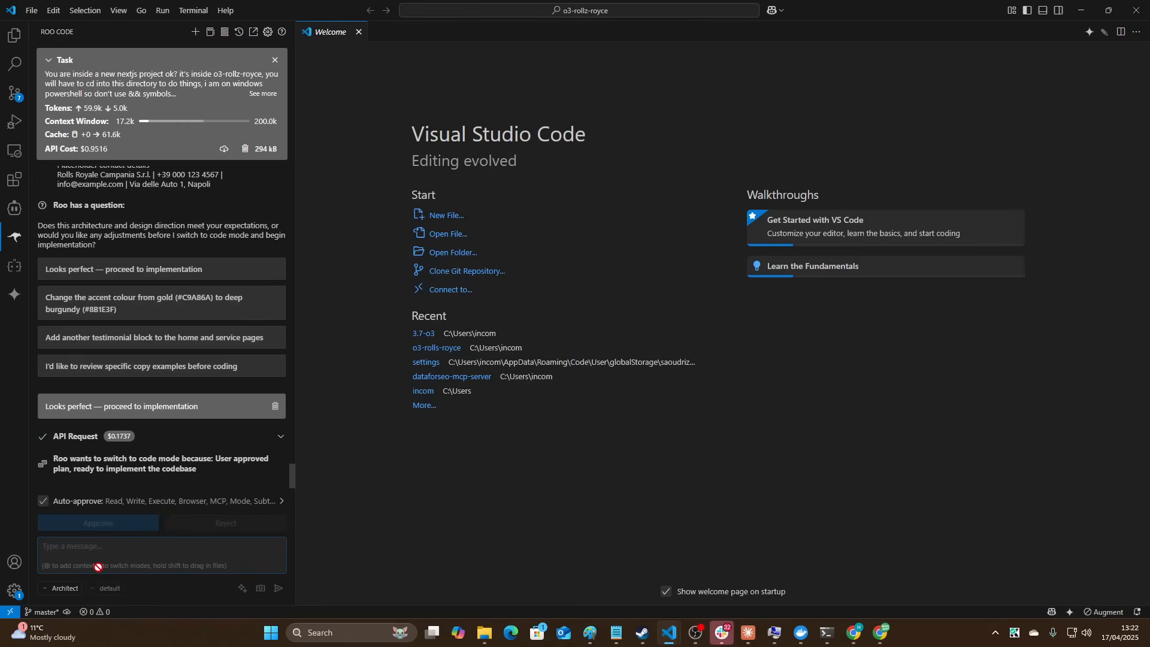
click(98, 523)
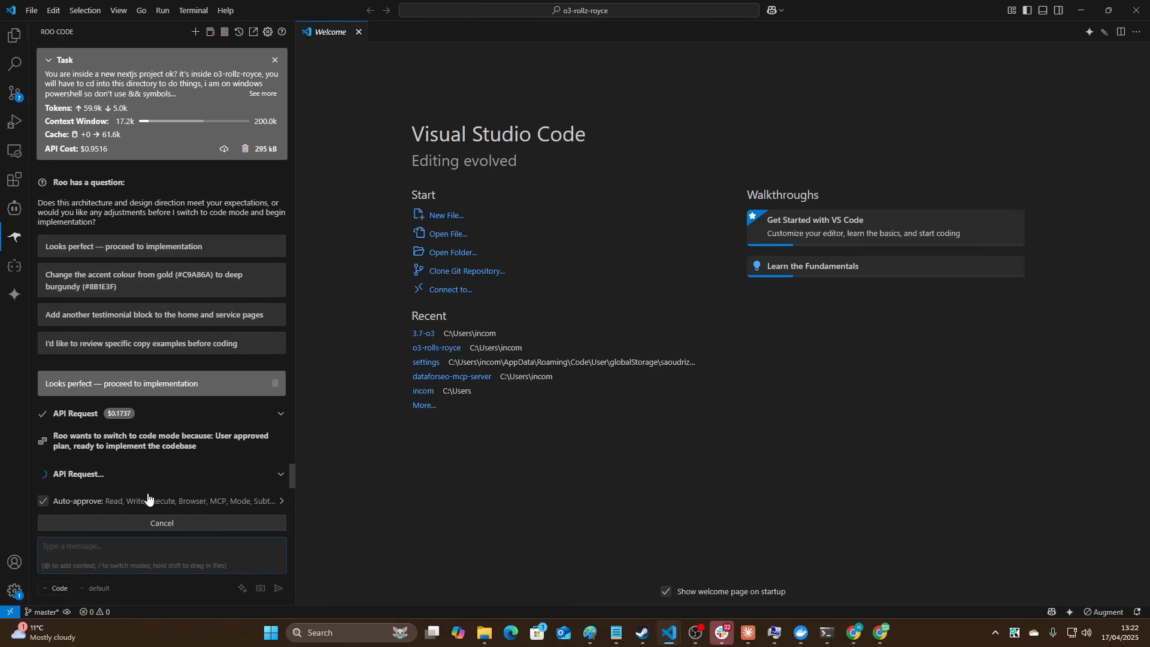
mouse_move(156, 262)
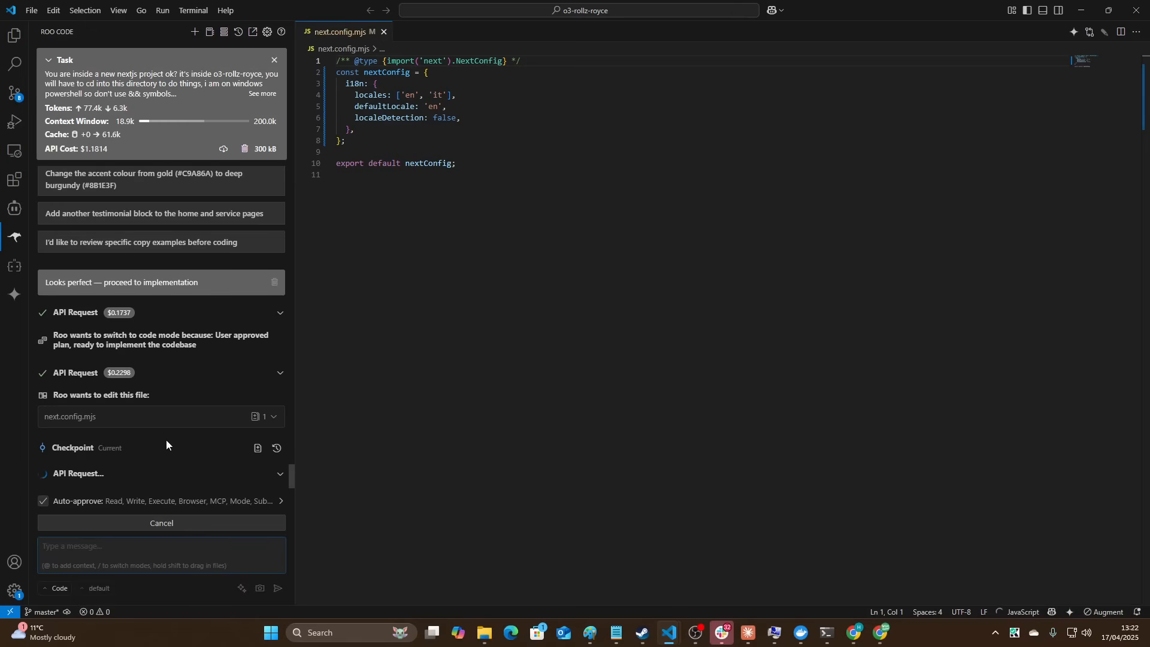
After Roo adds English/Italian i18n to next.config.mjs, switch to Chrome.
key(alt+tab)
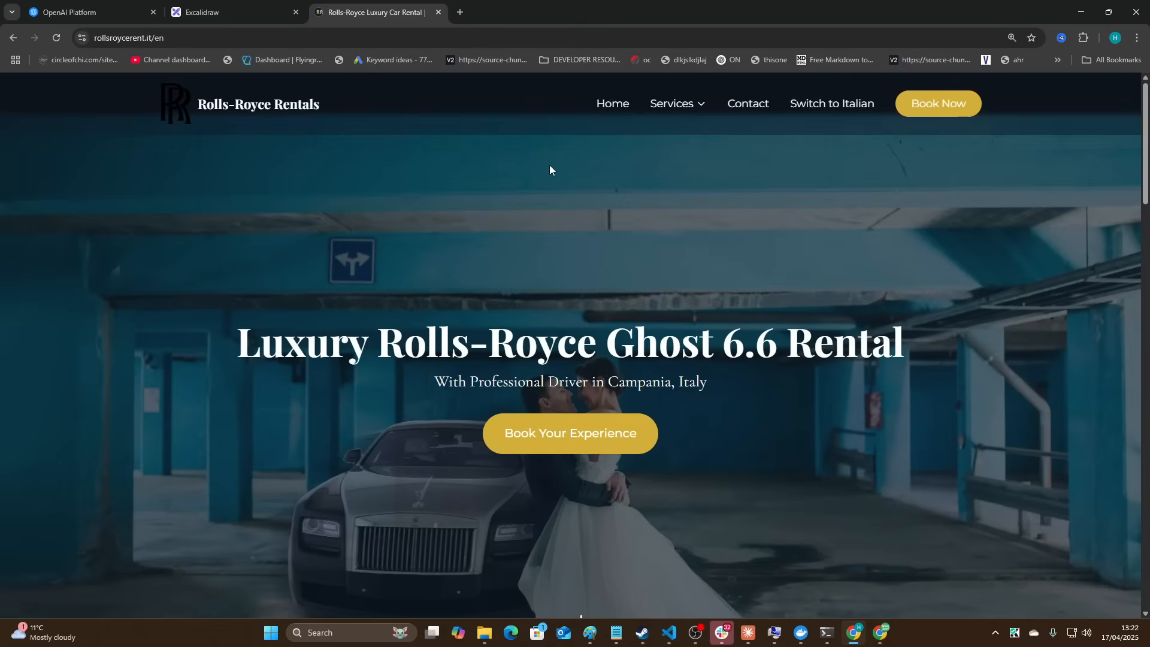
Review the English rollsroycerent.it sections and switch the site to Italian.
scroll(down, 3)
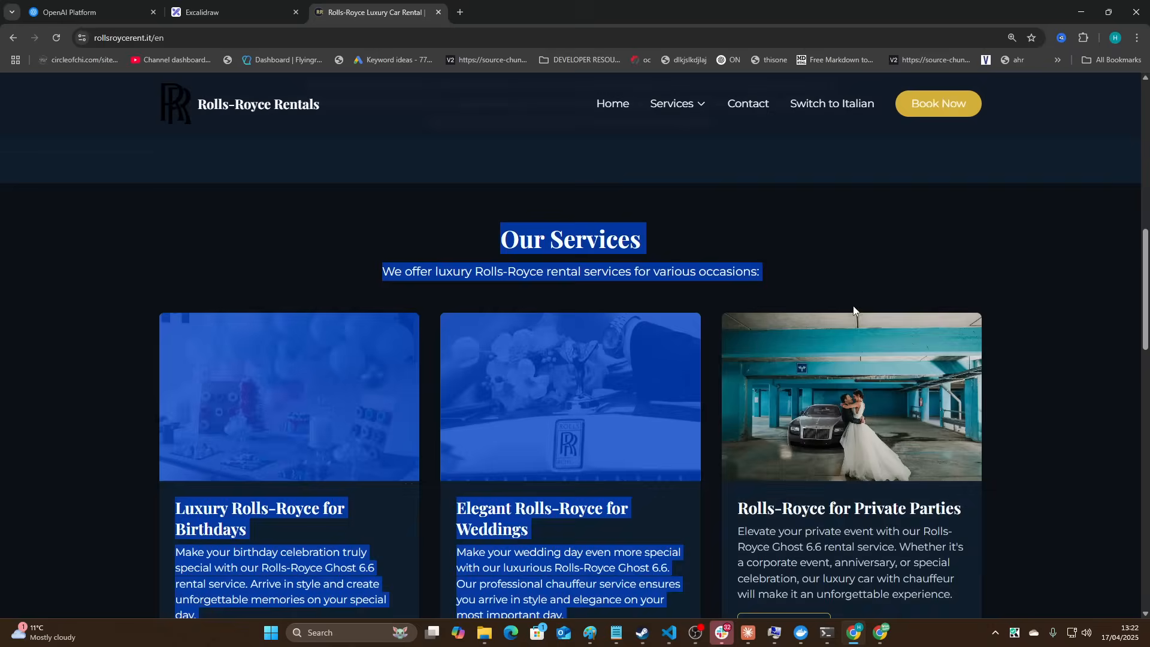
scroll(down, 3)
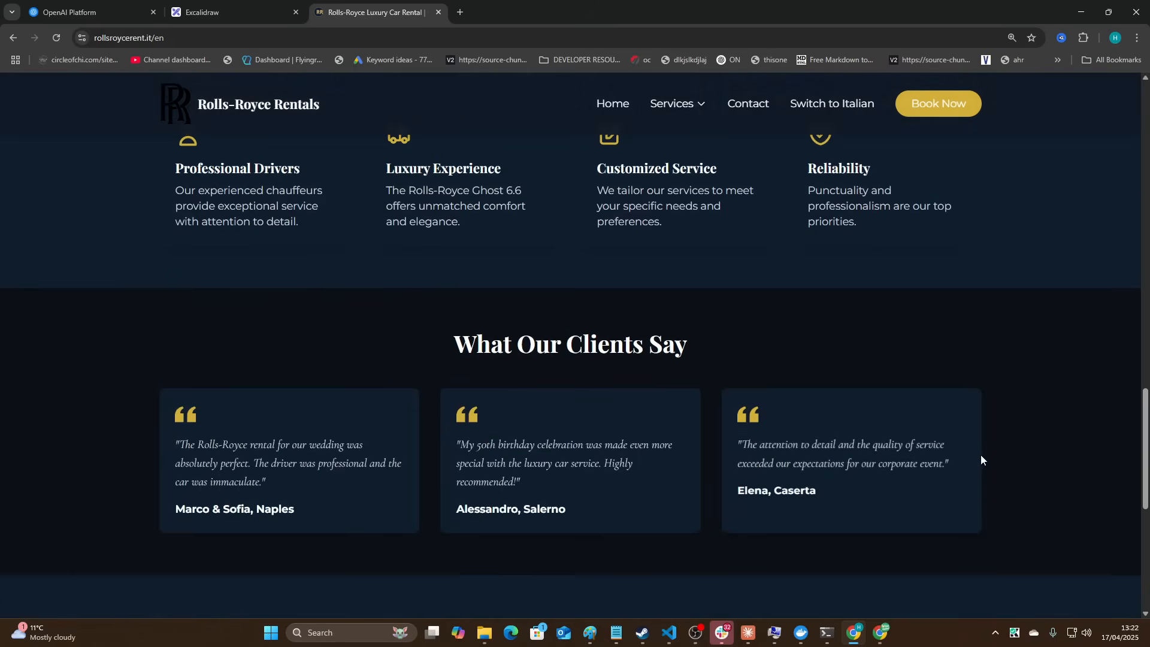
scroll(down, 3)
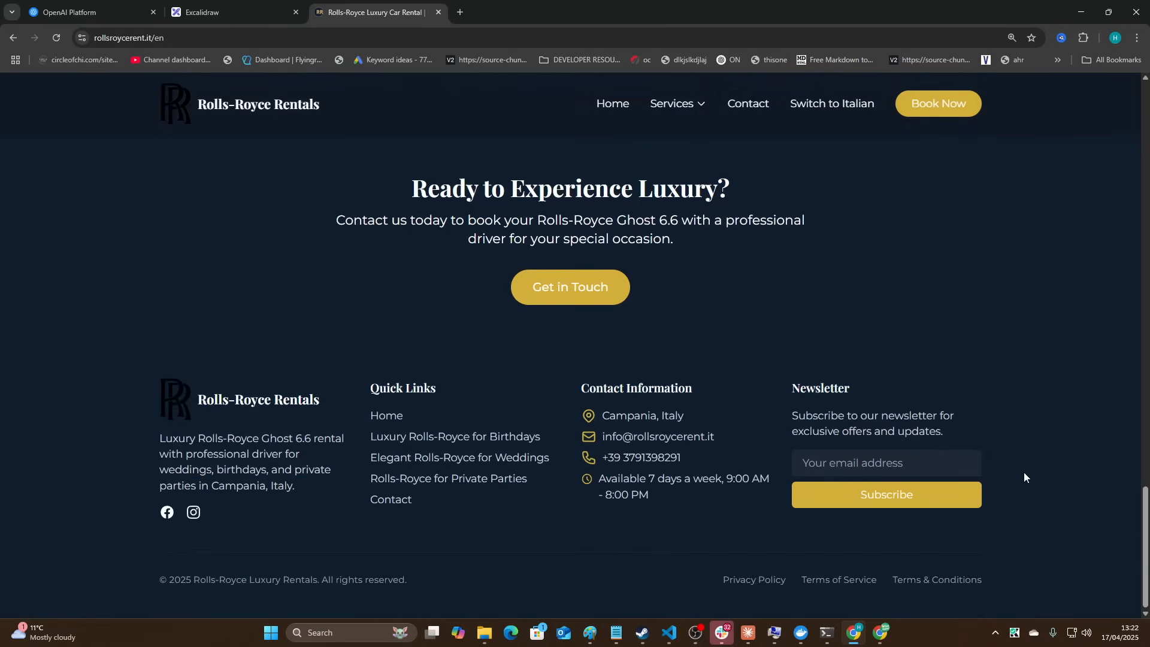
click(830, 103)
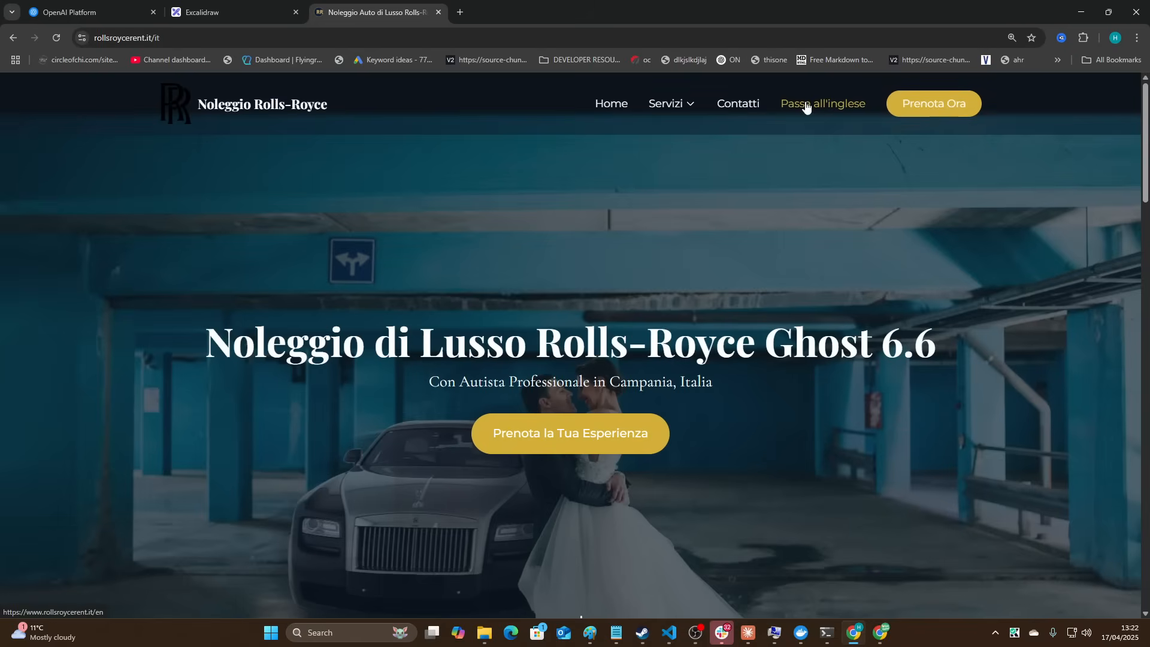
mouse_move(692, 189)
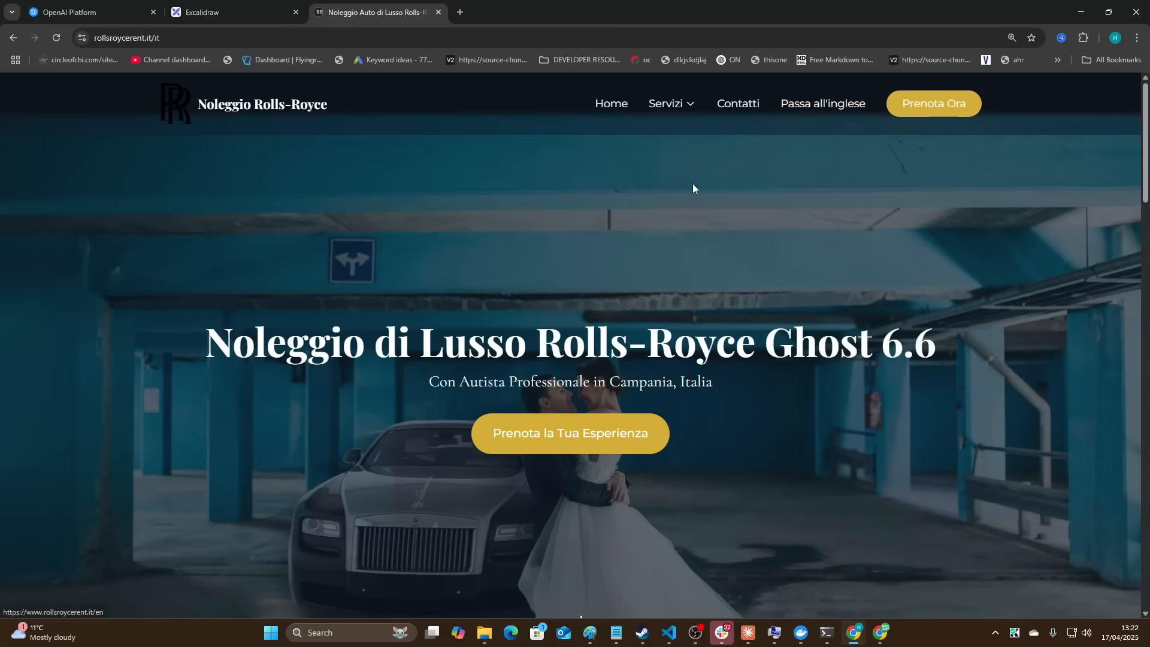
Select the Italian hero heading and subtitle, then go to the Excalidraw board.
scroll(down, 3)
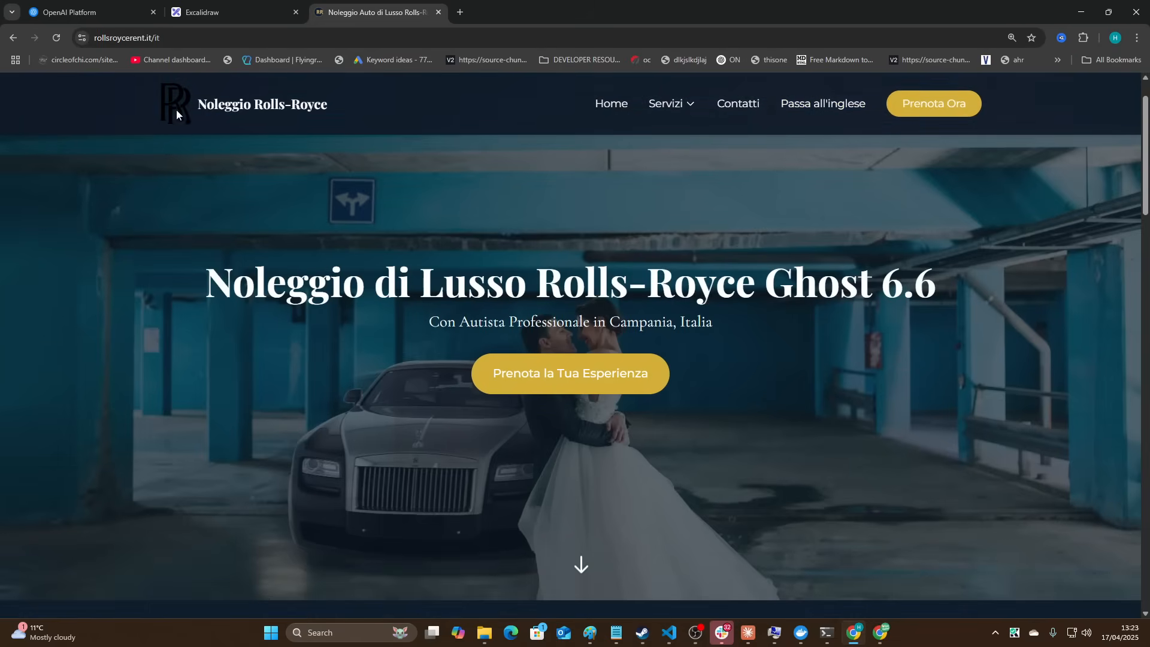
drag(208, 282, 711, 321)
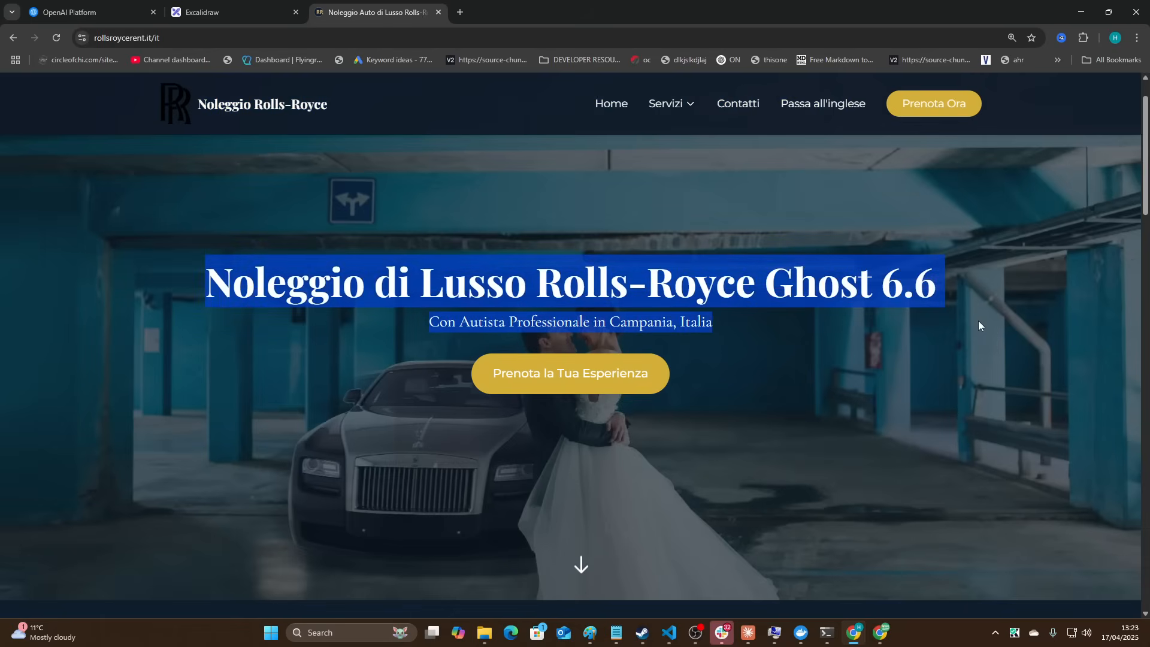
click(228, 12)
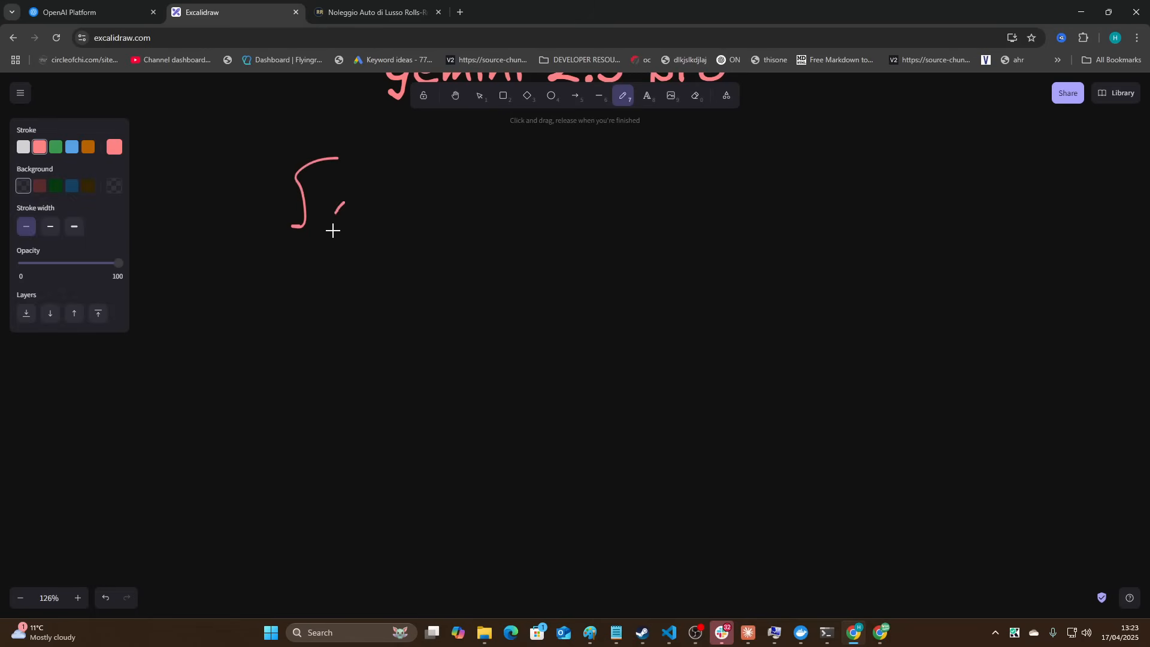
Handwrite 'Same', sketch a page outline with an F mark, and add the label 'internet'.
drag(337, 212, 488, 252)
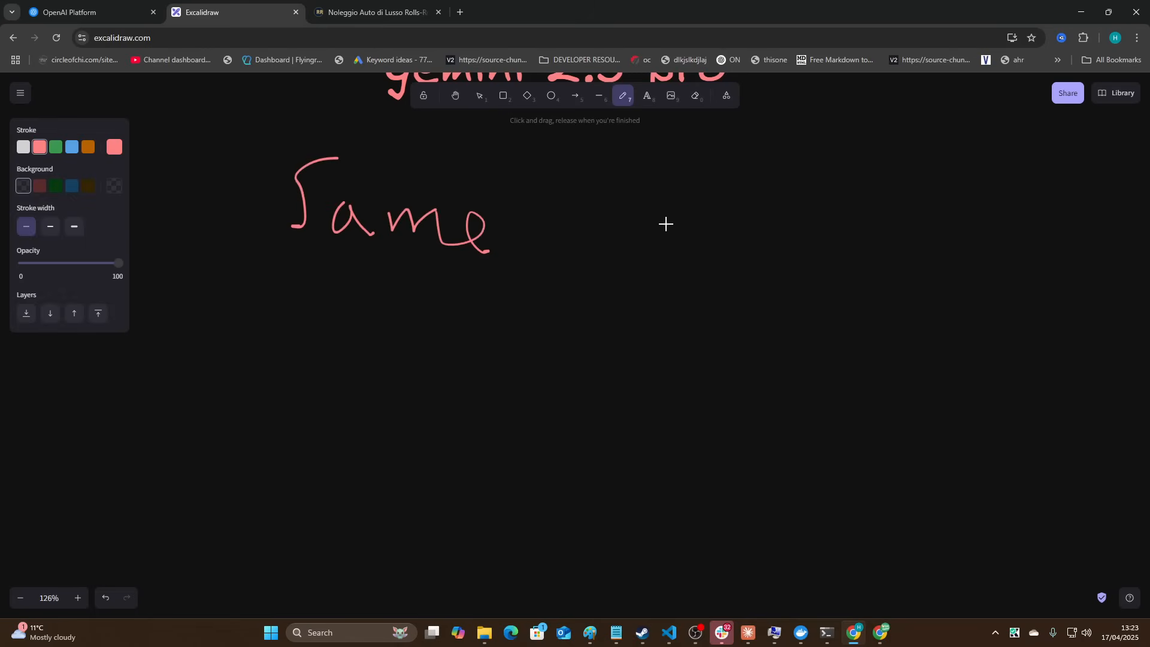
drag(598, 139, 761, 395)
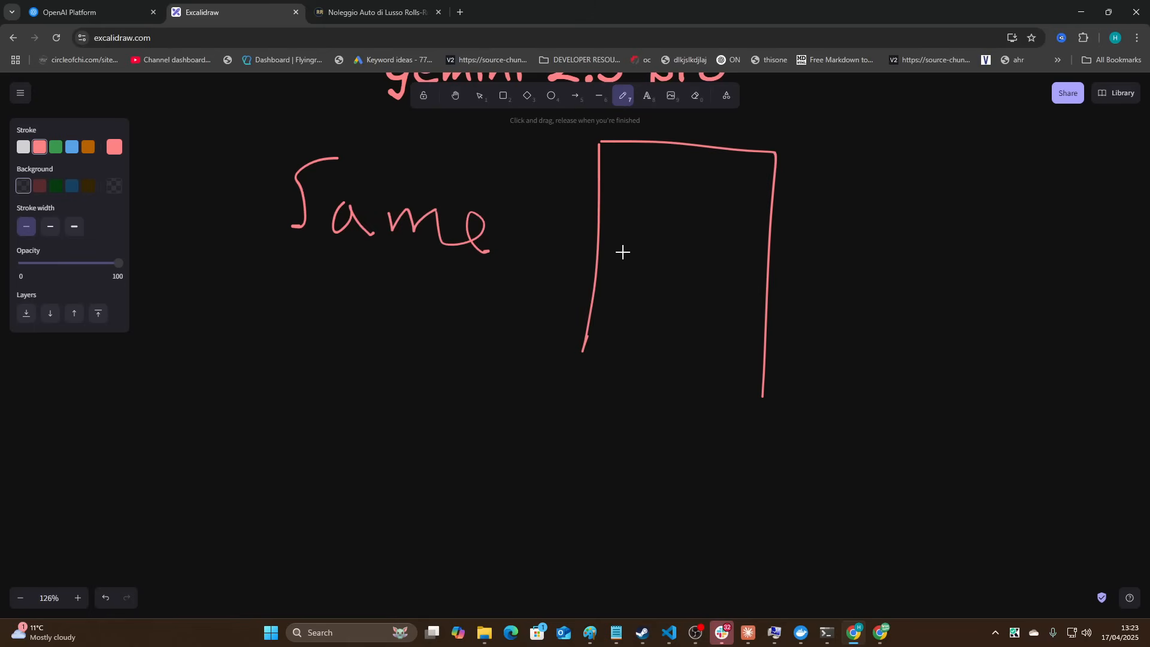
mouse_move(584, 166)
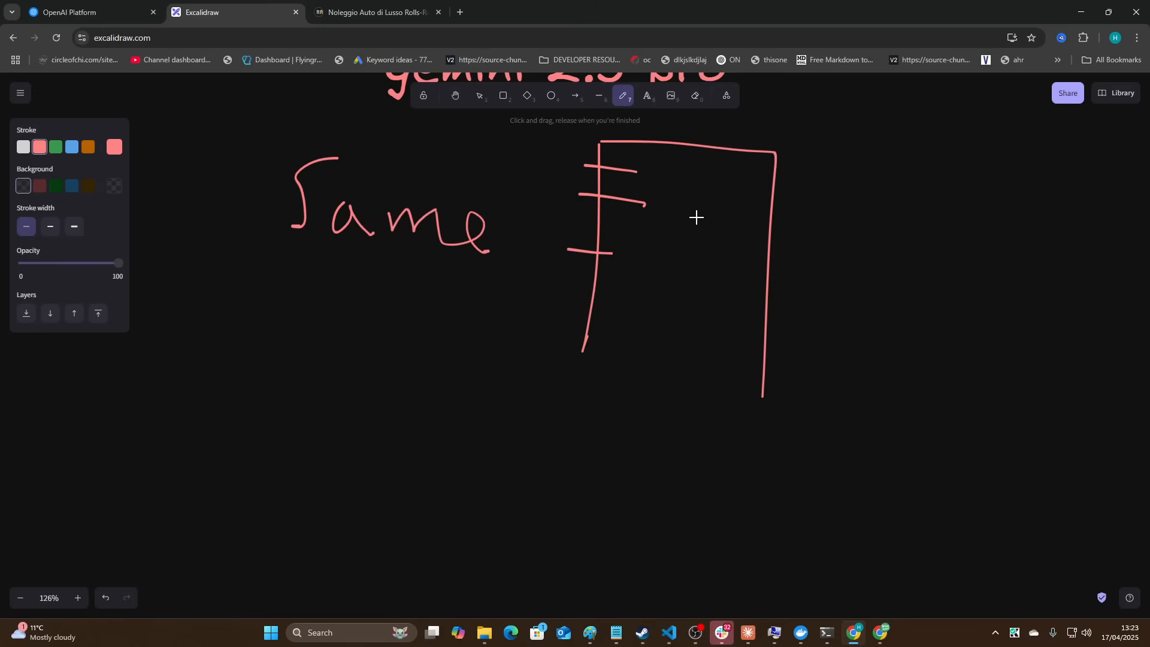
click(478, 95)
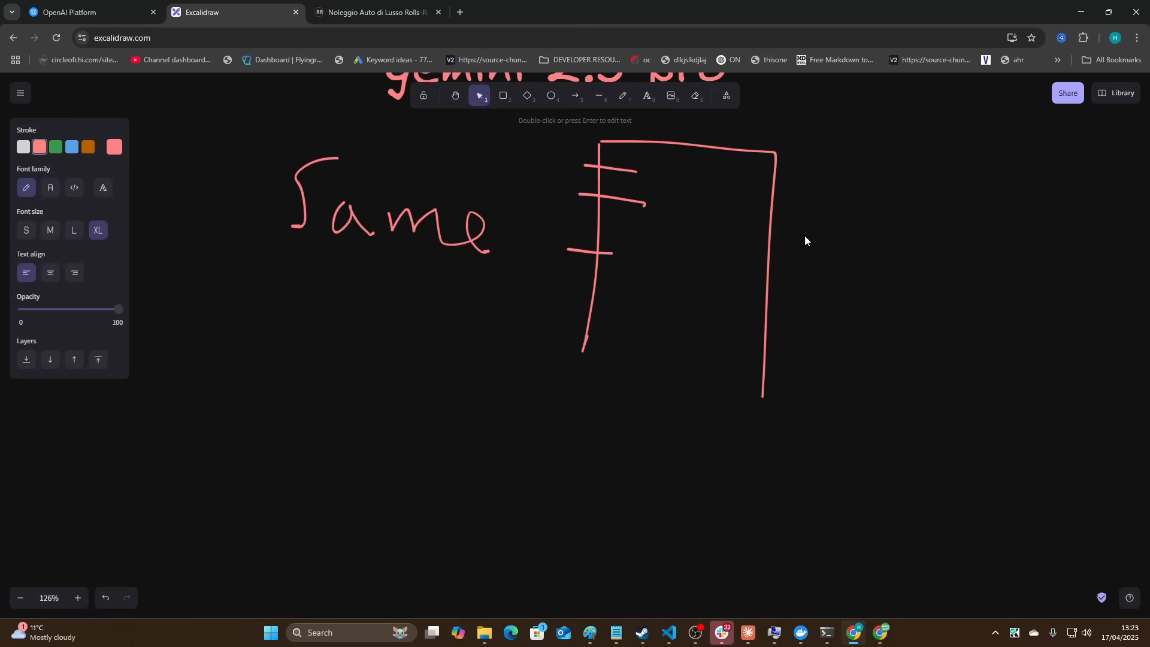
text(internet)
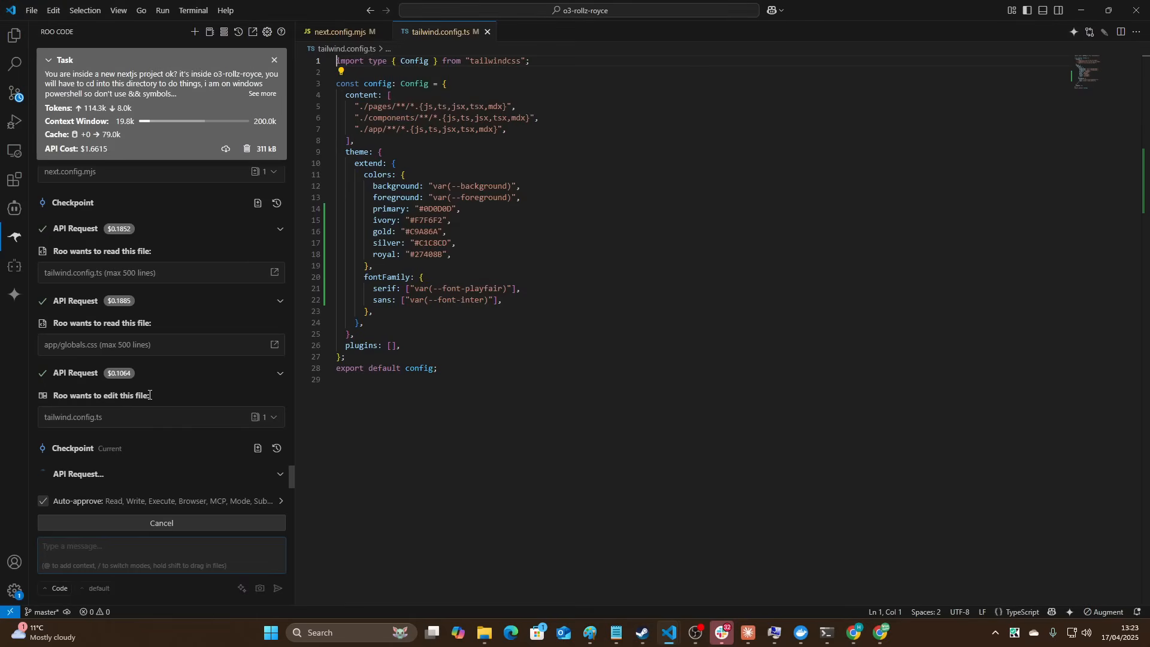
Scroll the Roo Code chat as it extends tailwind.config.ts with colours and fonts.
scroll(down, 3)
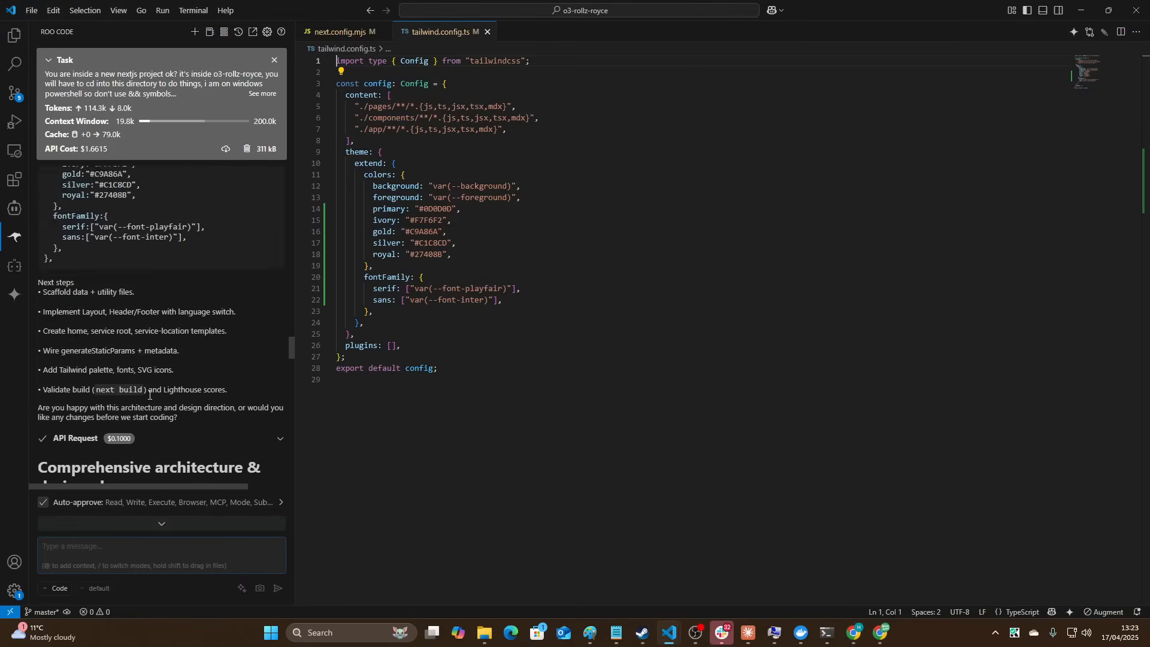
scroll(down, 3)
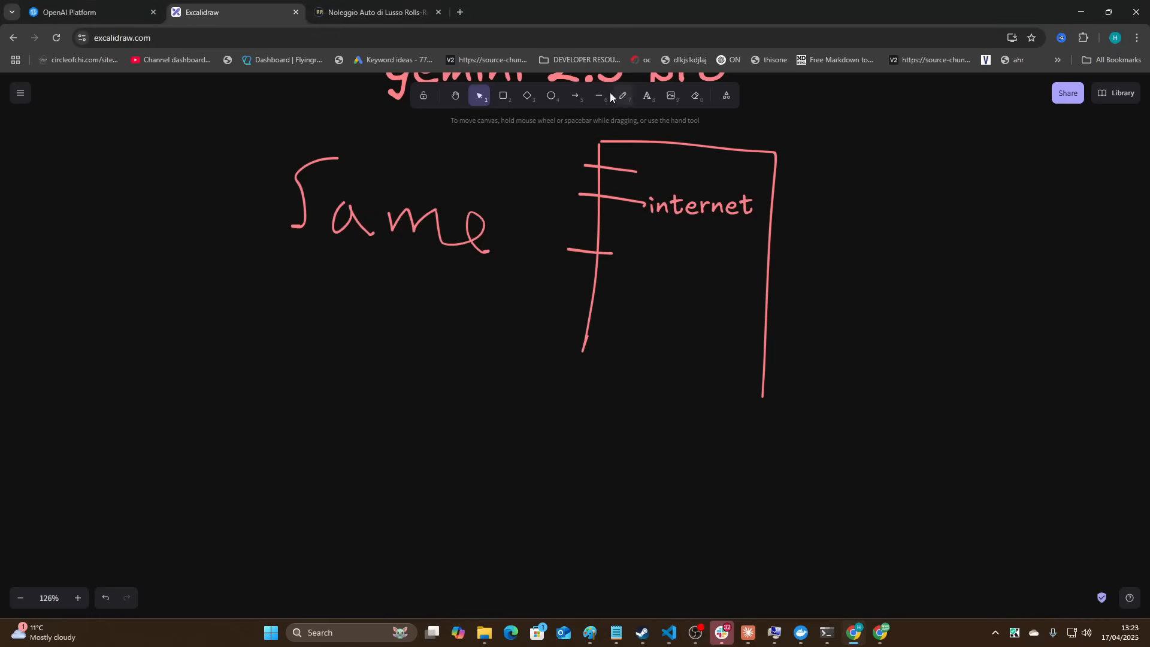
Draw a freehand loop around the internet box on the Excalidraw sketch.
click(621, 96)
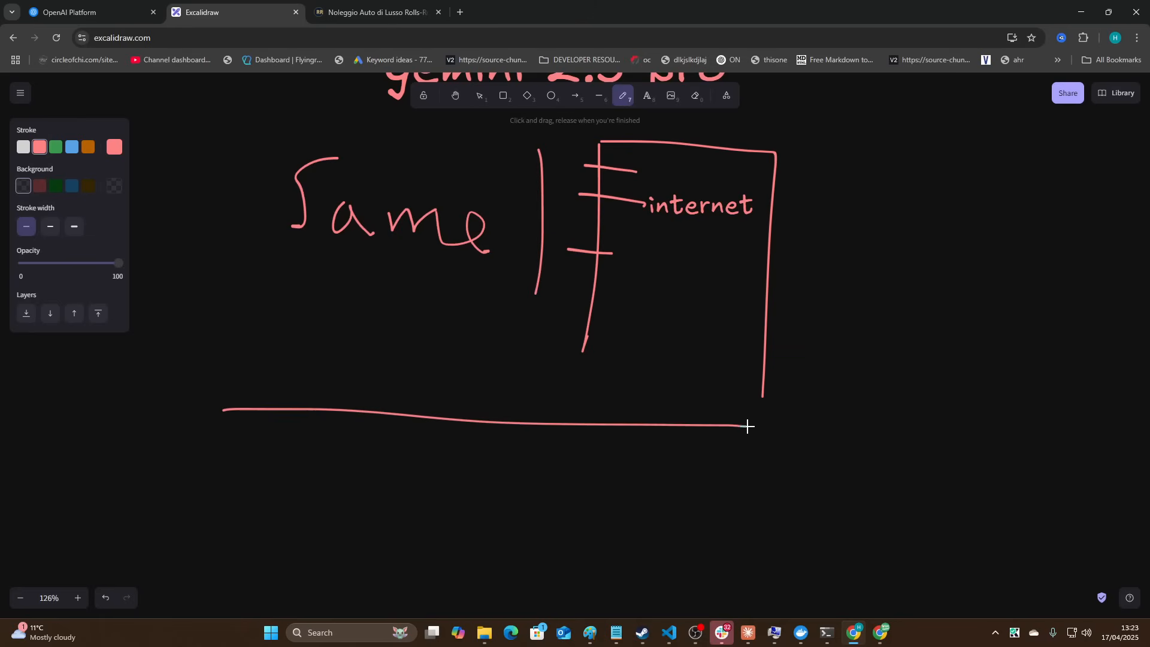
drag(748, 425, 719, 399)
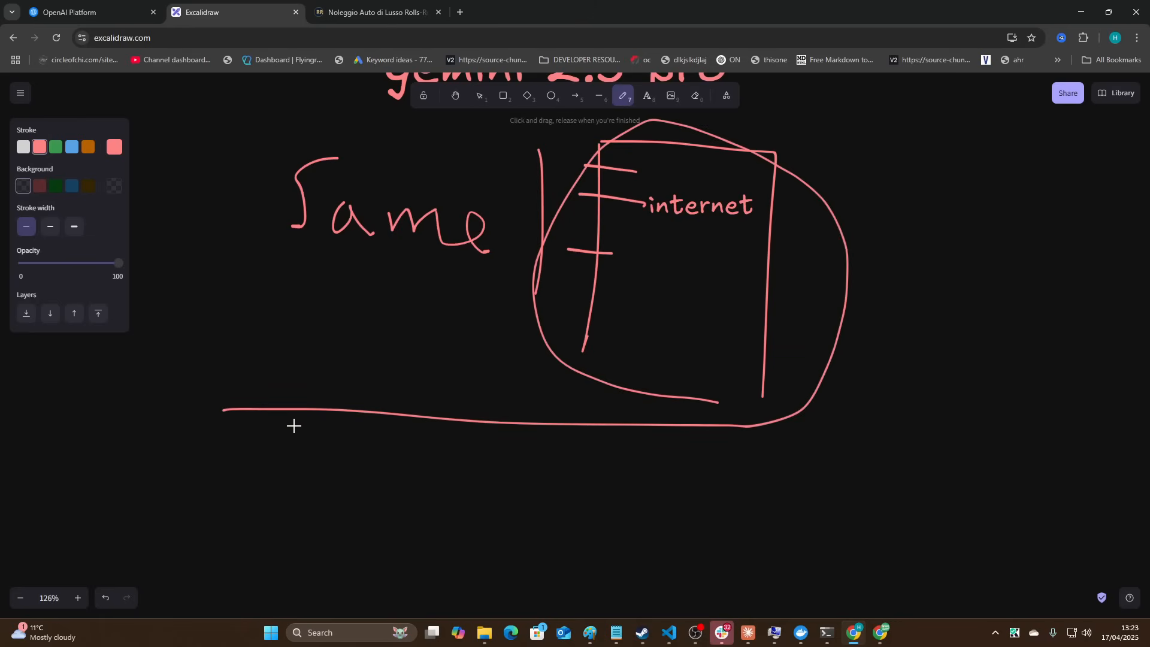
mouse_move(216, 491)
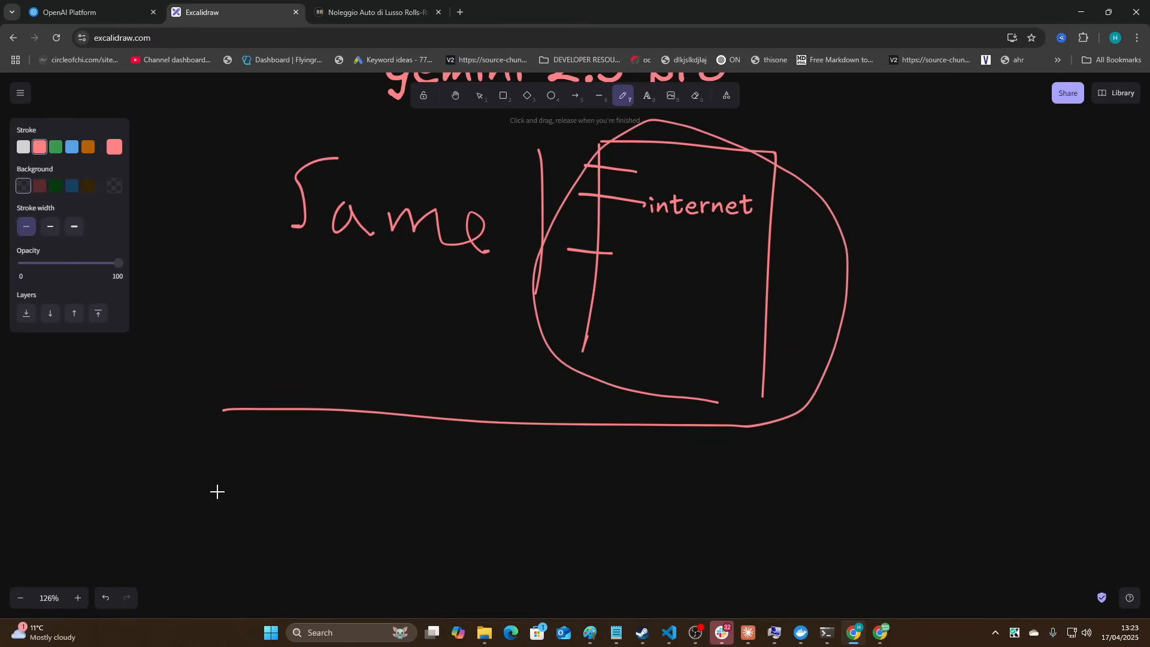
scroll(down, 3)
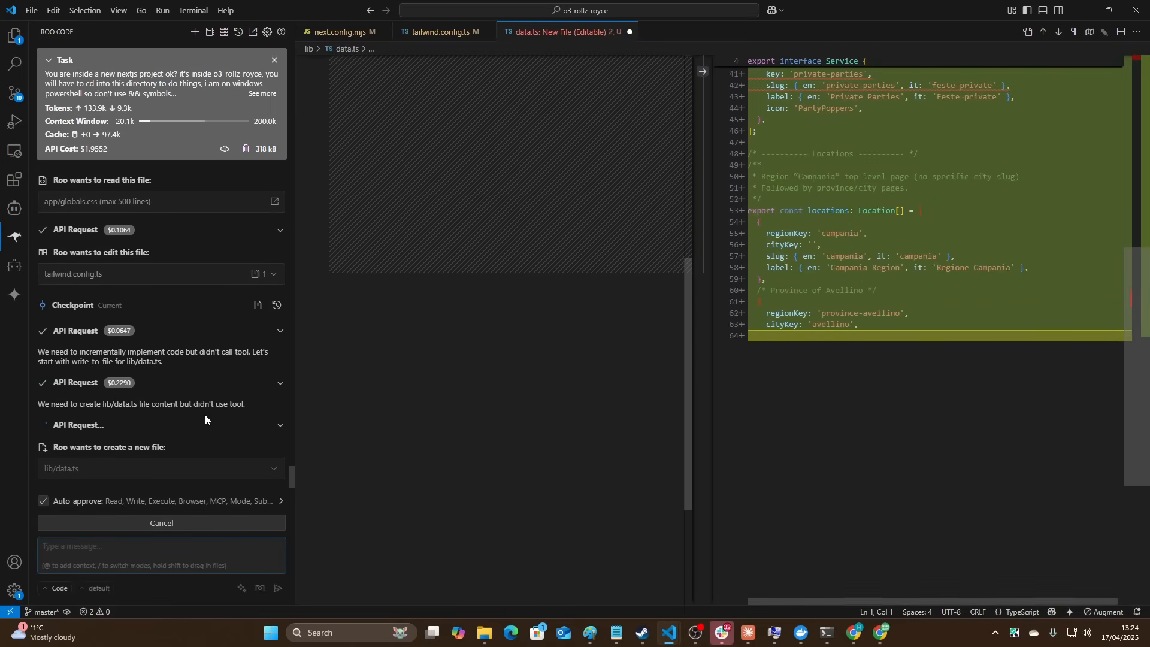
Follow Roo writing lib/data.ts and the pages, then run npm run dev.
scroll(down, 3)
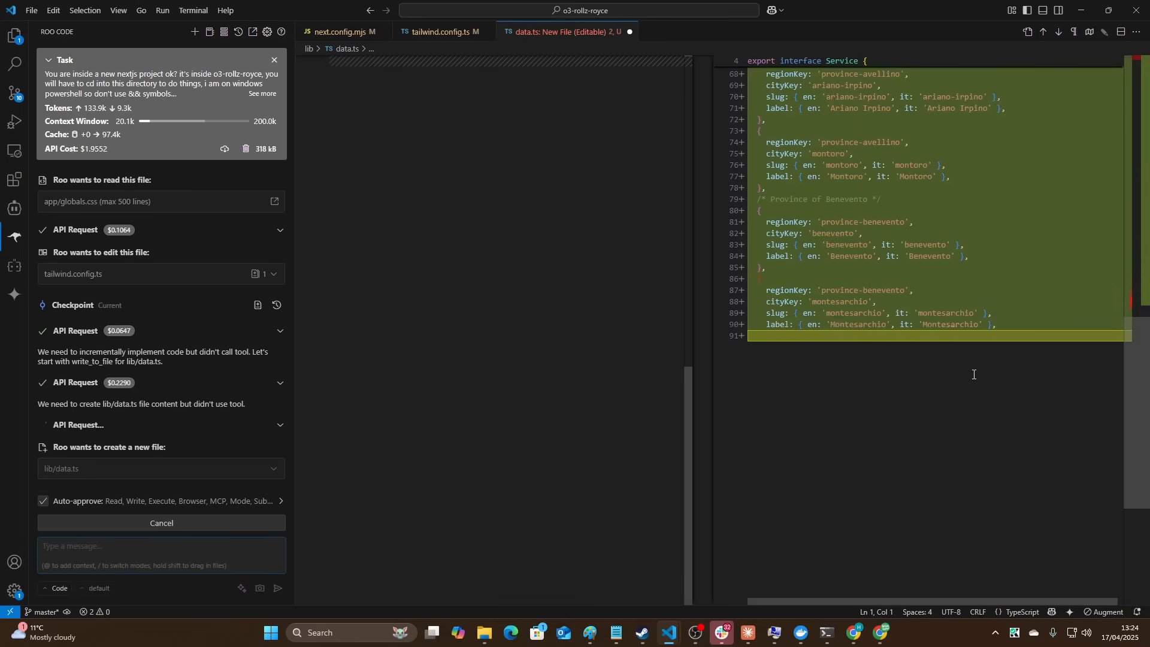
scroll(down, 3)
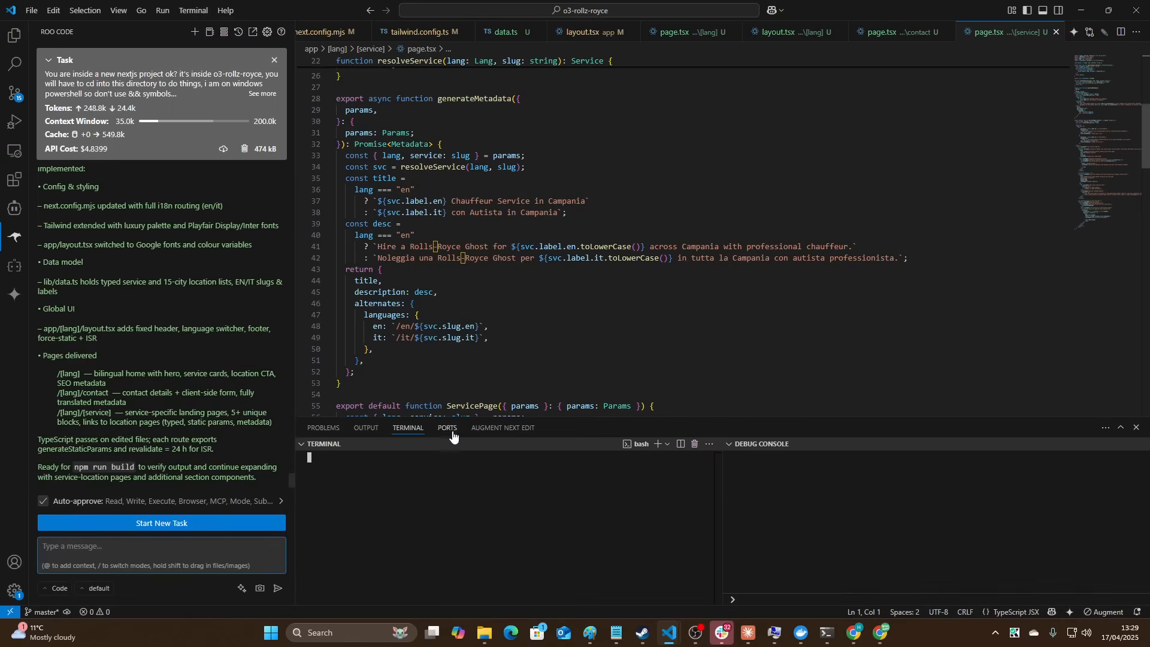
text(npm ru)
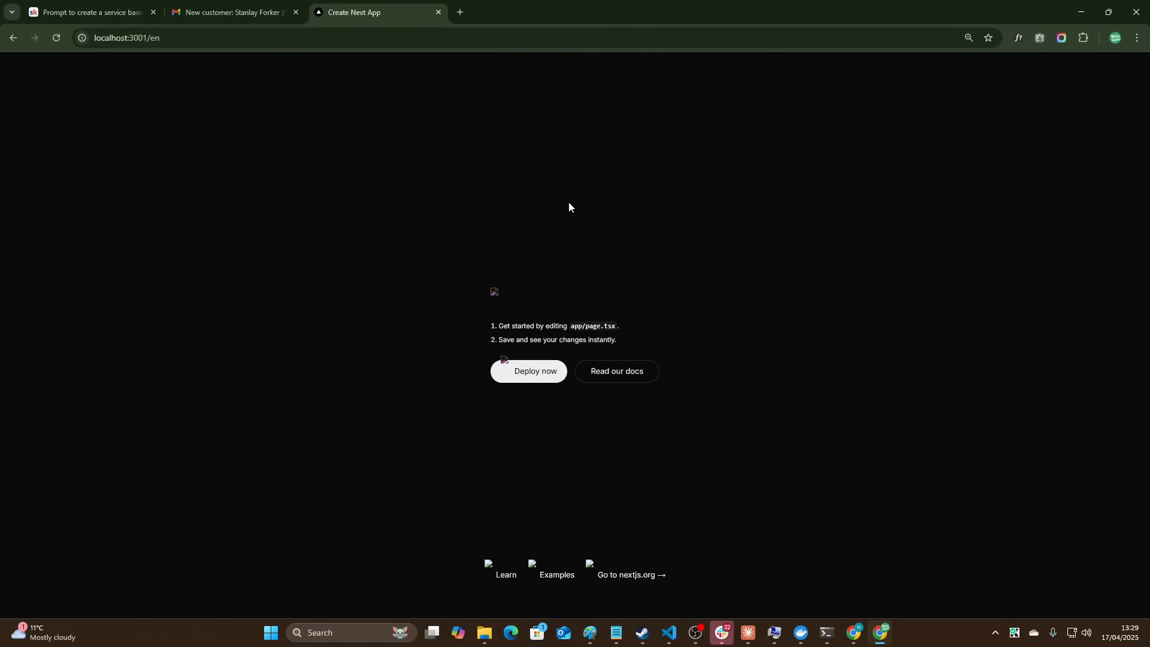
mouse_move(790, 504)
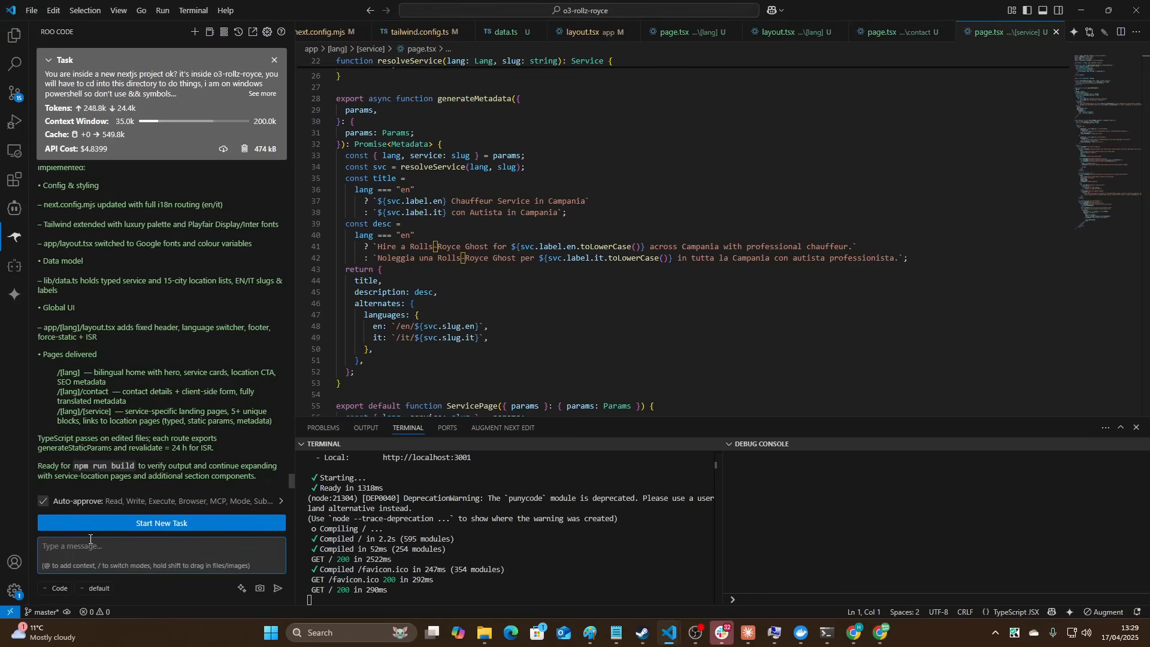
Draft a Roo note: still the vanilla homepage, need a production-ready app for launching.
text(this is still just the vanilla home)
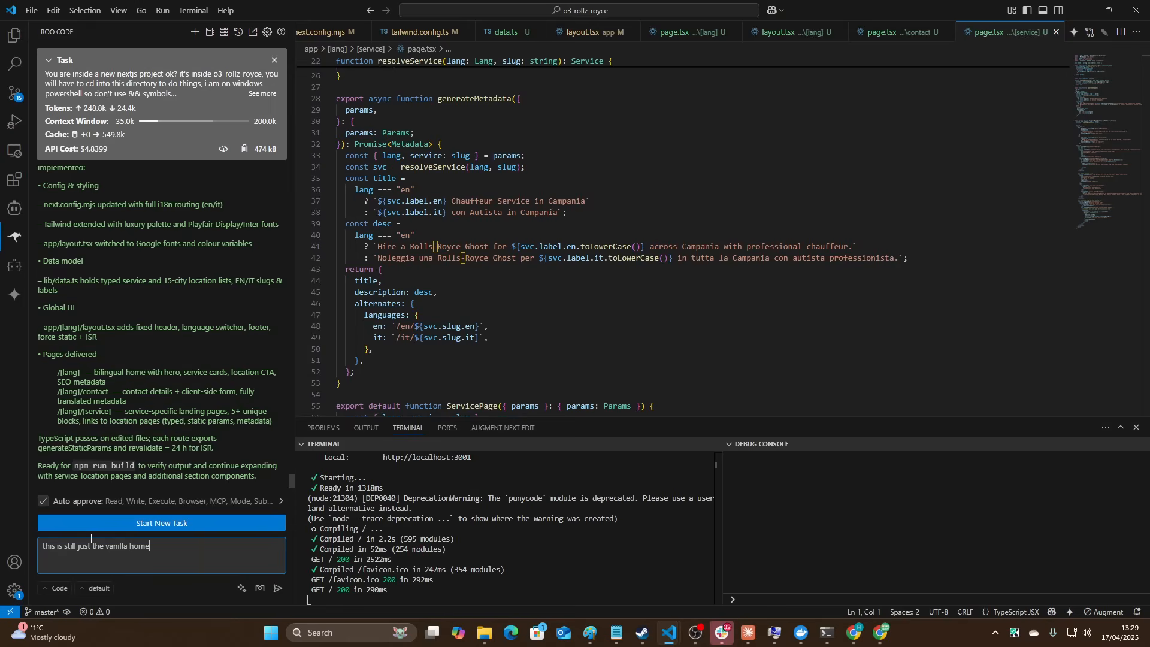
text(page for the)
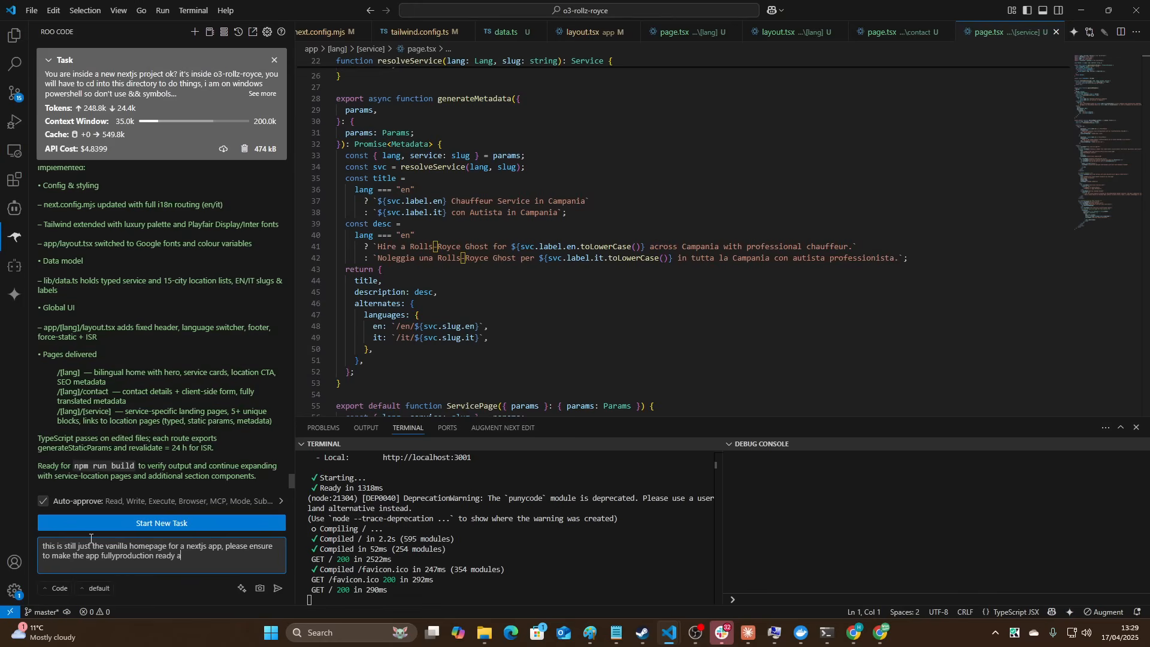
text(as i'm launchig n)
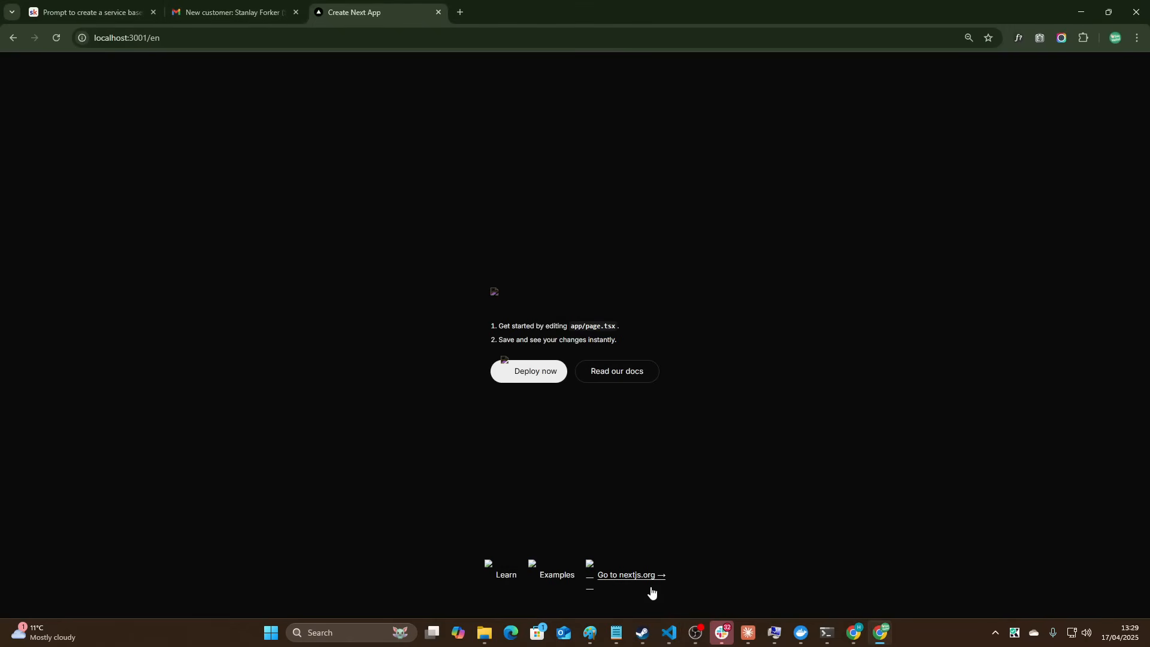
mouse_move(302, 164)
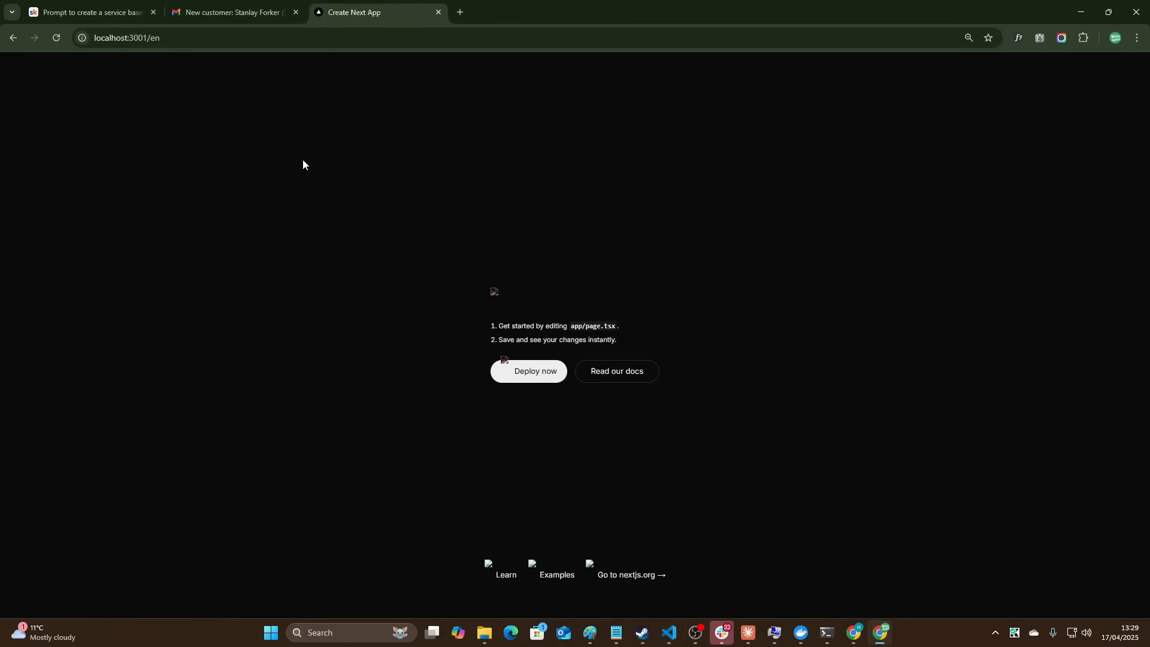
mouse_move(511, 309)
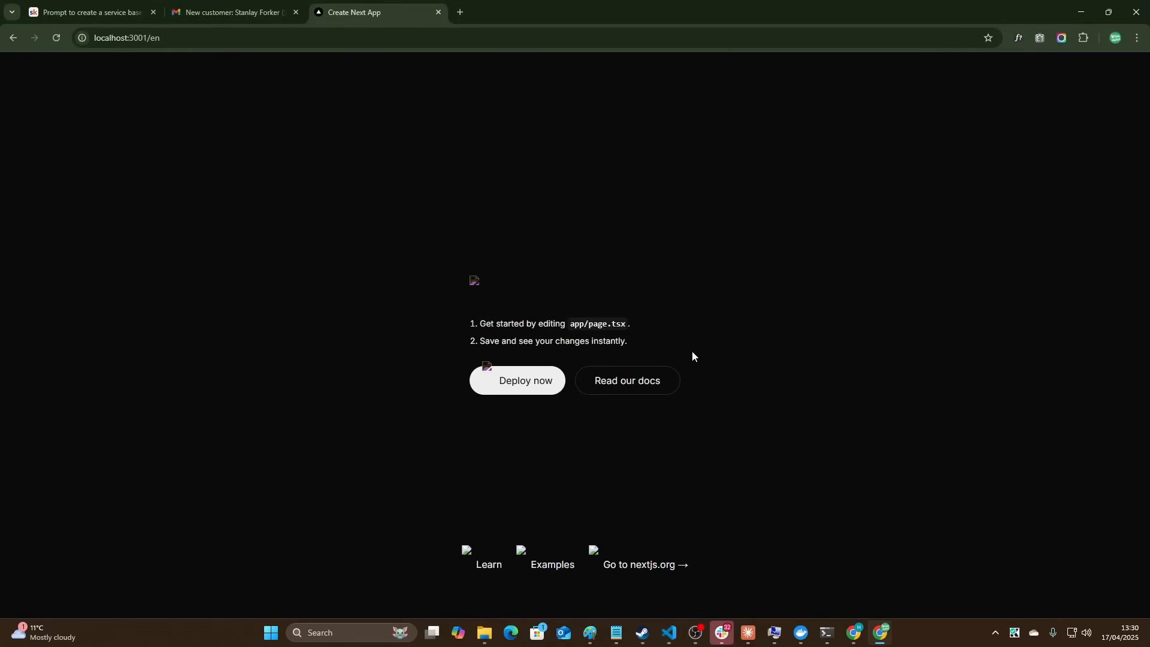
mouse_move(643, 286)
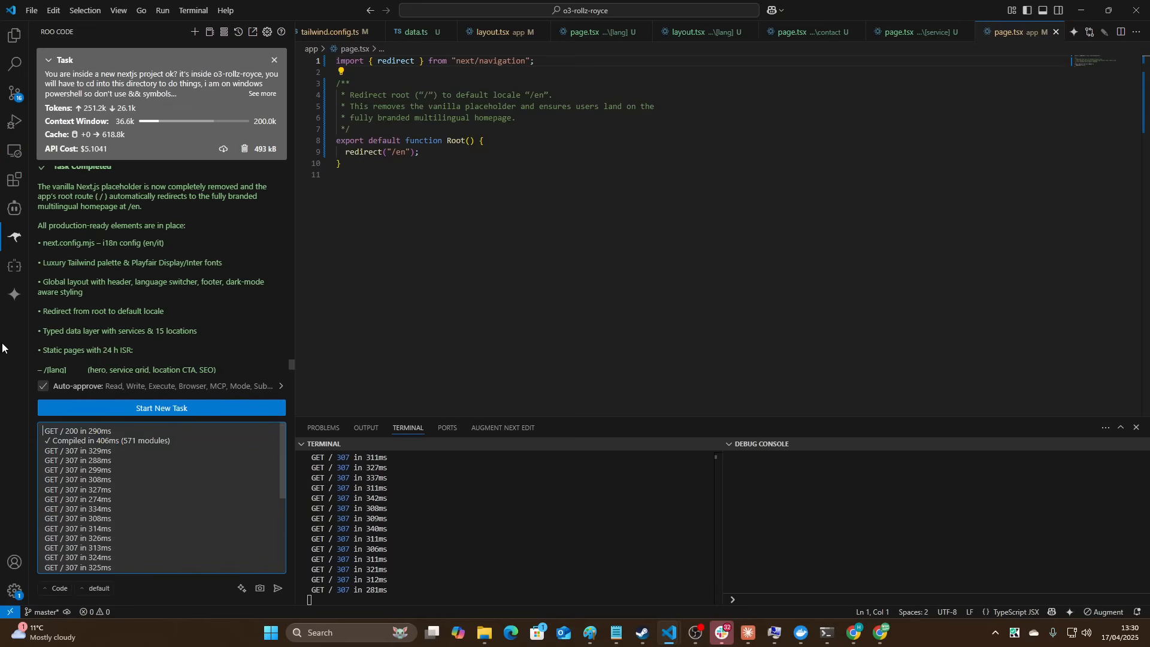
Ask 'wtf is this' about the repeated 307 redirect log and send it to Roo.
text(wtf is th)
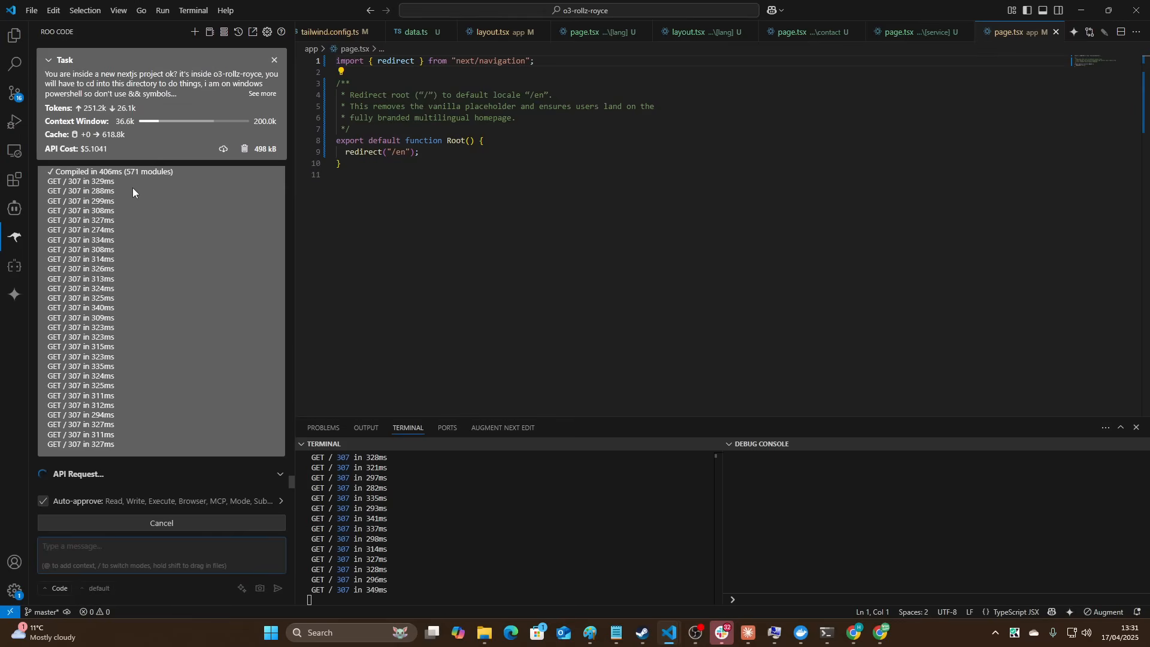
key(alt+tab)
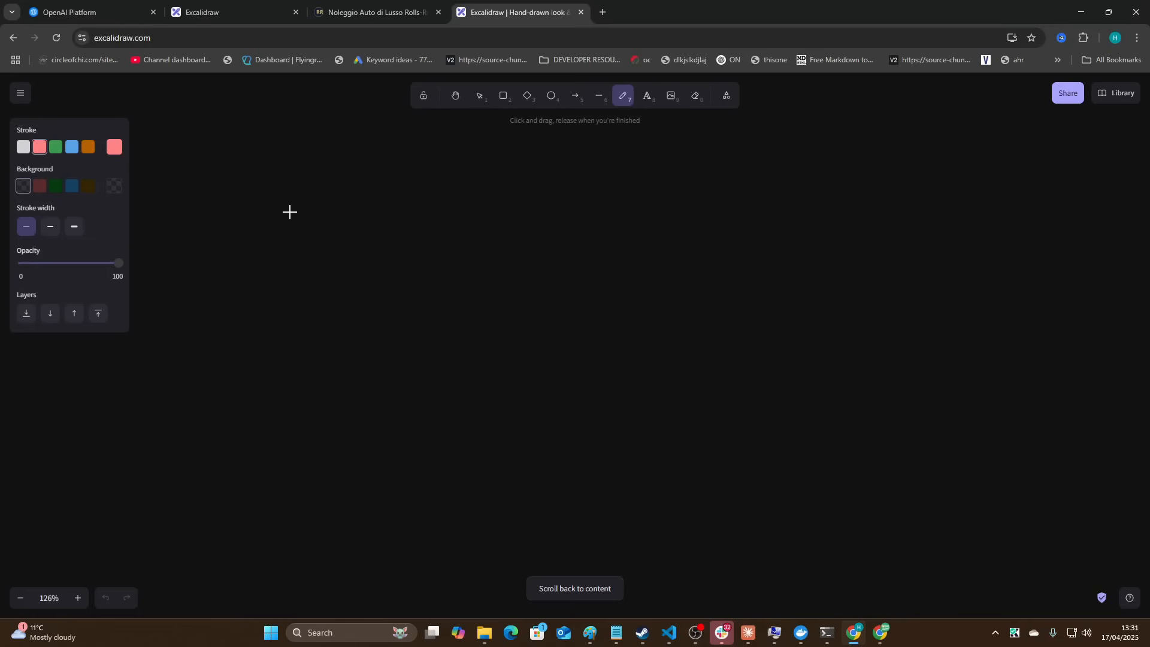
Handwrite and underline the Sonnet 3.7 heading, with an arrow toward Harbor.
drag(264, 154, 392, 241)
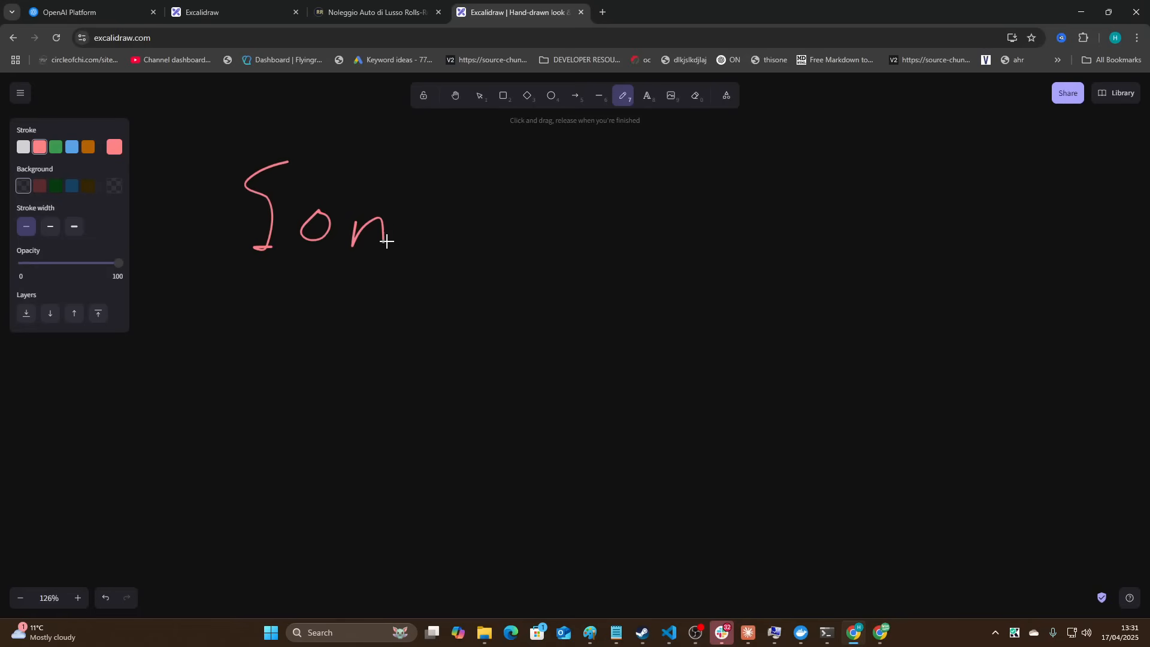
drag(389, 239, 561, 235)
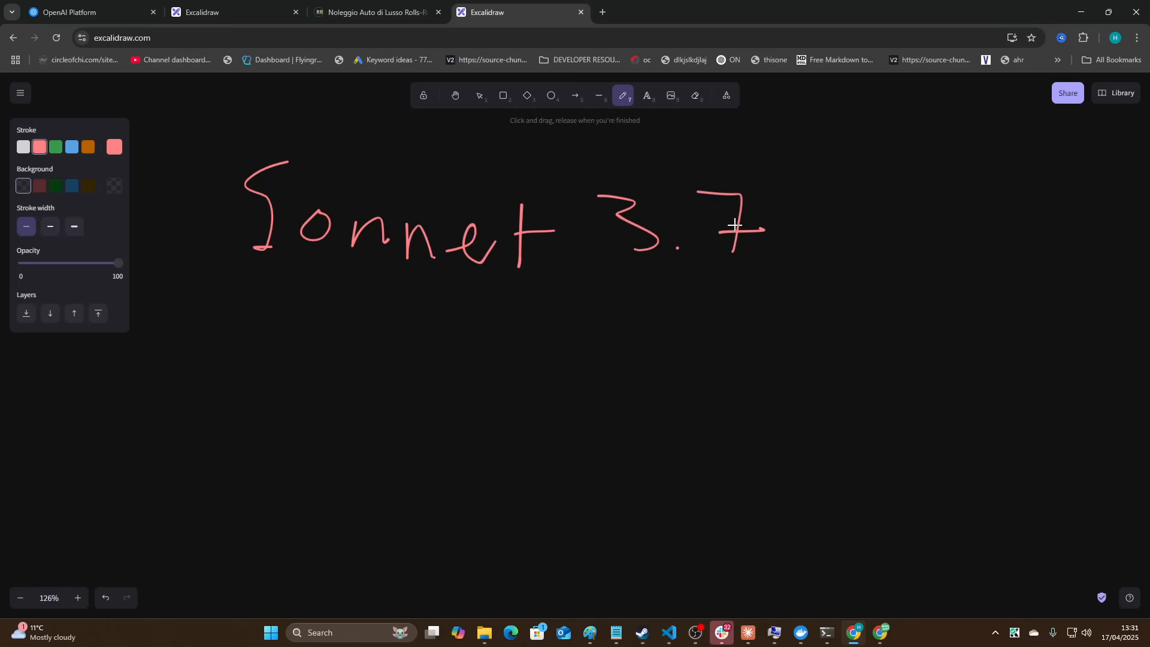
drag(245, 303, 345, 366)
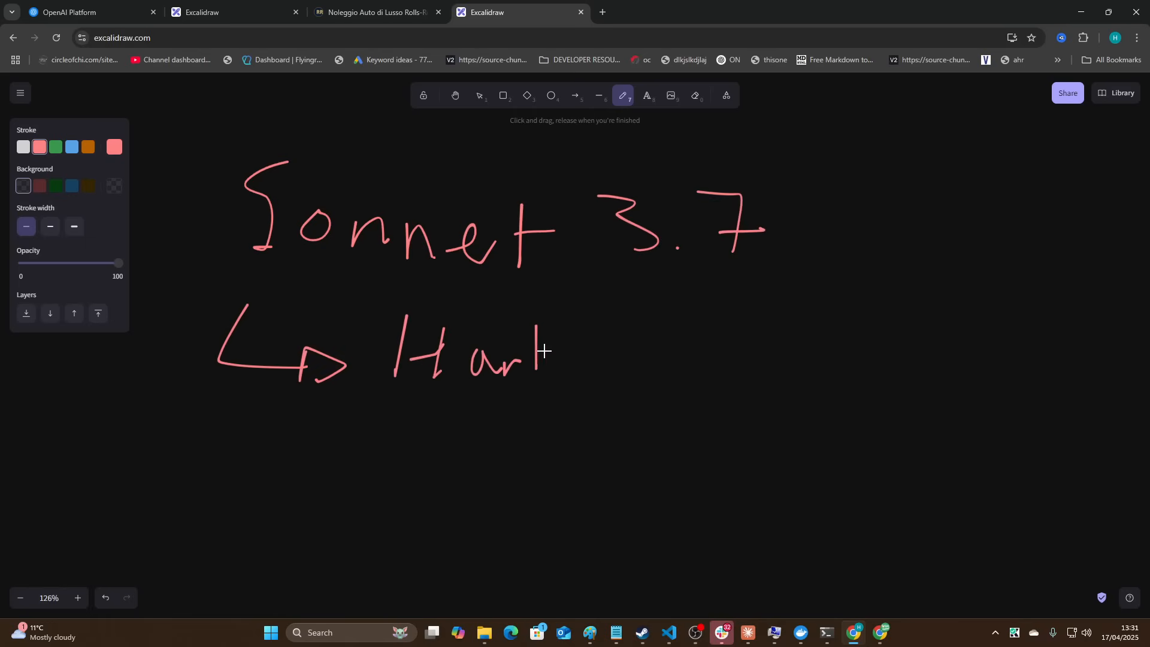
drag(231, 275, 788, 285)
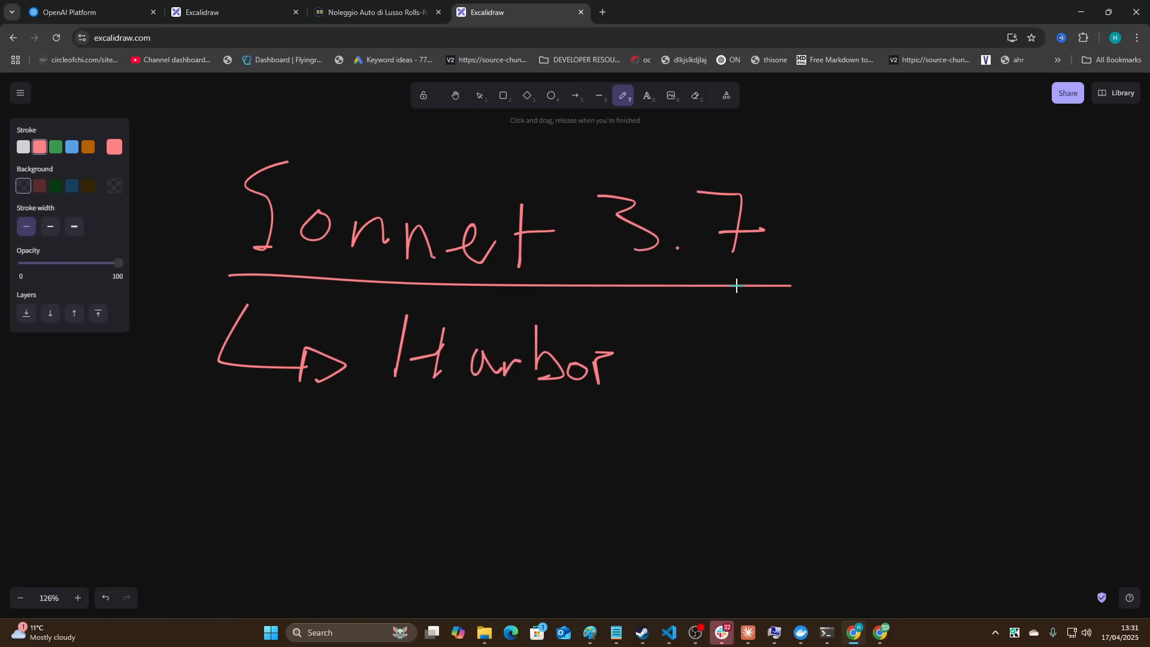
Add a 'finish content h…' text label and move it below the starred box.
click(704, 349)
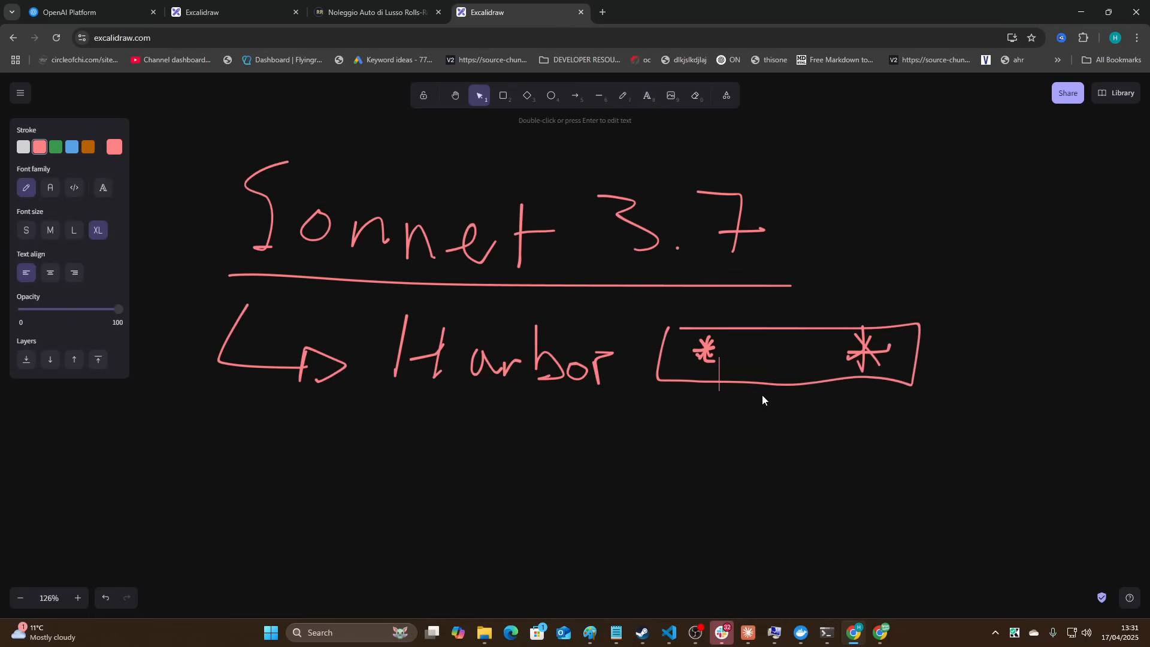
text(finish content here)
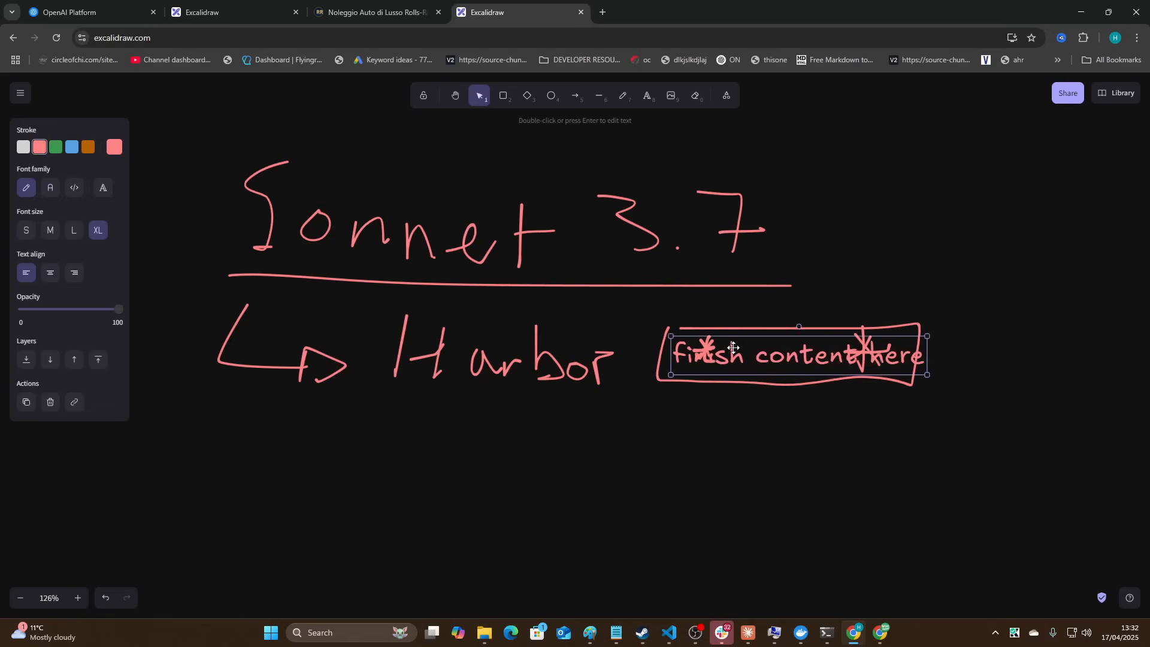
drag(733, 355, 790, 395)
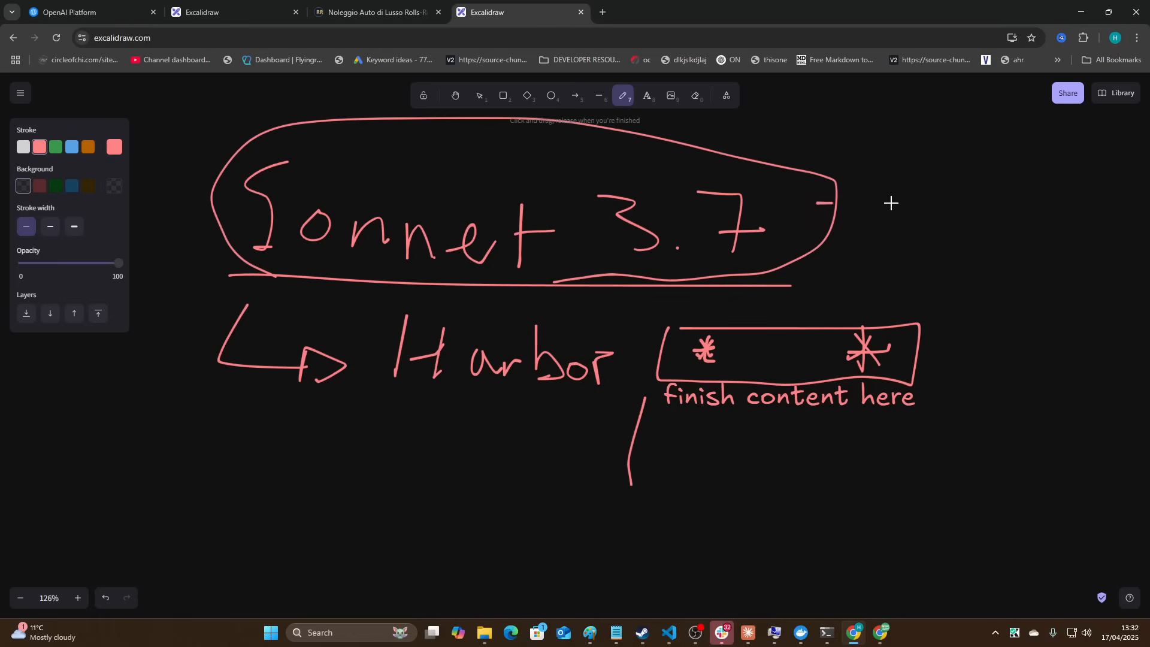
Draw arrows from Sonnet 3.7 to the prompts note and below it, then return to the editor.
drag(829, 204, 1019, 212)
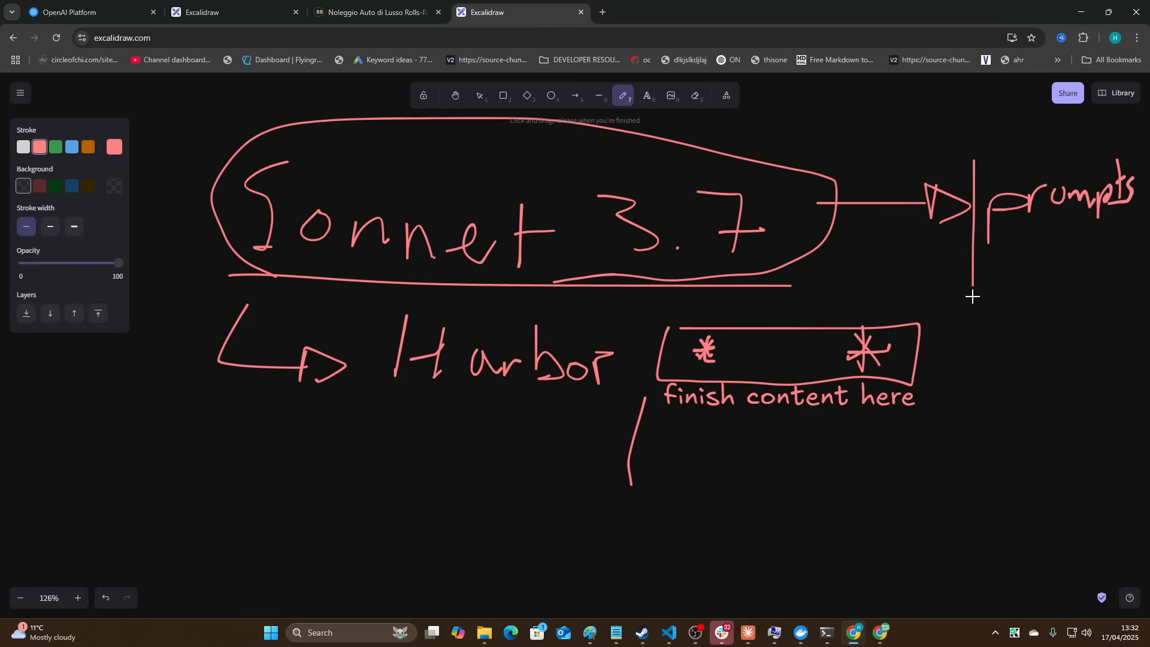
drag(971, 282, 971, 319)
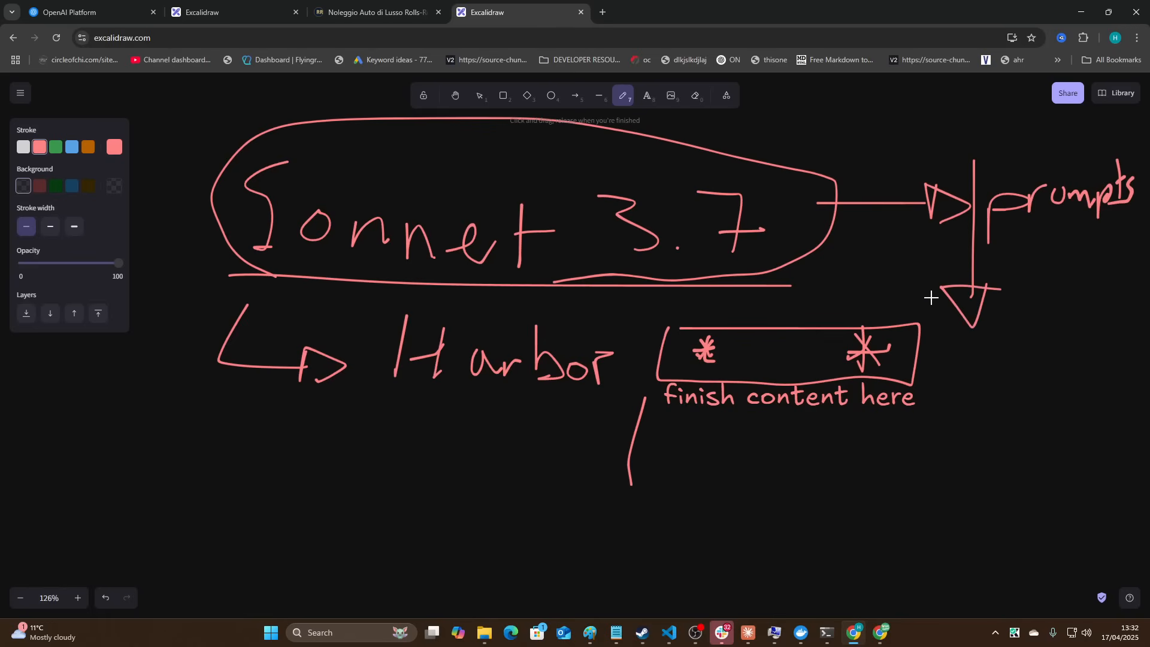
drag(946, 297, 975, 301)
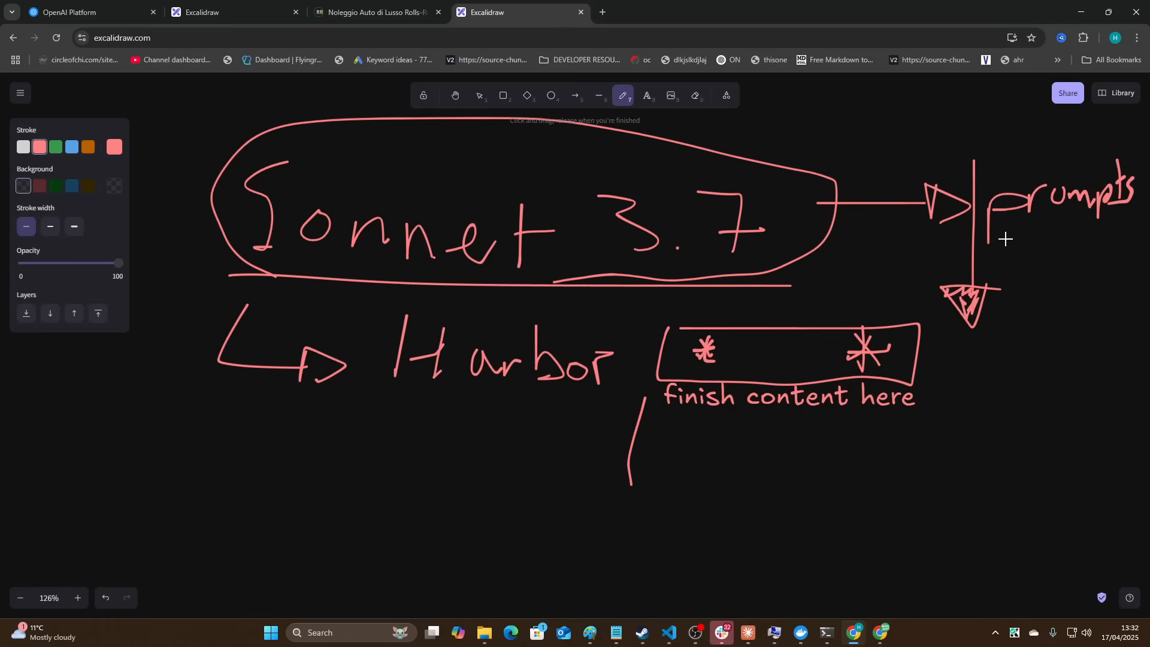
mouse_move(992, 236)
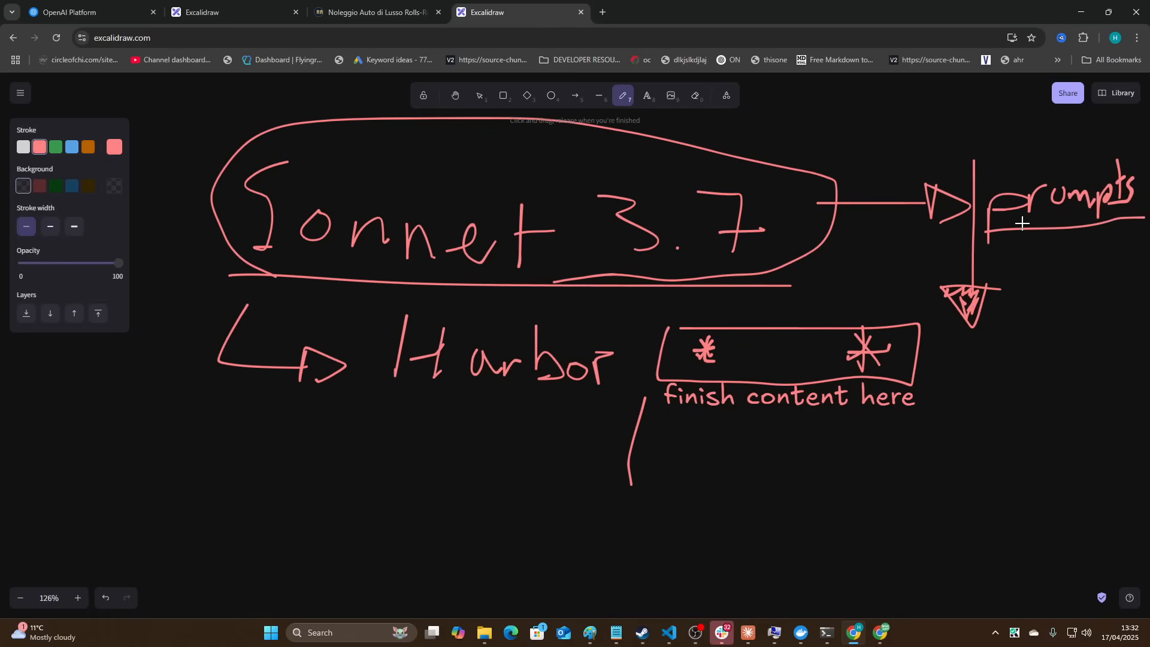
mouse_move(872, 245)
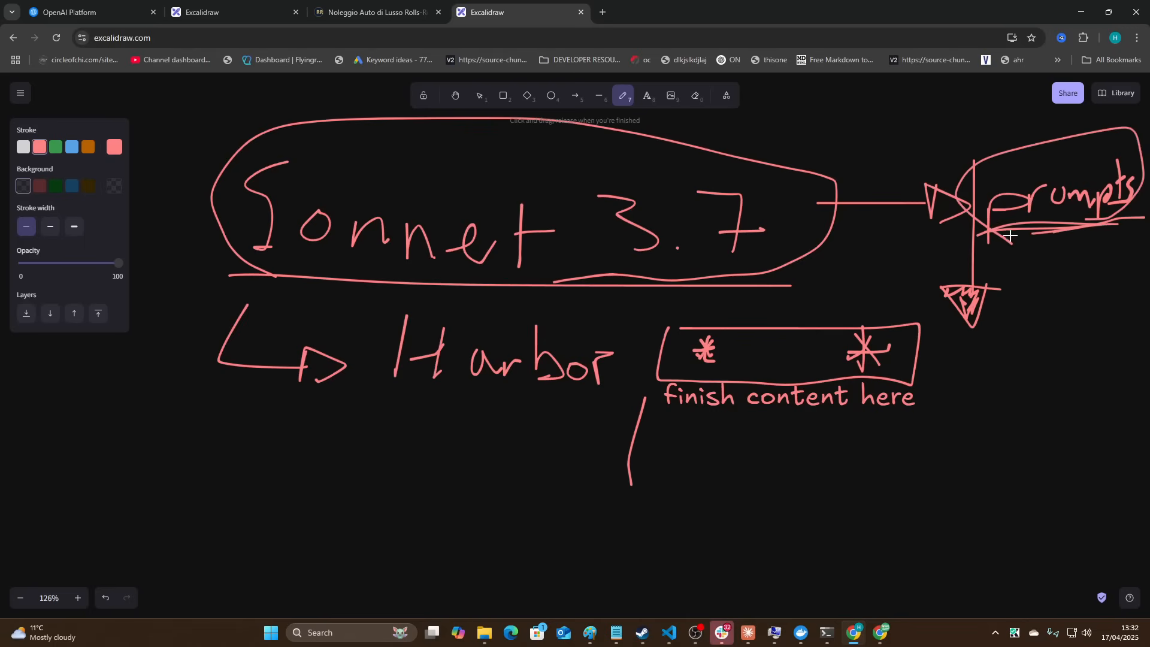
key(alt+tab)
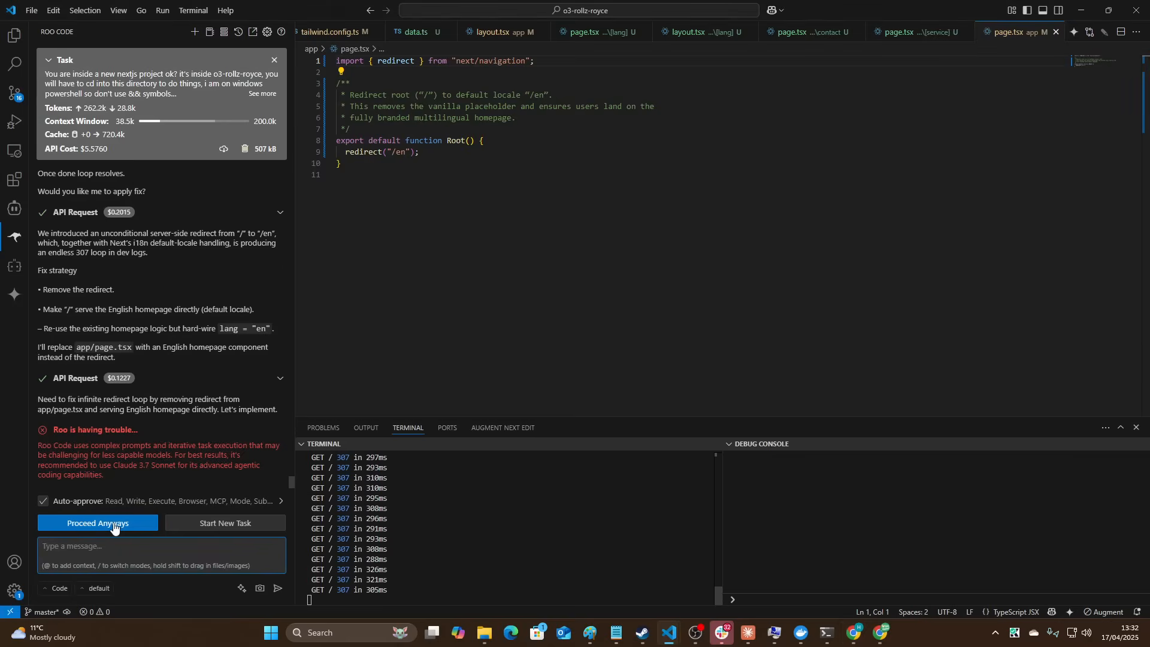
Choose 'Proceed Anyways' on Roo's trouble warning and scribble marks around the prompts label.
click(97, 522)
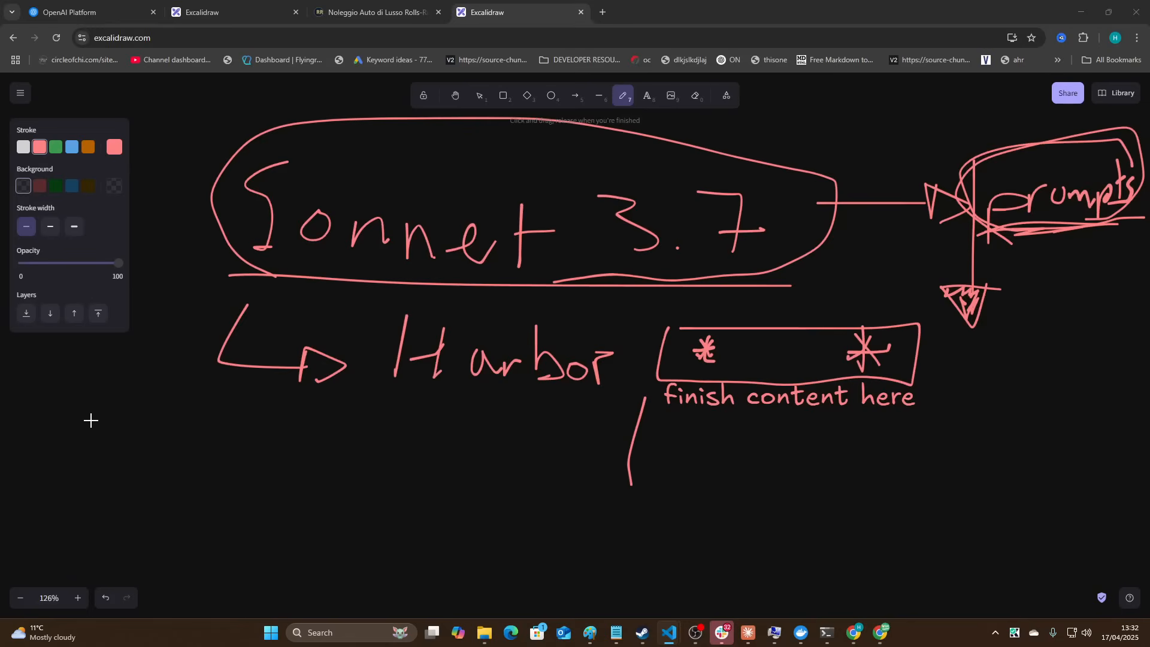
drag(158, 483, 240, 481)
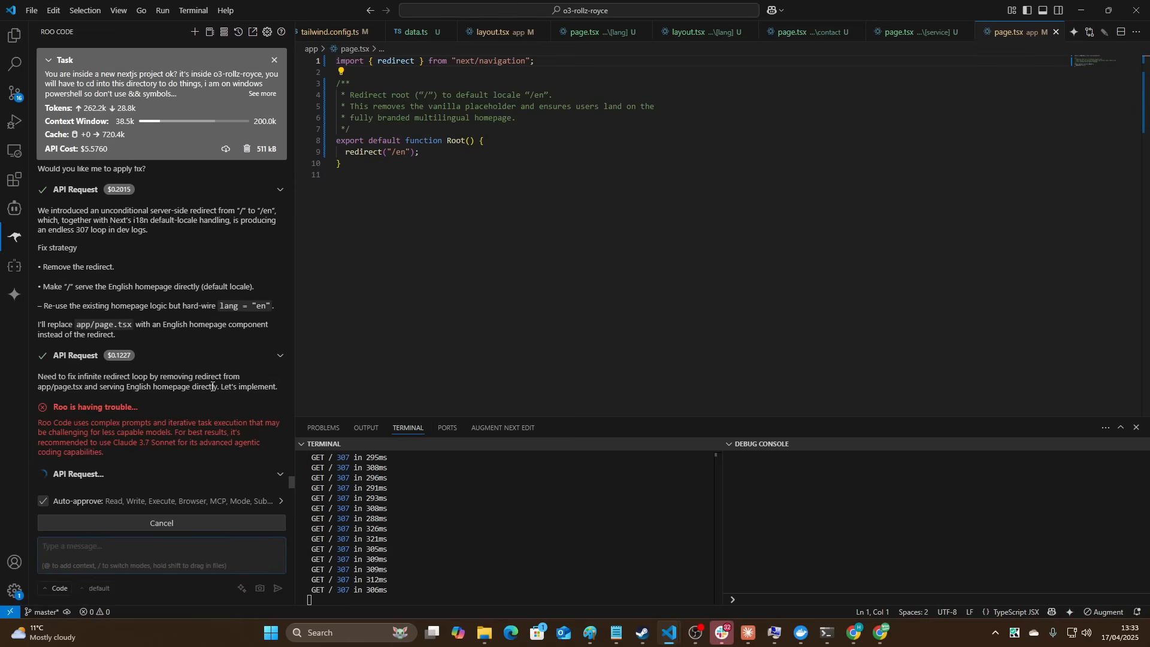
mouse_move(258, 368)
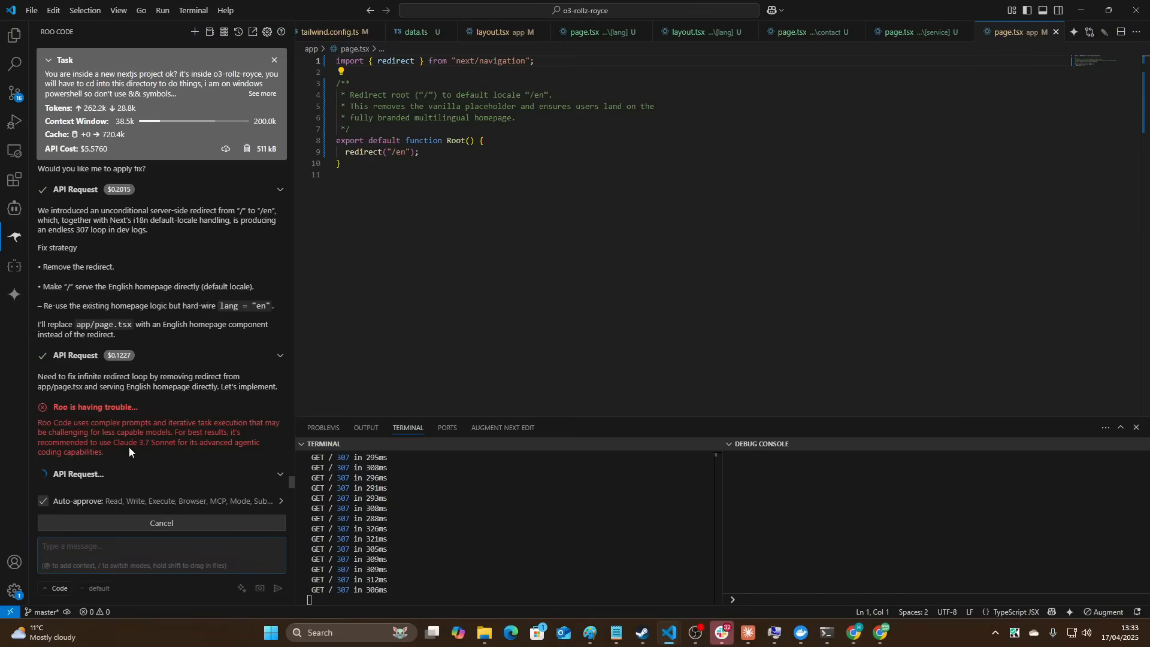
Check the localhost:3001/en landing page in Chrome and open the Montesarchio location page.
click(875, 637)
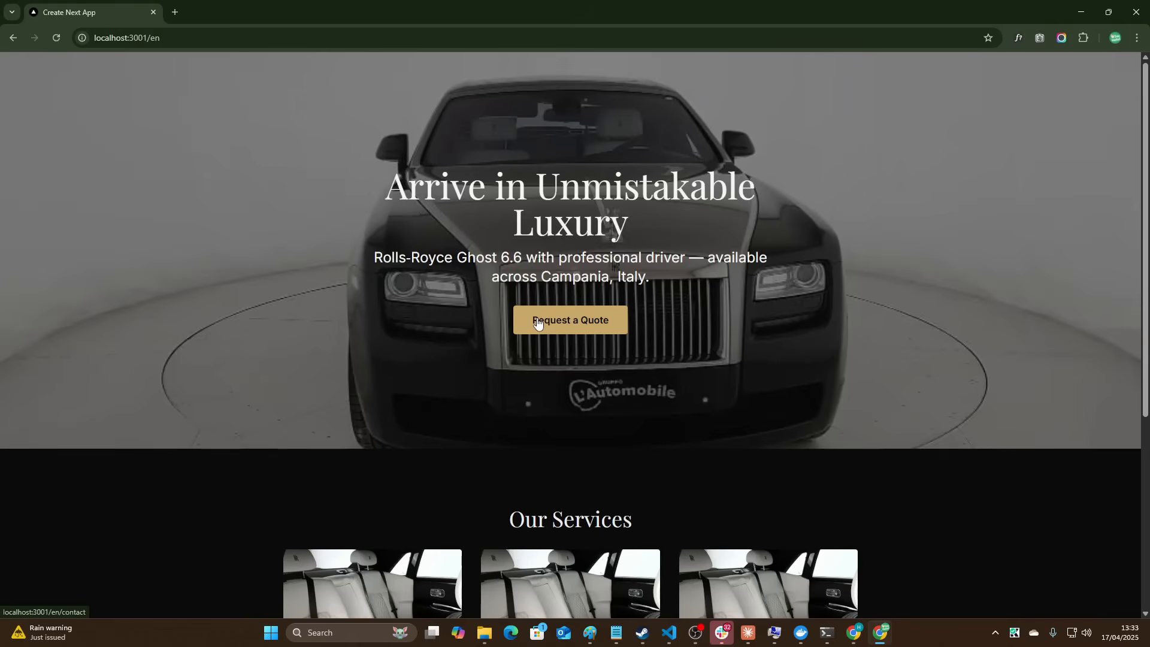
mouse_move(538, 52)
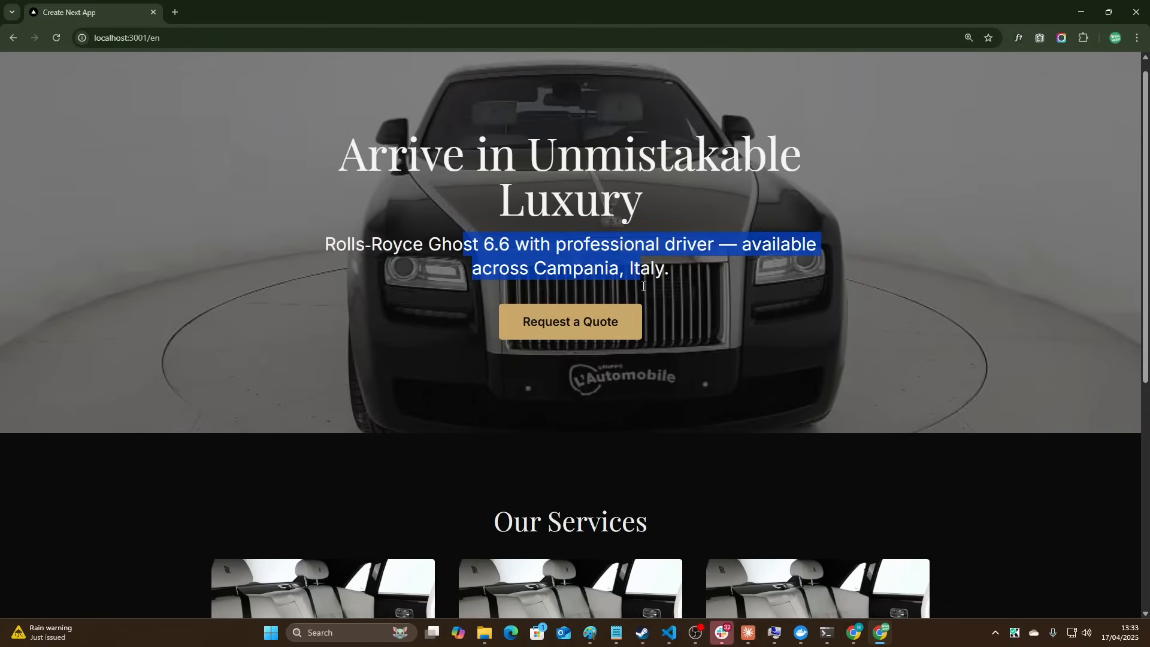
scroll(down, 3)
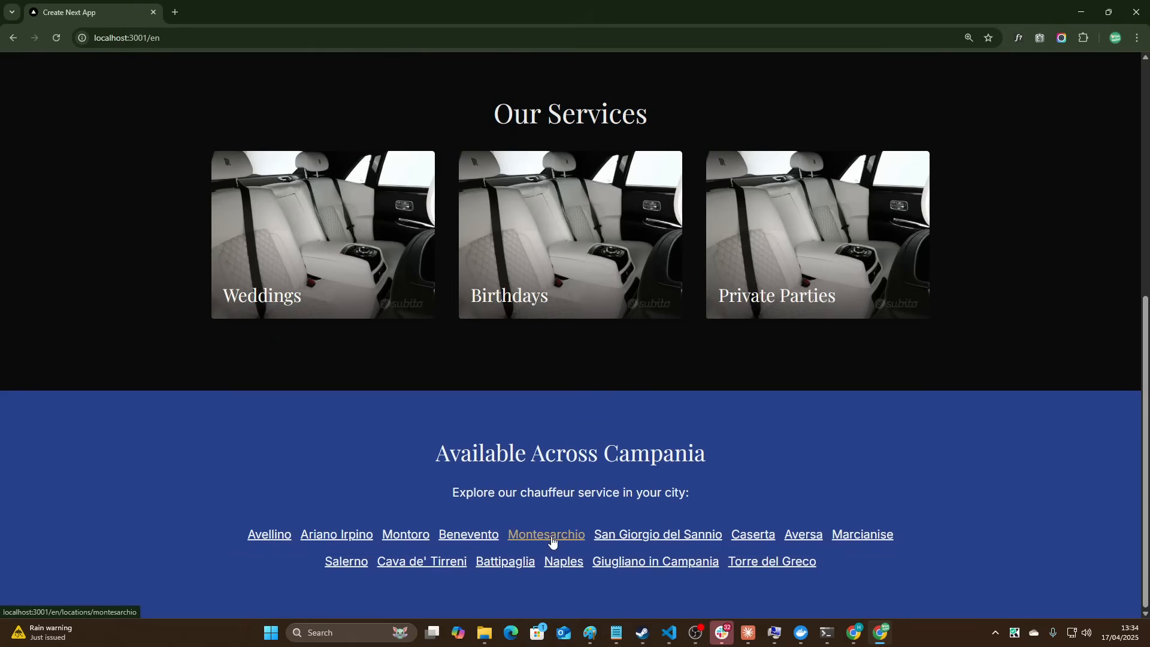
click(545, 534)
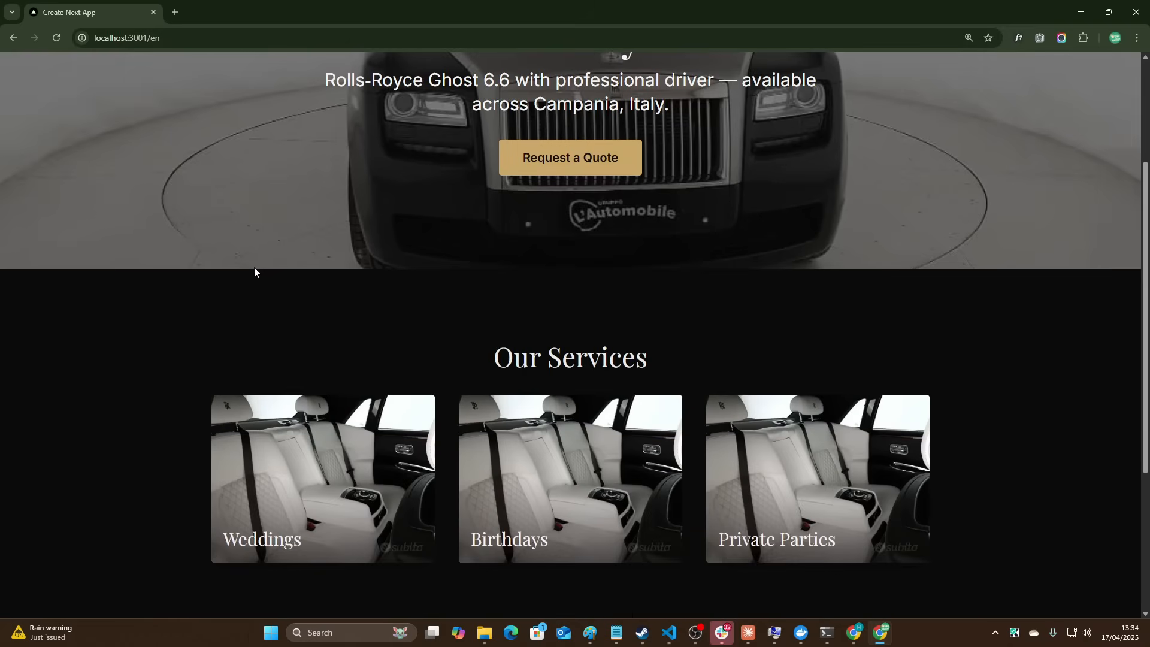
Scroll the site and open the San Giorgio del Sannio page, which returns 404.
scroll(down, 3)
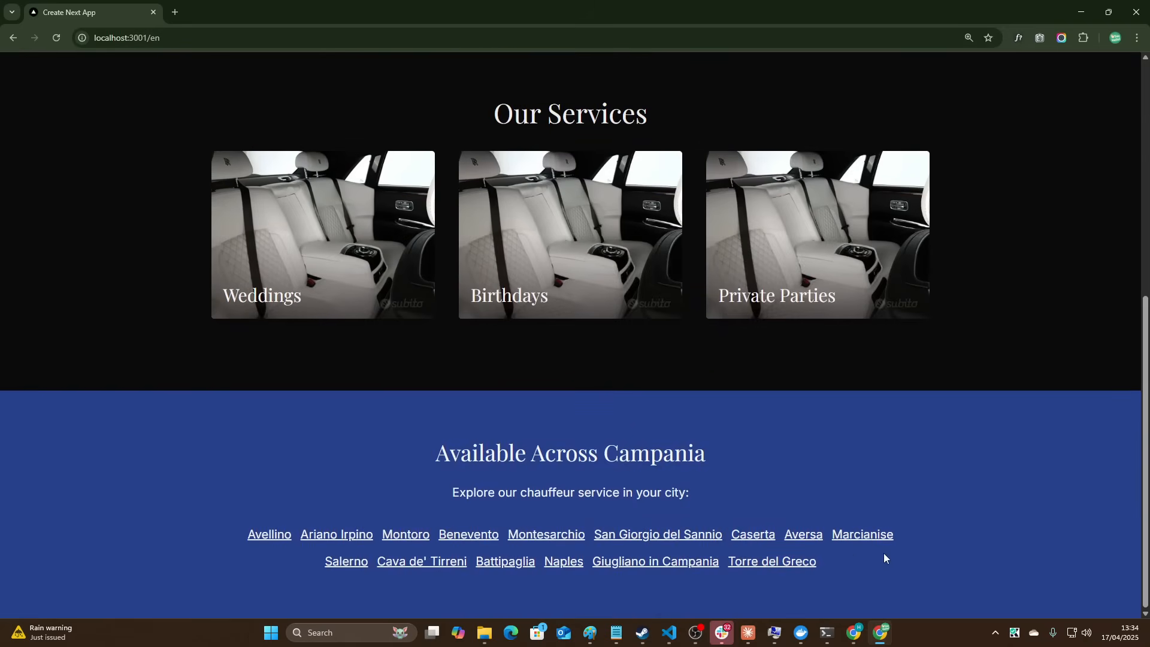
scroll(up, 3)
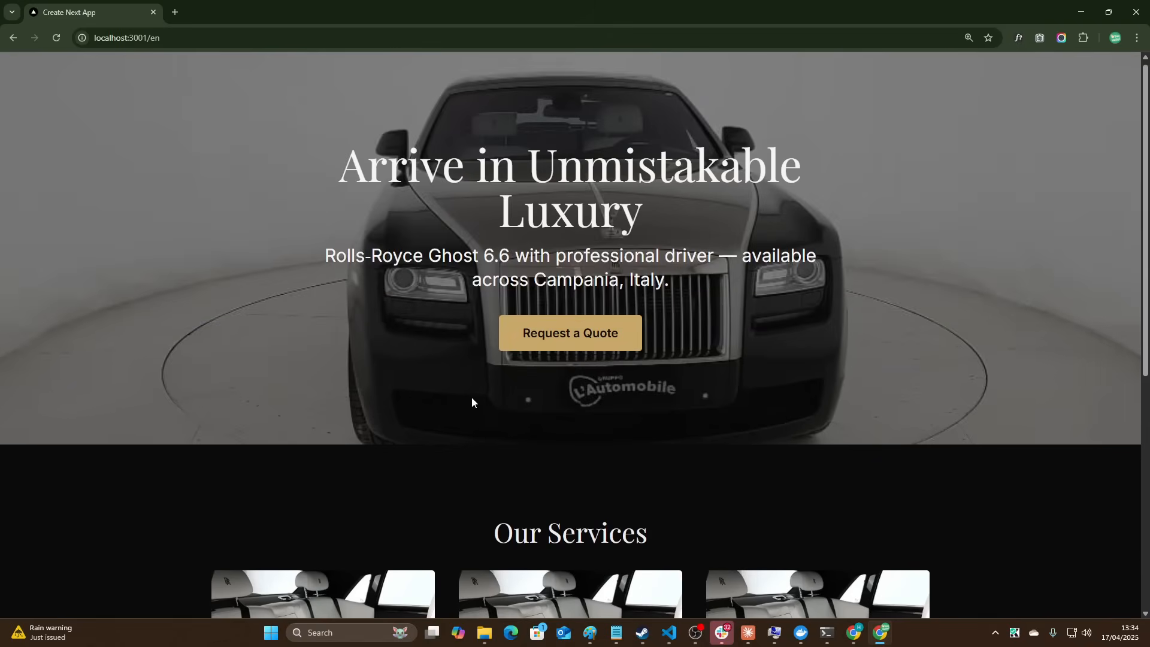
scroll(down, 3)
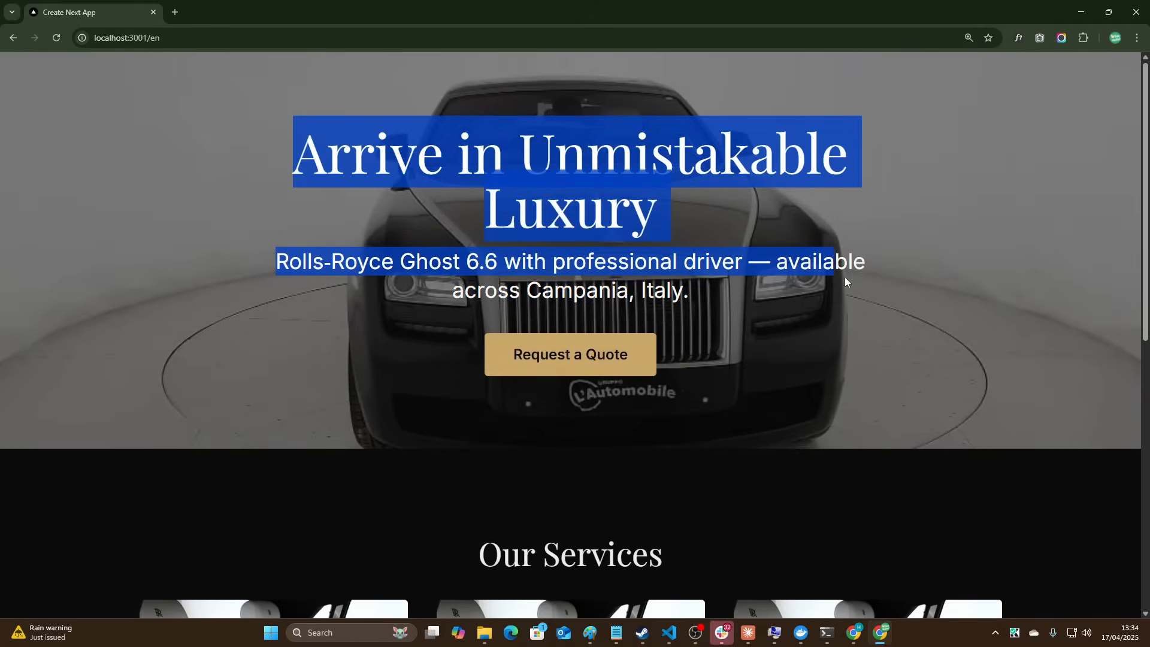
scroll(down, 3)
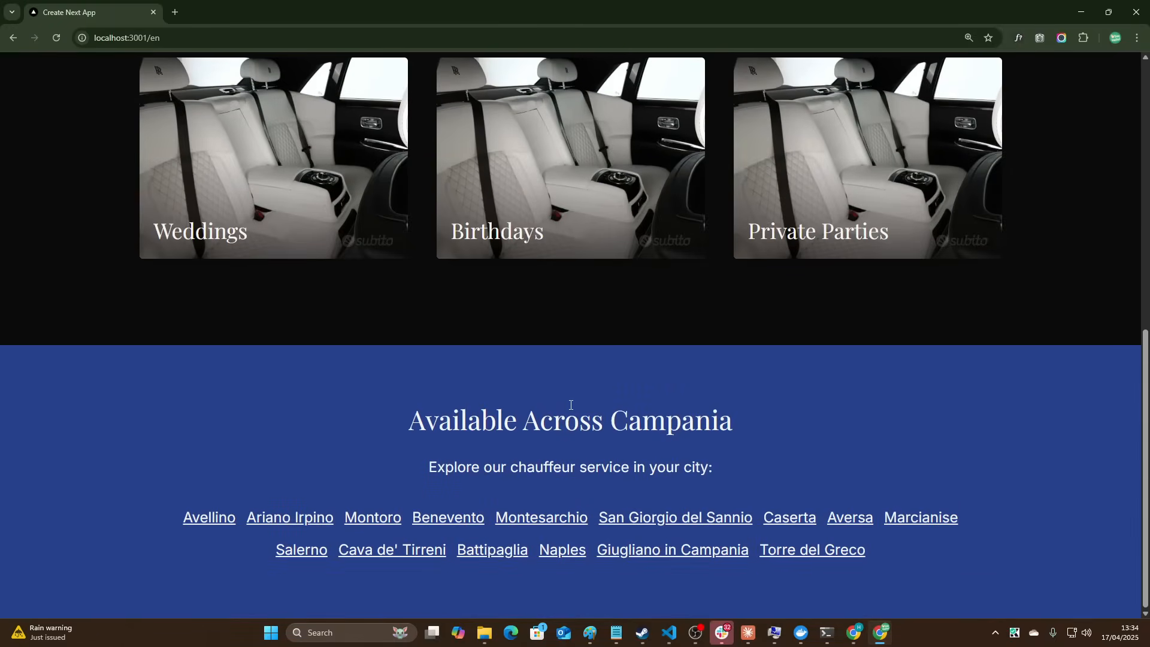
click(674, 516)
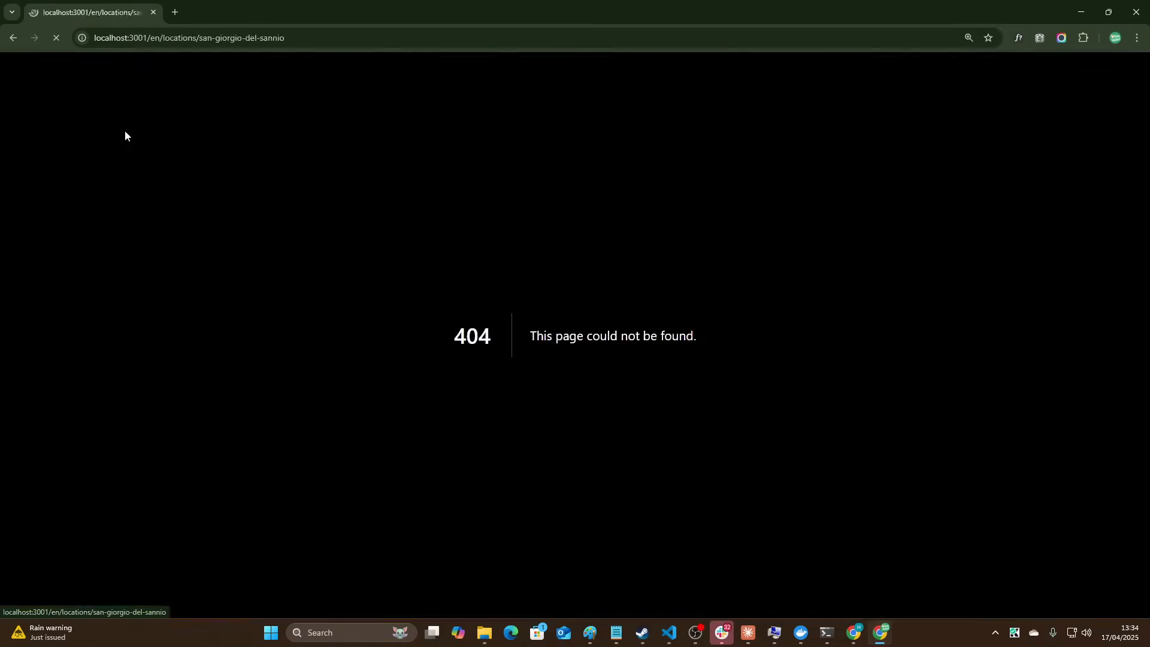
Leave the 404 page for the Excalidraw tab to sketch an arrow into stacked lines.
click(13, 37)
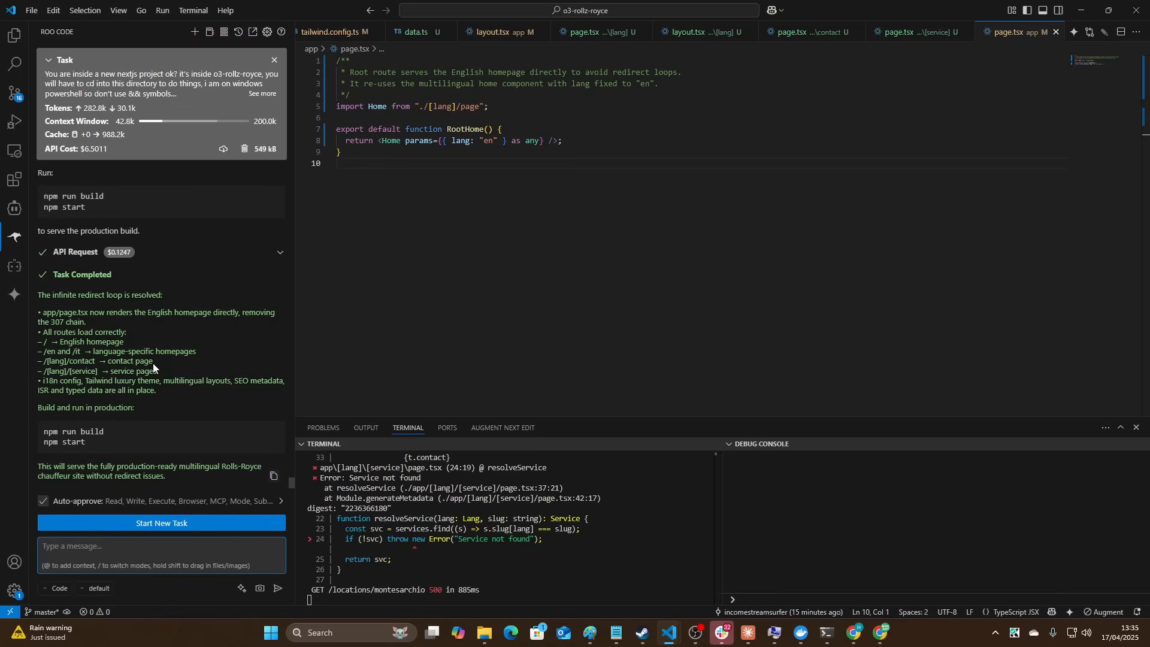
mouse_move(34, 299)
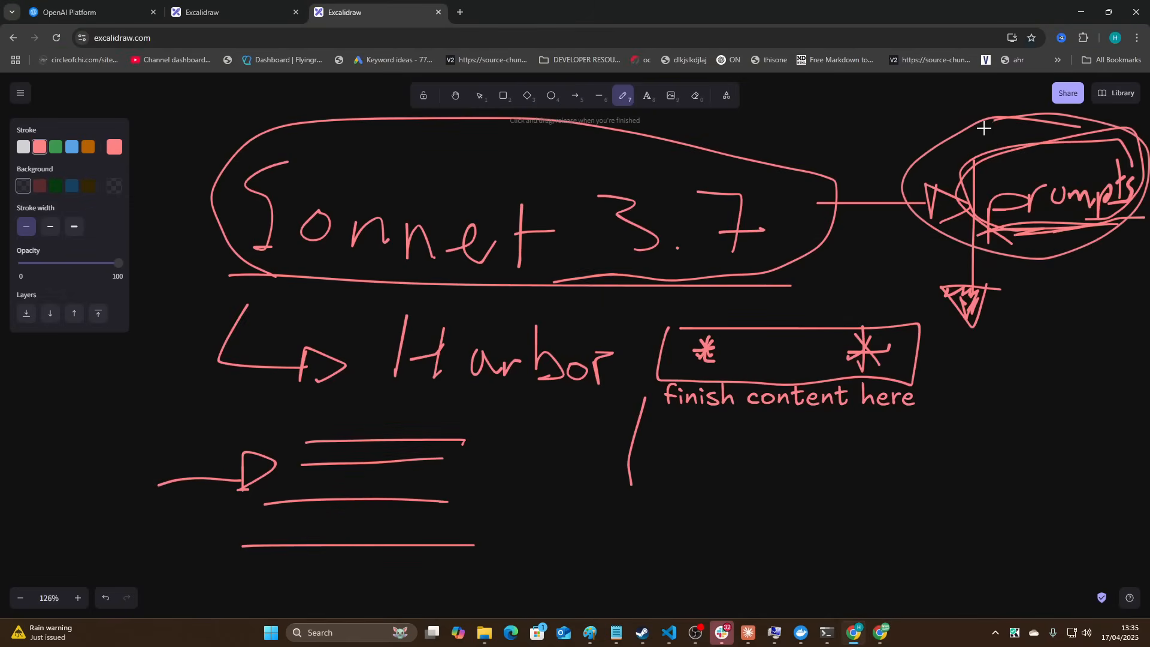
Loop the 'prompts' label and the 'finish content here' box, adding a long downward arrow.
drag(512, 434, 491, 559)
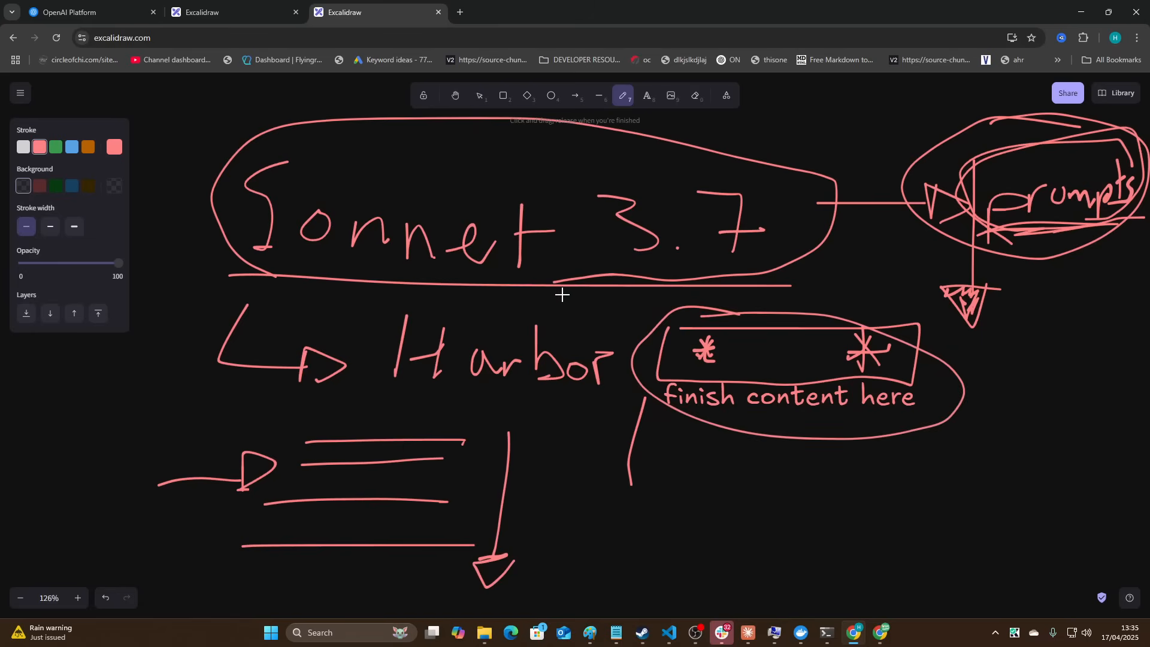
drag(505, 424, 583, 499)
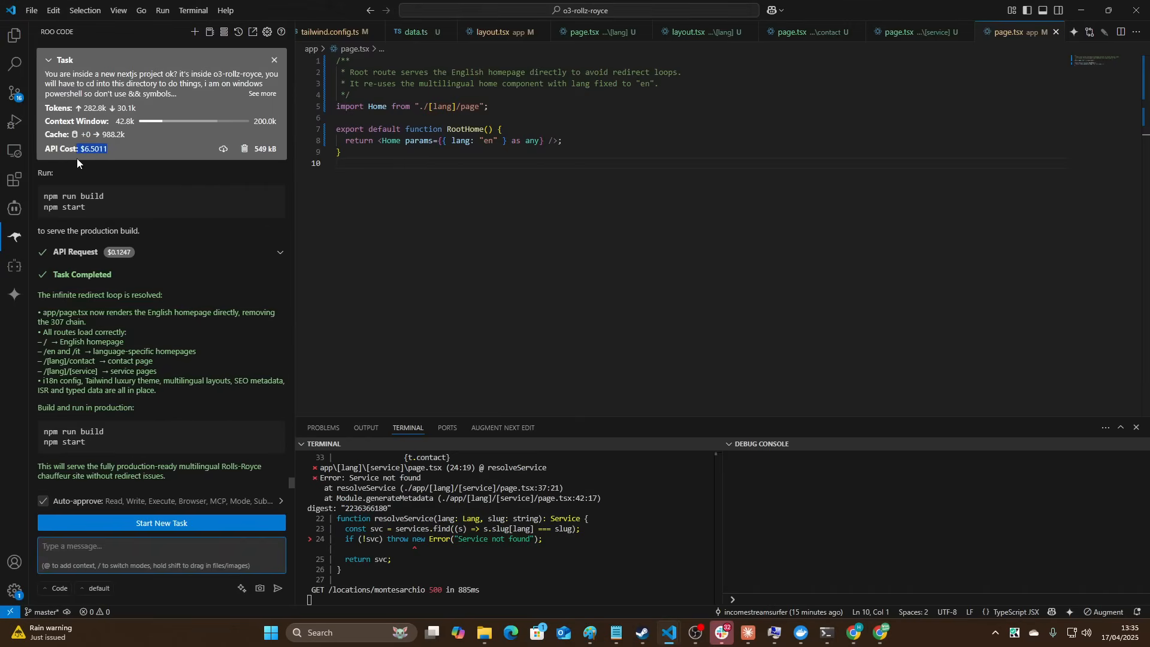
mouse_move(196, 215)
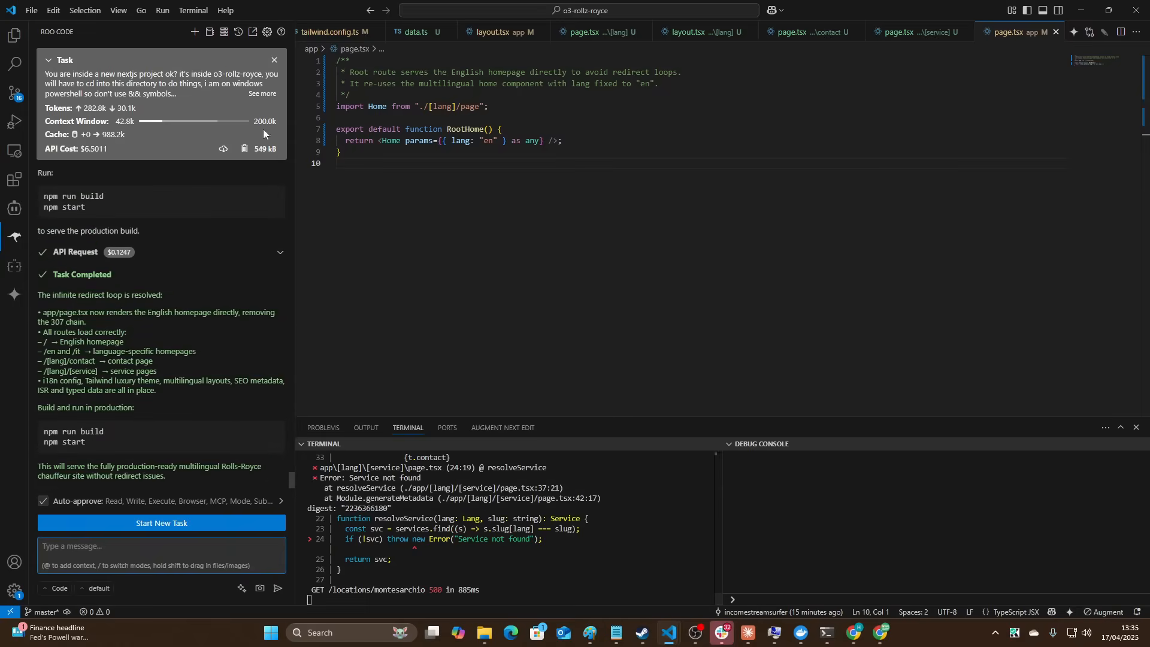
Back in VS Code, select Roo Code's 'Task Completed' redirect-loop fix summary.
click(266, 31)
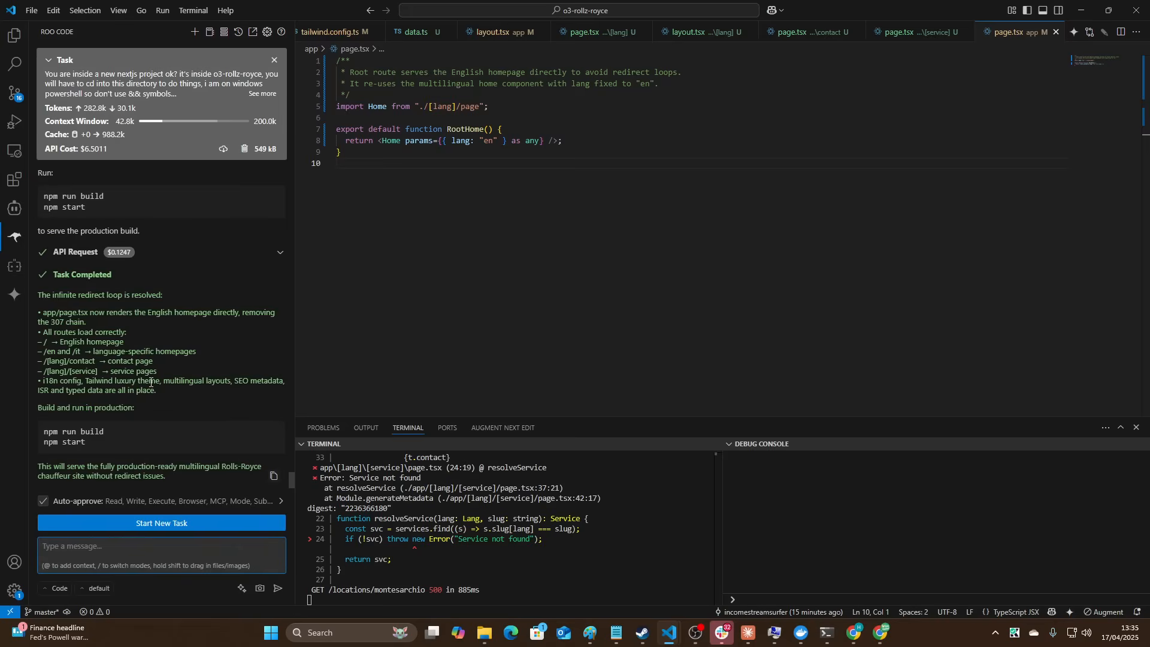
mouse_move(183, 480)
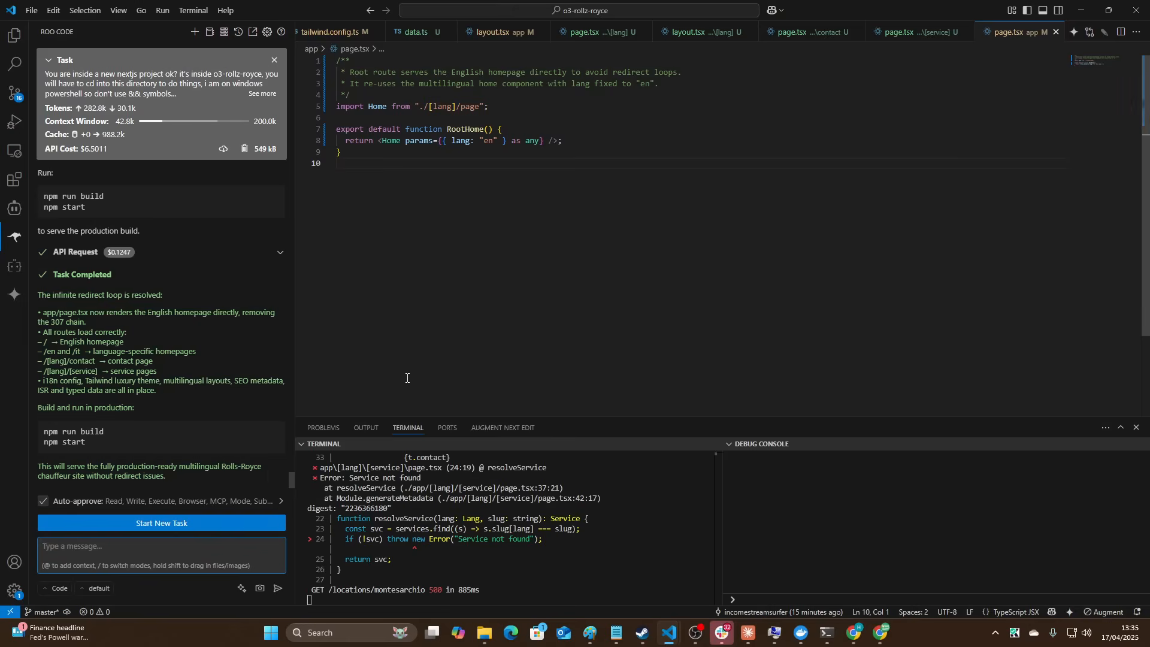
drag(38, 295, 134, 407)
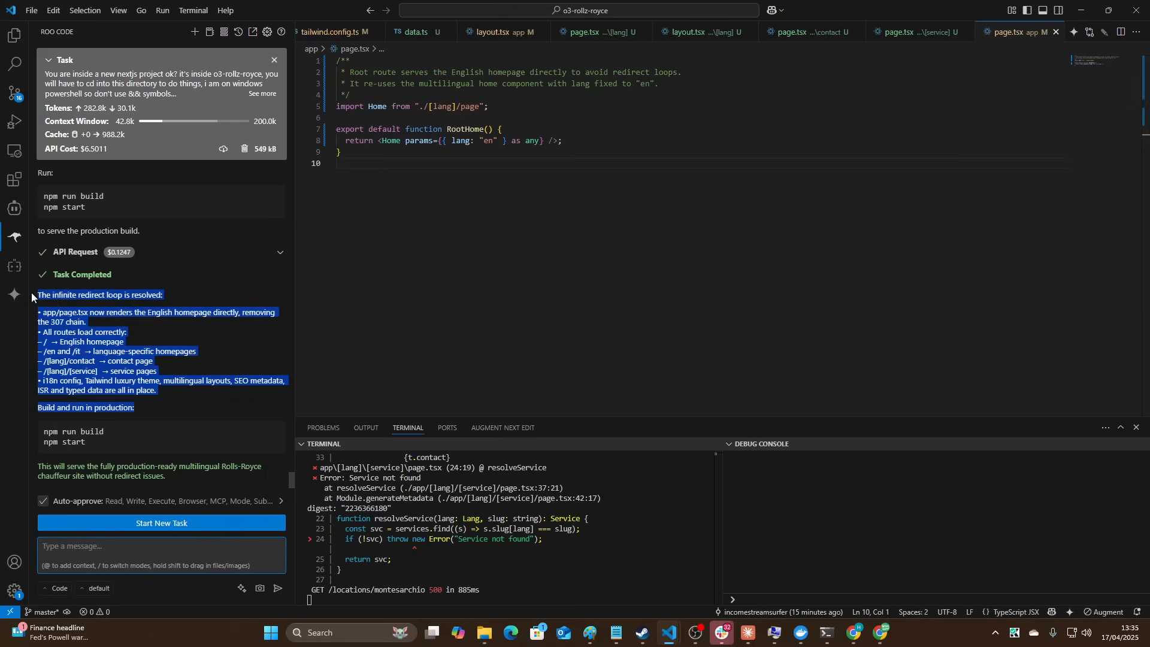